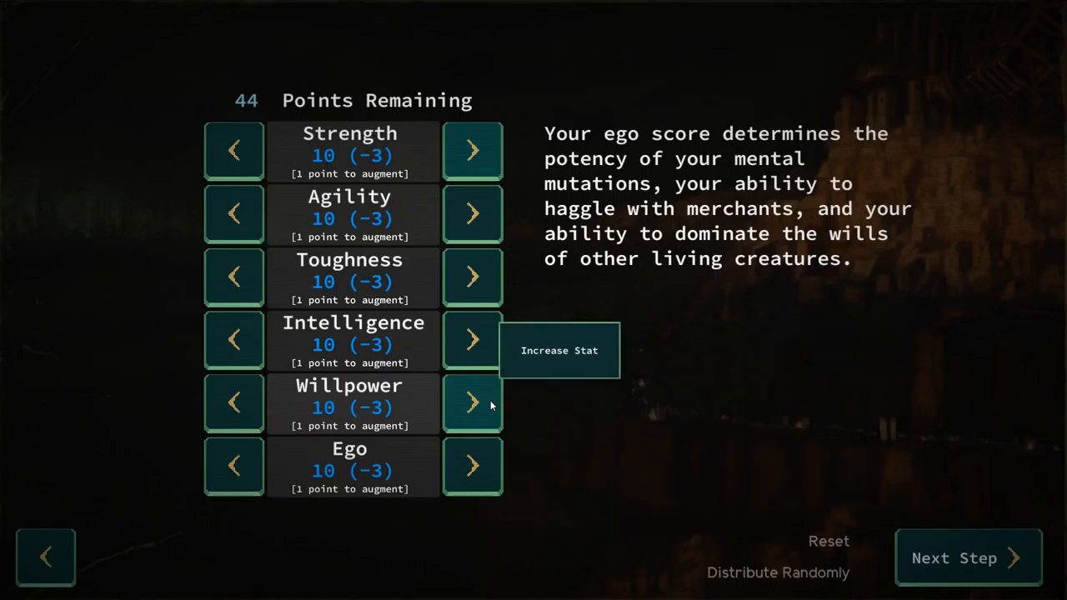
{"action": "mouse_move", "coordinate": [474, 150]}
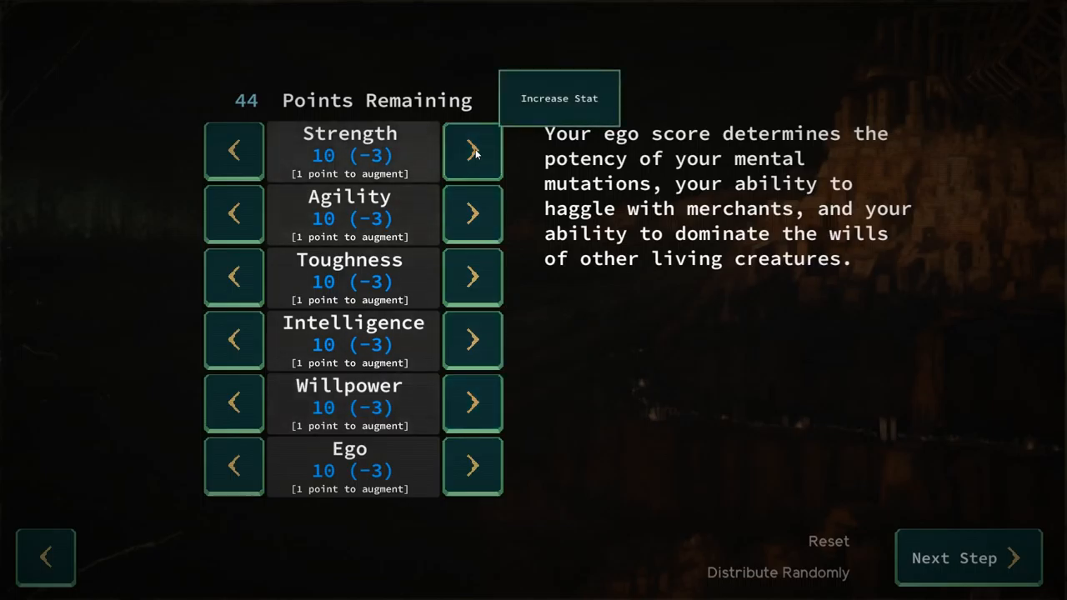
Step: Raise Strength to its maximum of 24 and Agility to 16
{"action": "left_click", "coordinate": [472, 150]}
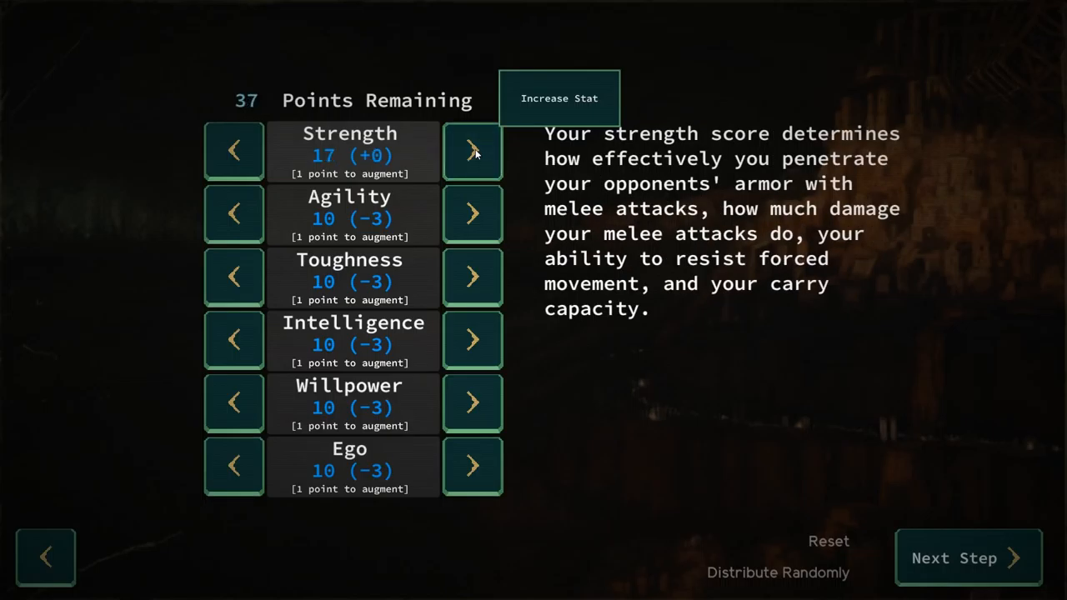
{"action": "left_click", "coordinate": [474, 150]}
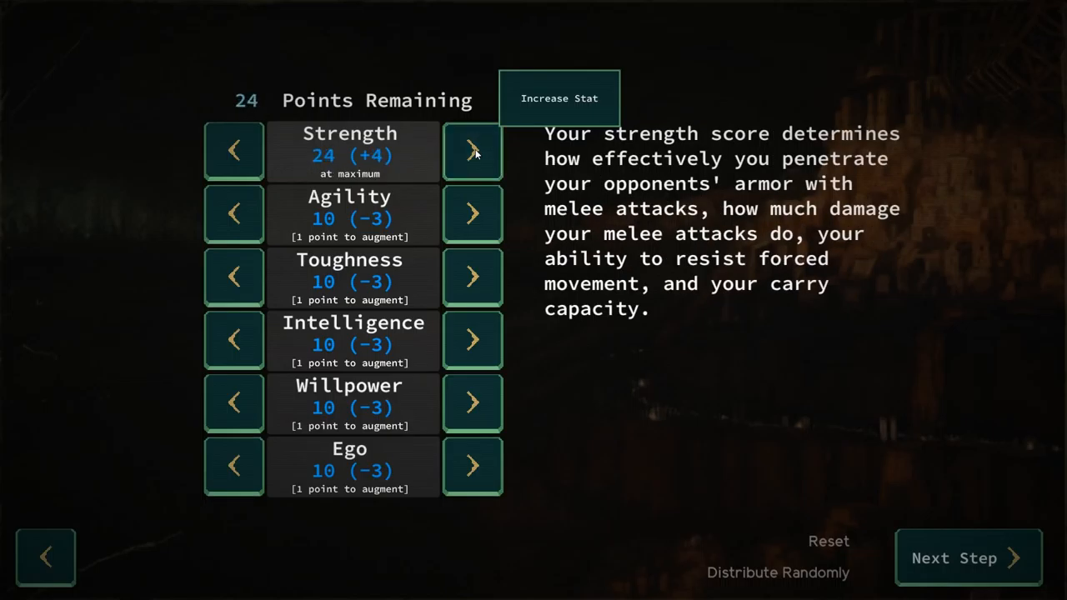
{"action": "left_click", "coordinate": [473, 213]}
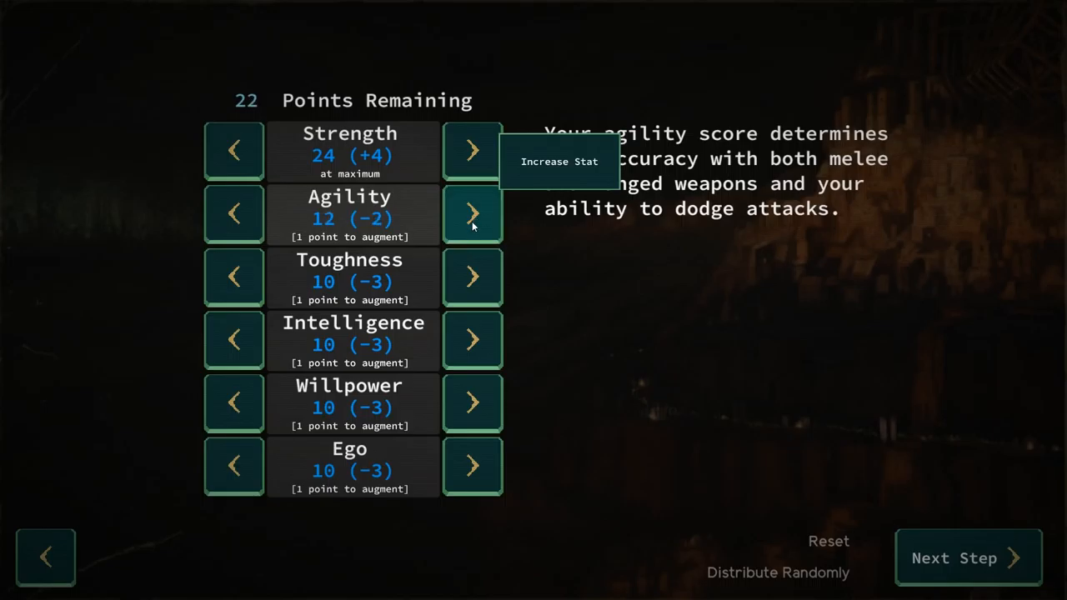
{"action": "left_click", "coordinate": [474, 214]}
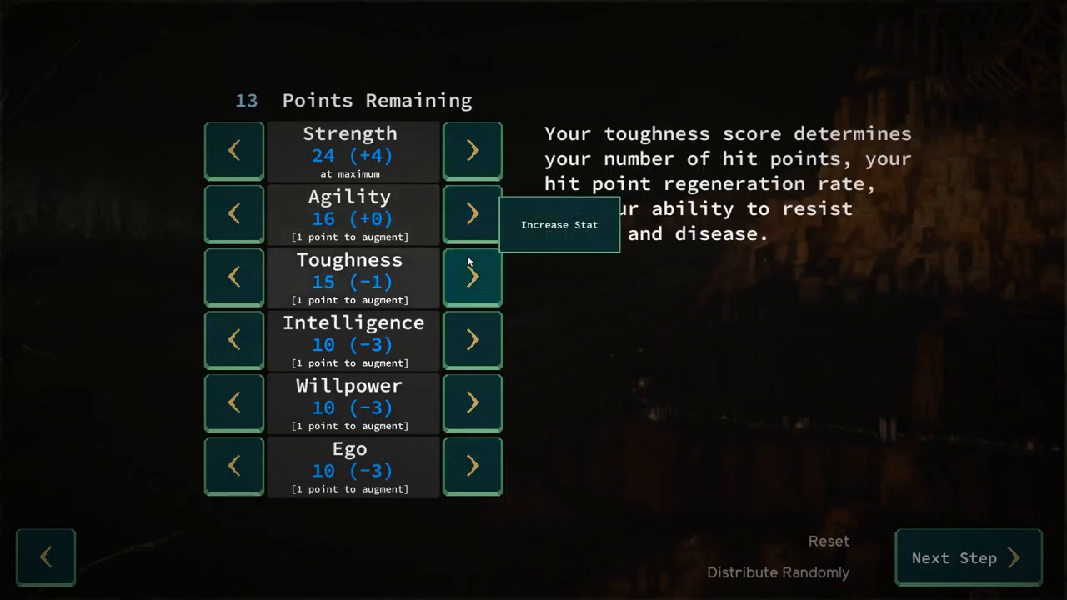
Step: Settle Toughness at 16, then raise Intelligence to 18 and Willpower to 14
{"action": "left_click", "coordinate": [473, 276]}
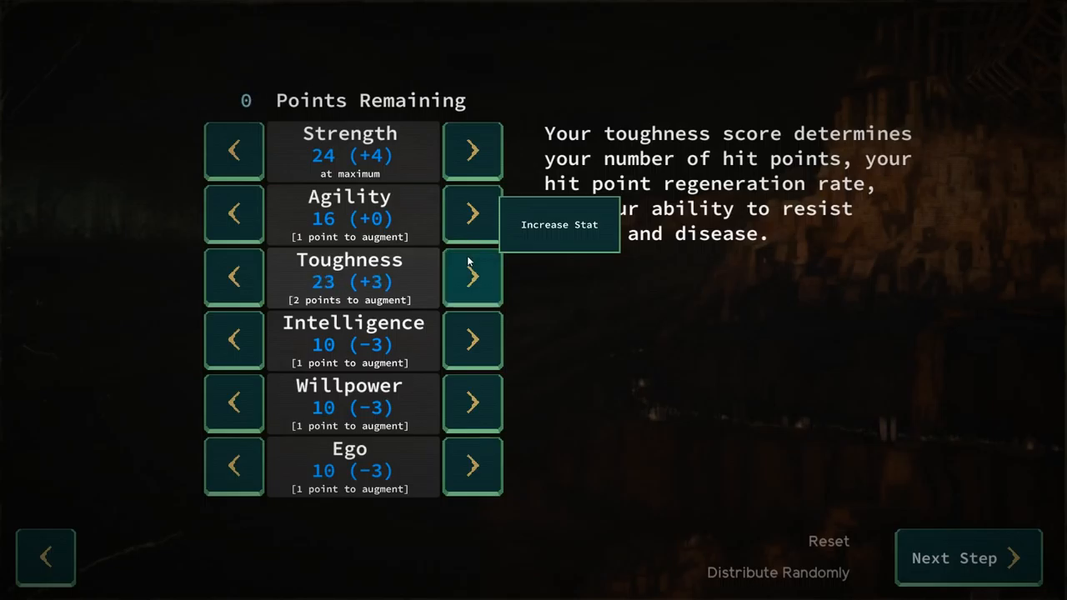
{"action": "mouse_move", "coordinate": [349, 323]}
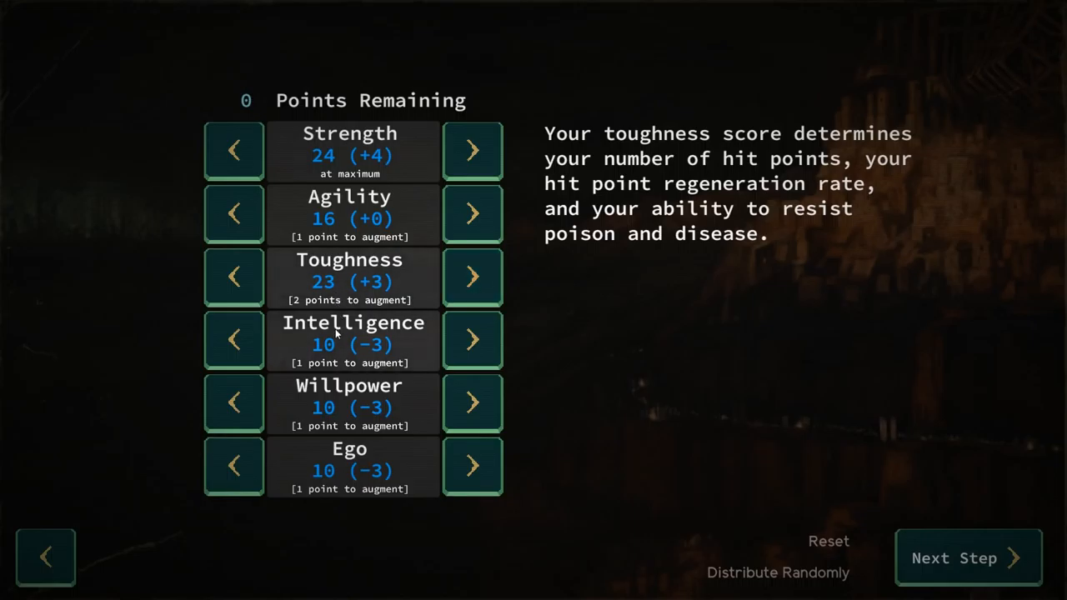
{"action": "left_click", "coordinate": [234, 277]}
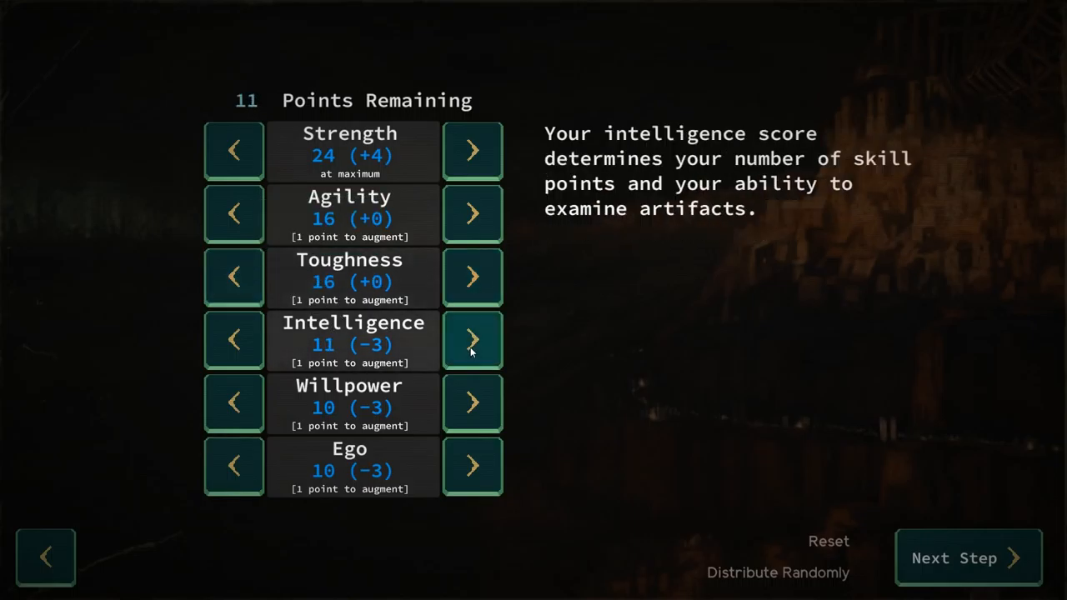
{"action": "left_click", "coordinate": [472, 340]}
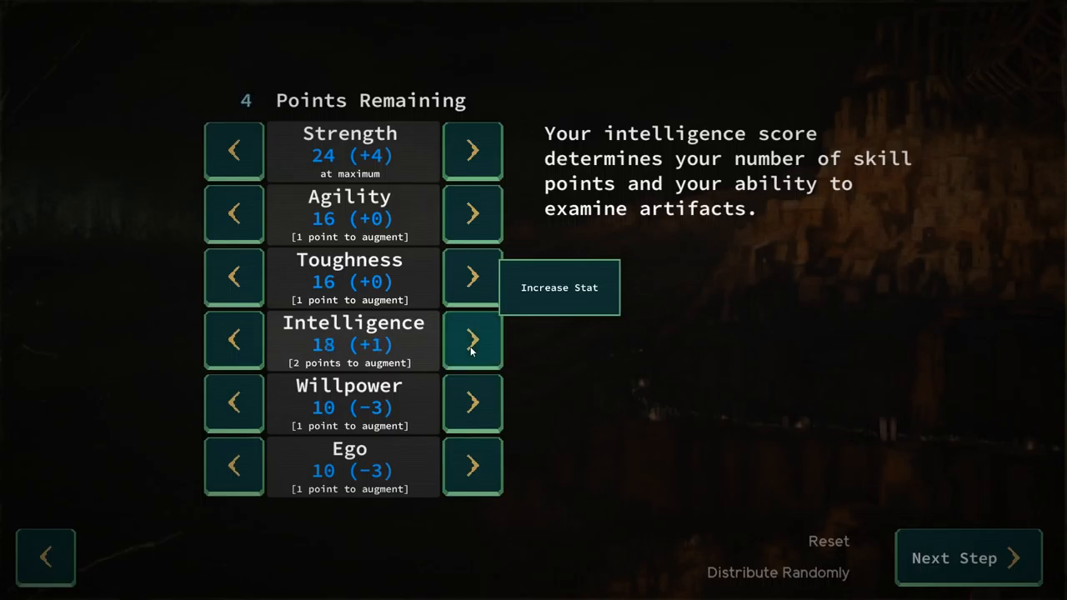
{"action": "mouse_move", "coordinate": [520, 443]}
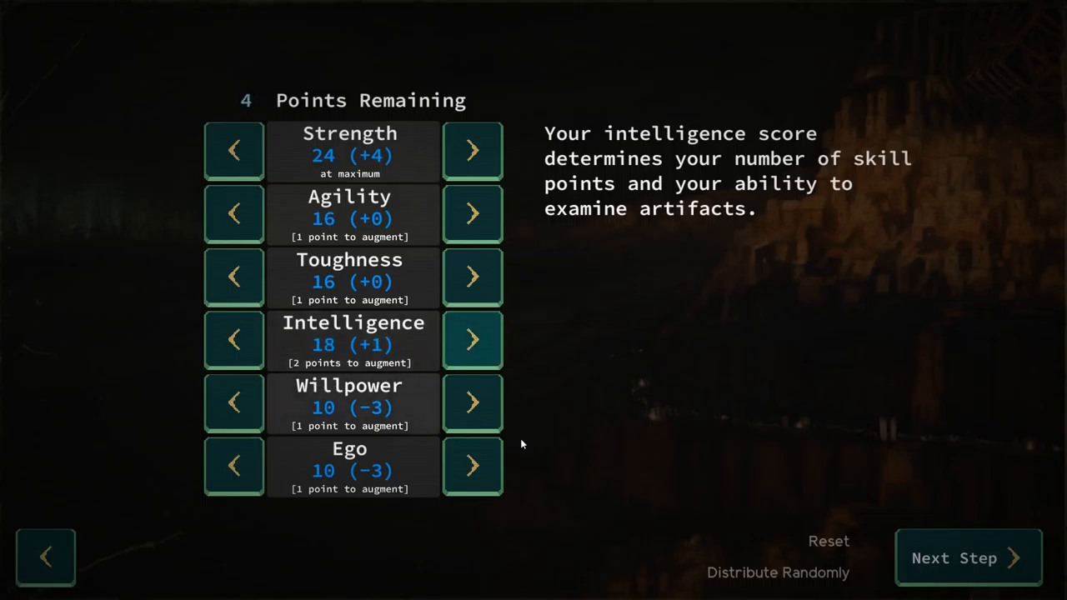
{"action": "mouse_move", "coordinate": [473, 403]}
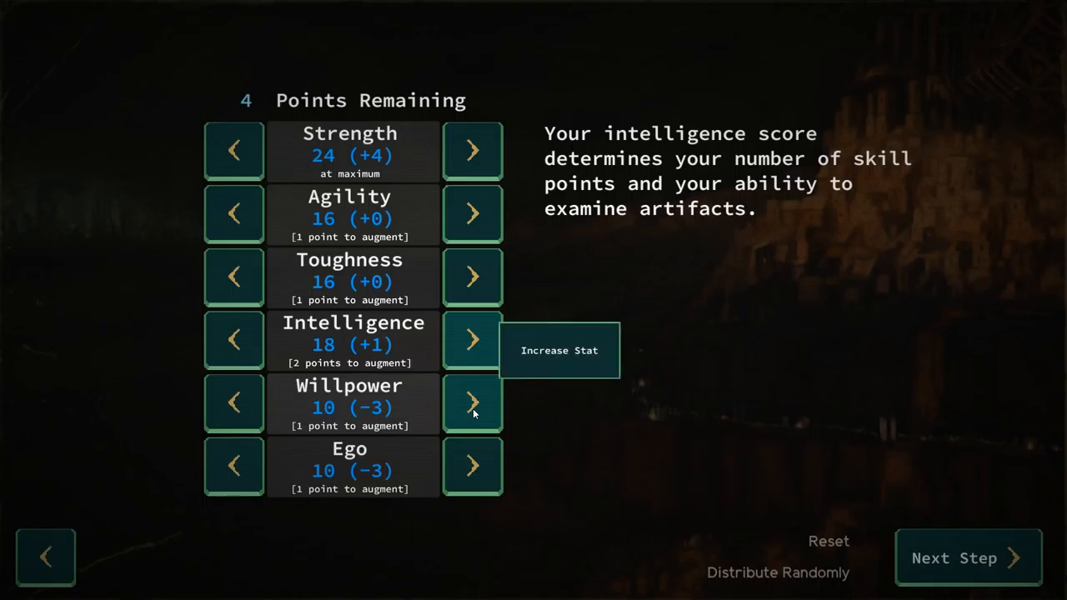
{"action": "mouse_move", "coordinate": [473, 405]}
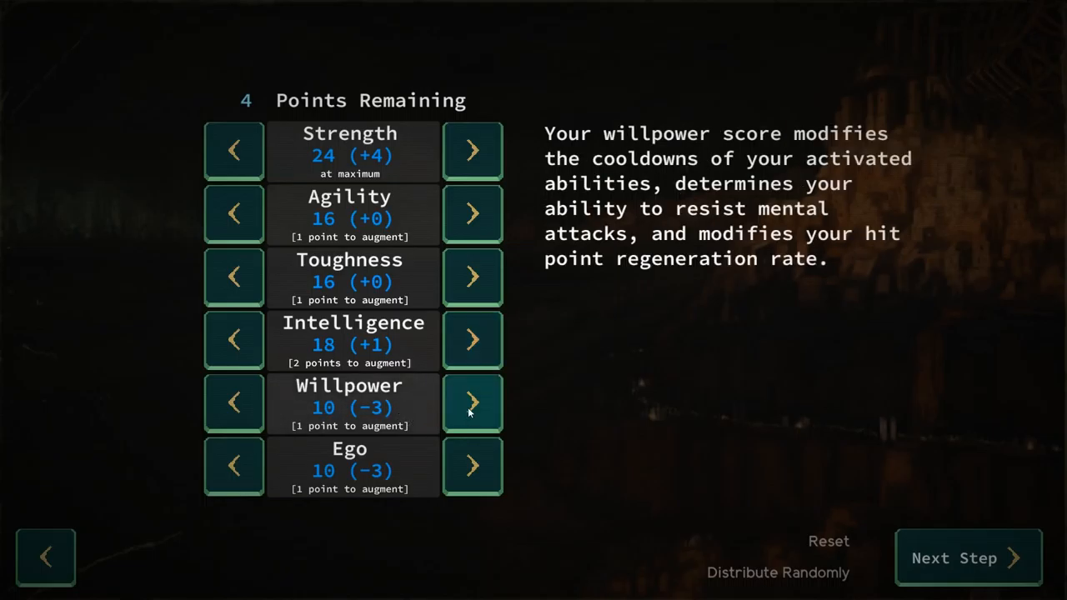
{"action": "left_click", "coordinate": [472, 402]}
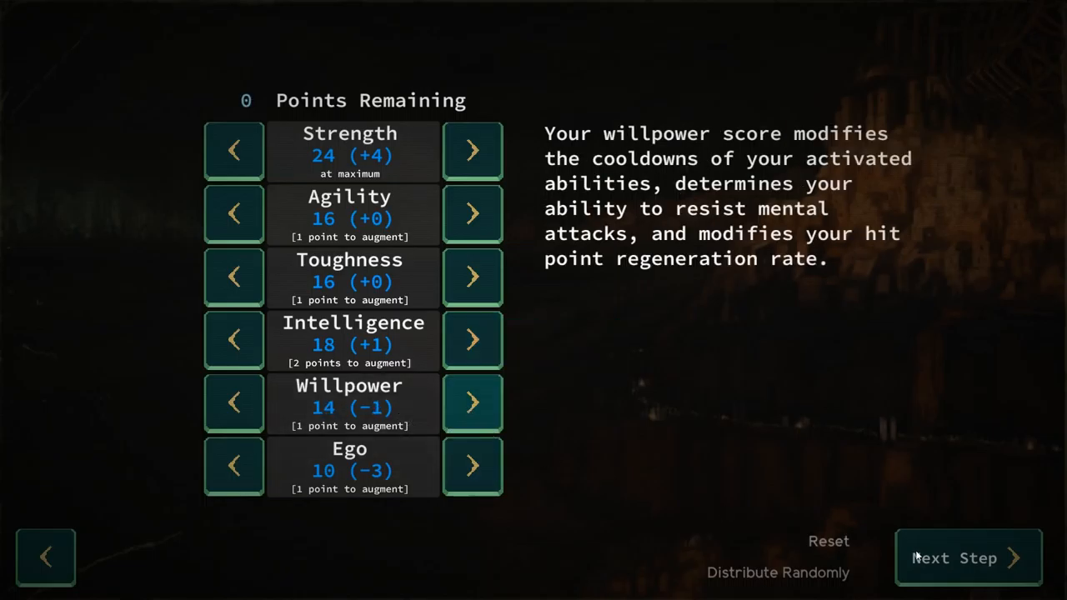
Step: Lower Agility to 12, raise Toughness to 20, and continue to the mutations step
{"action": "left_click", "coordinate": [966, 556]}
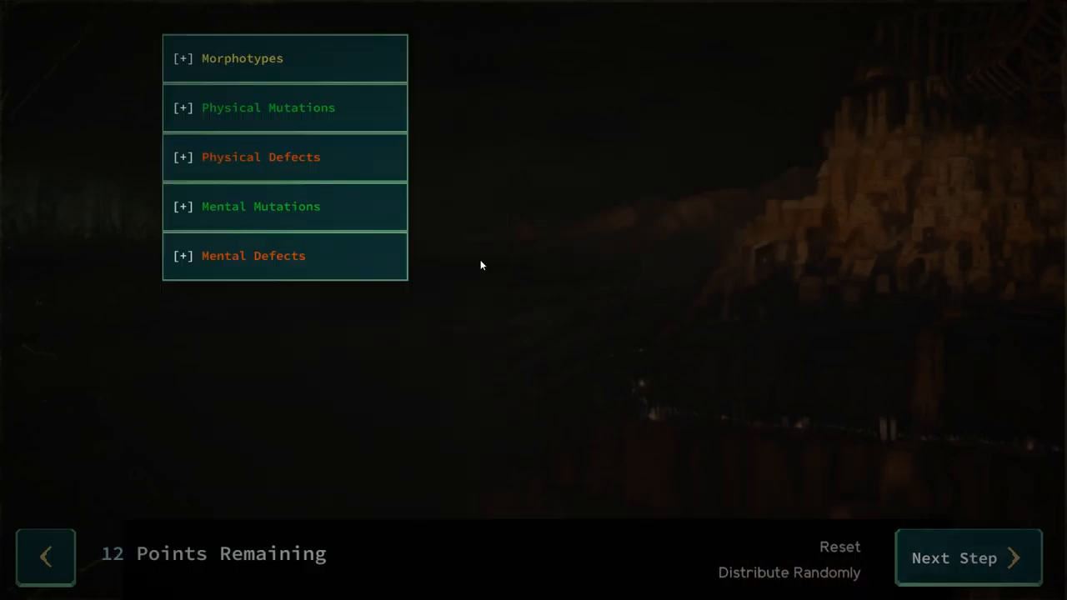
{"action": "mouse_move", "coordinate": [467, 260]}
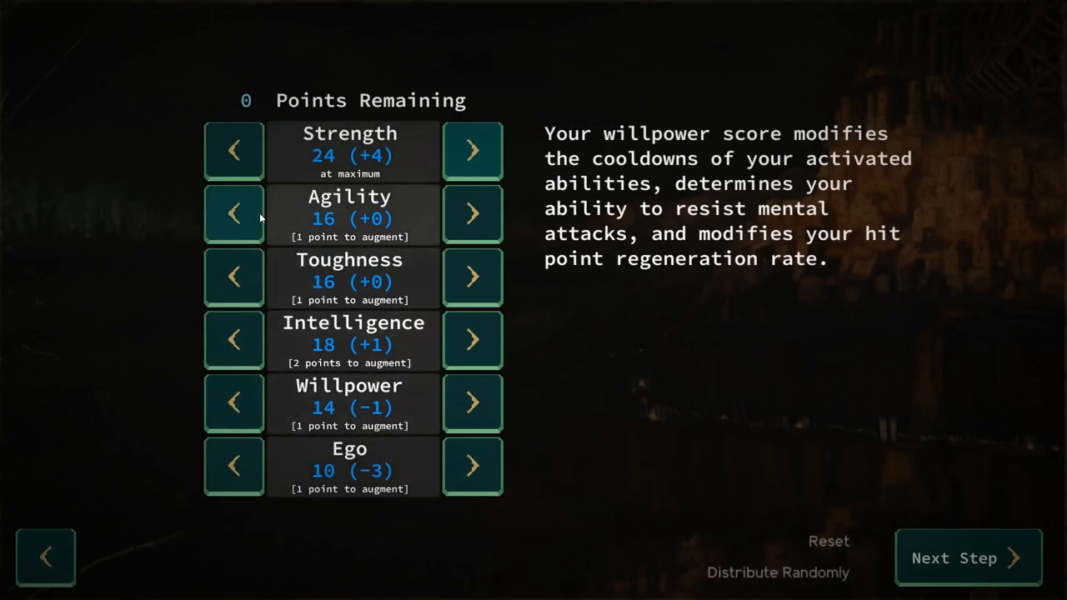
{"action": "left_click", "coordinate": [233, 213]}
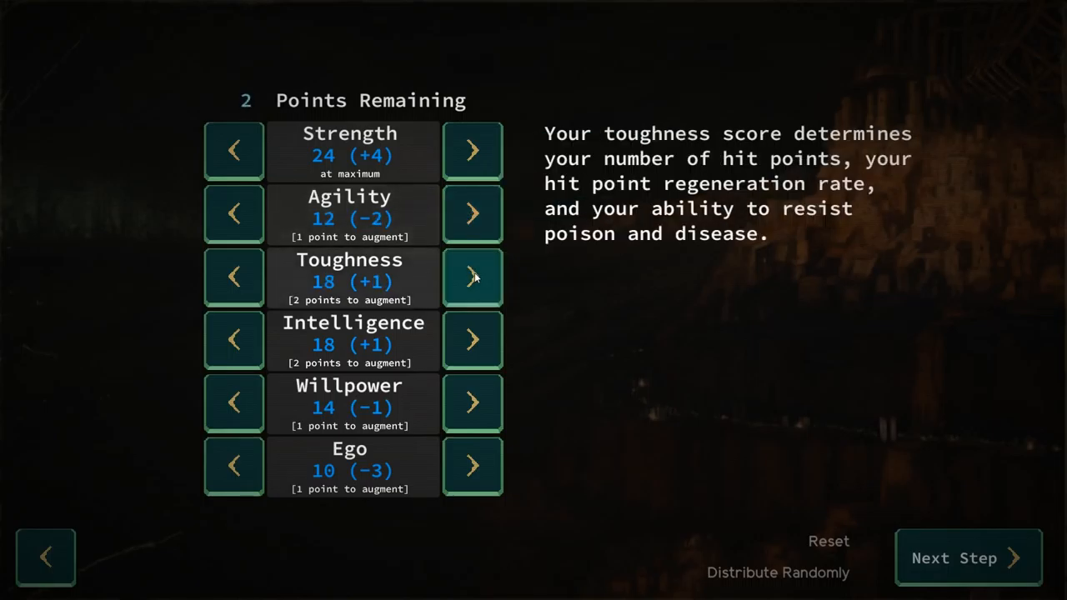
{"action": "left_click", "coordinate": [473, 276]}
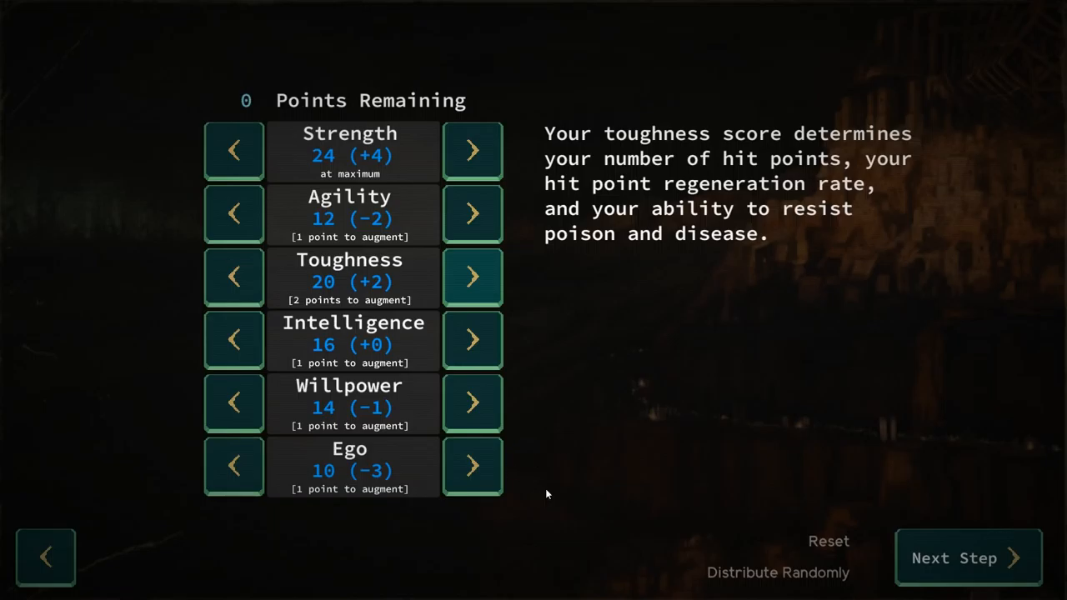
{"action": "left_click", "coordinate": [967, 557]}
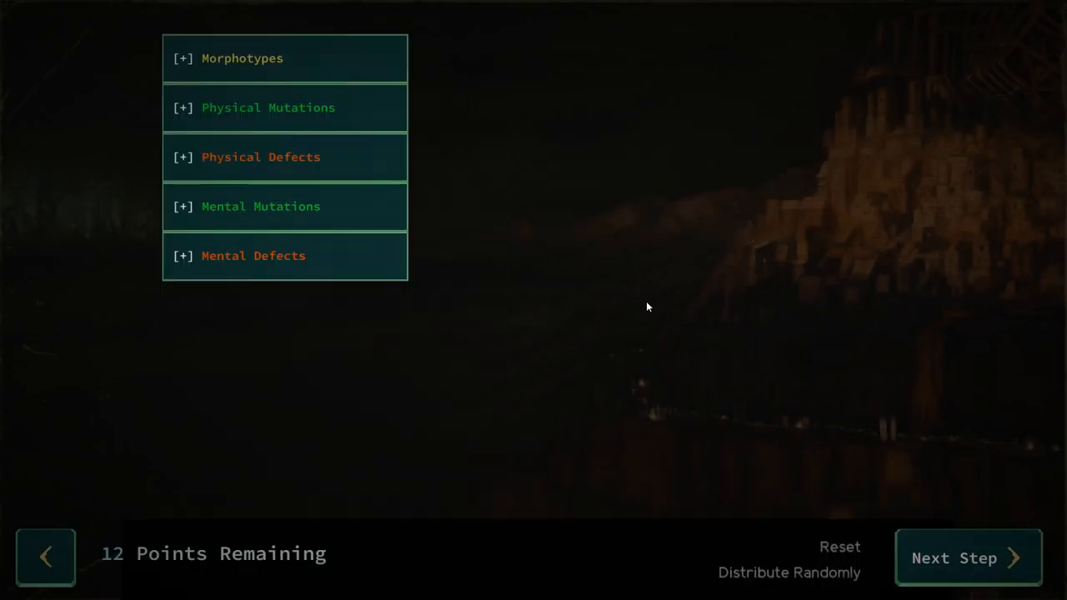
Step: Take Double-muscled from the physical mutations list, leaving 8 points
{"action": "left_click", "coordinate": [269, 106]}
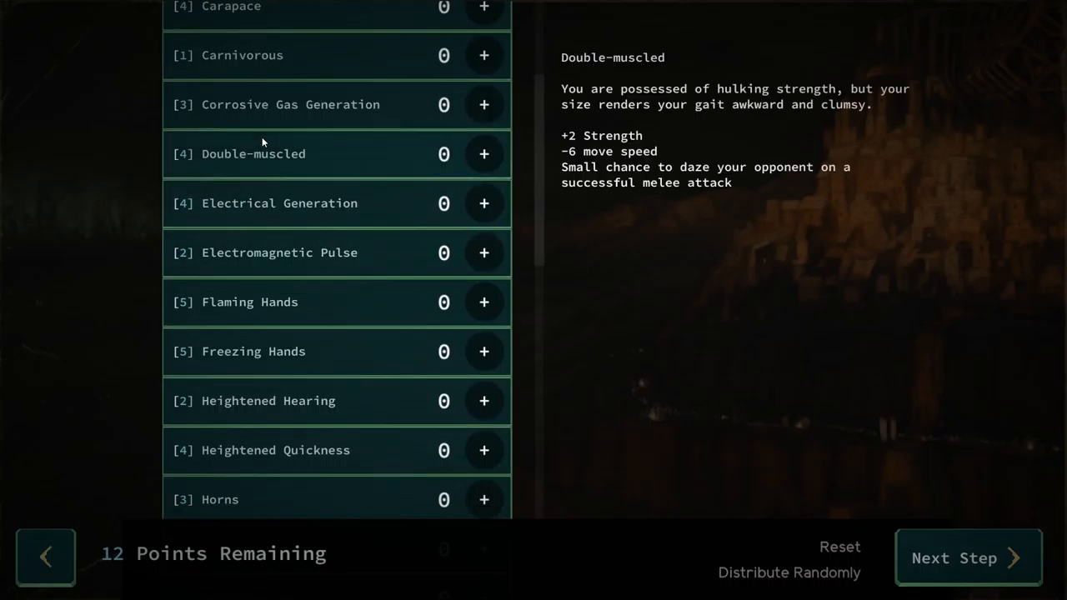
{"action": "mouse_move", "coordinate": [269, 143]}
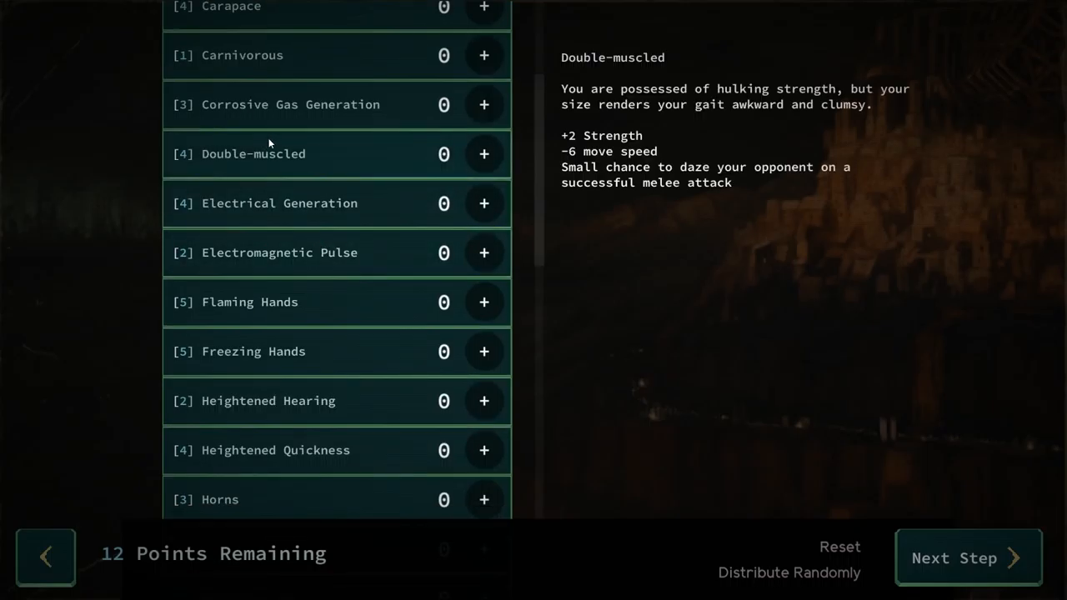
{"action": "mouse_move", "coordinate": [484, 153]}
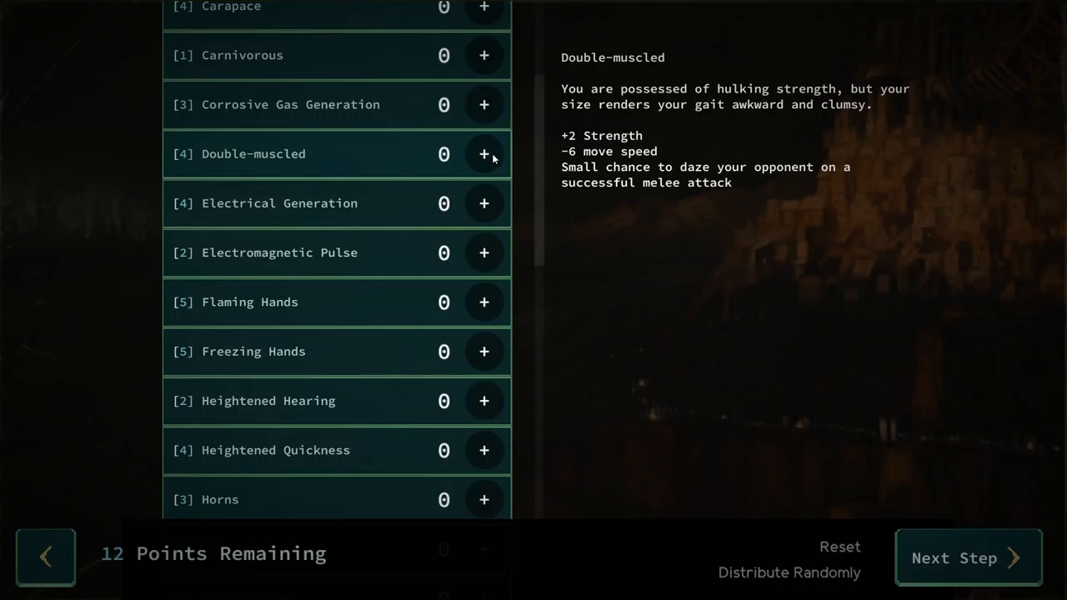
{"action": "left_click", "coordinate": [484, 154]}
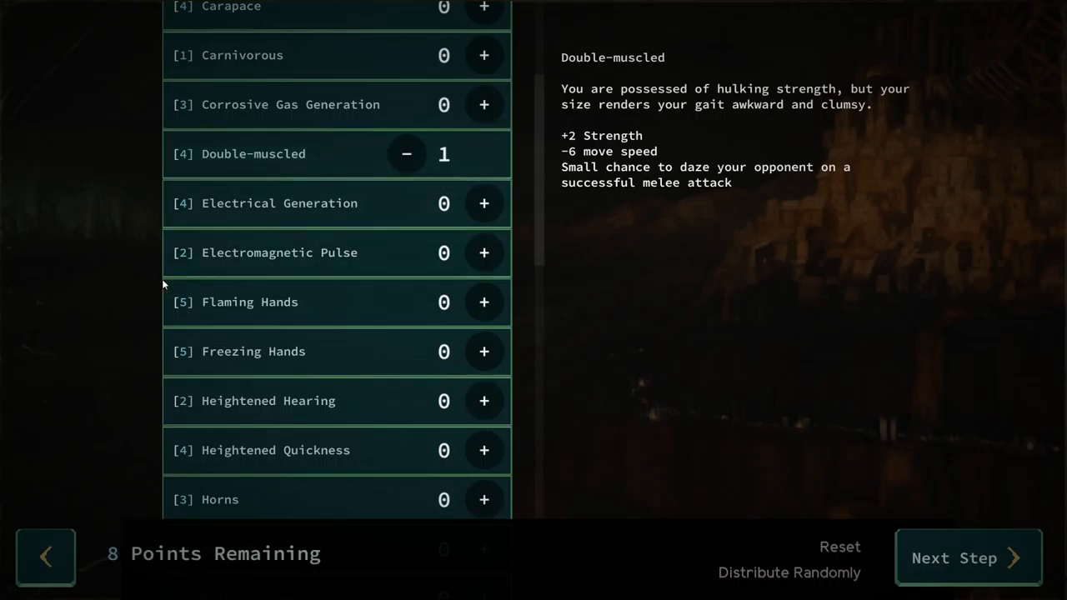
{"action": "scroll", "scroll_direction": "up", "scroll_amount": 3}
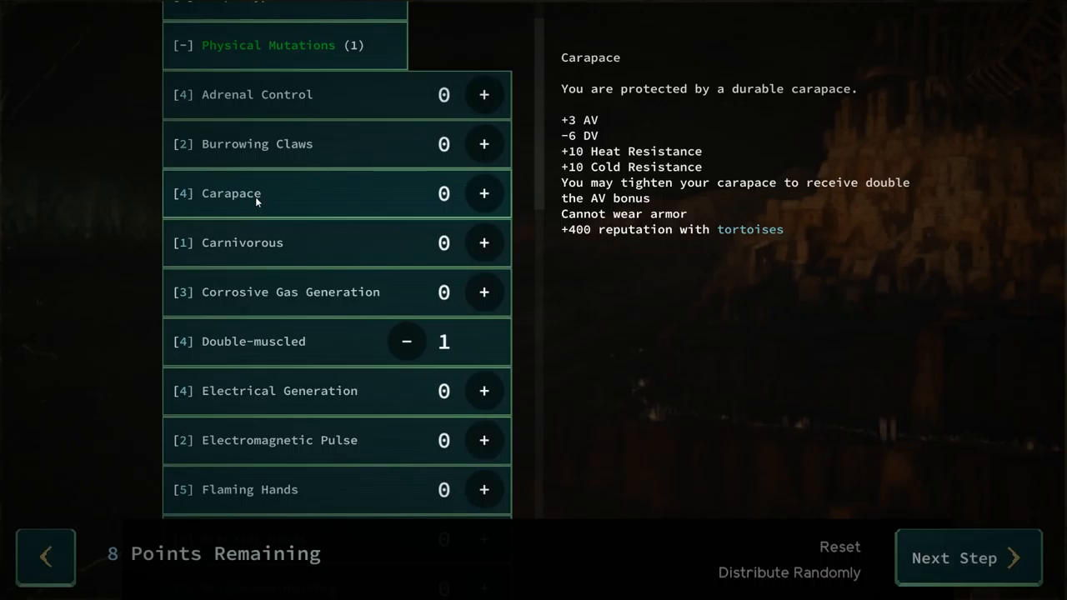
{"action": "mouse_move", "coordinate": [265, 170]}
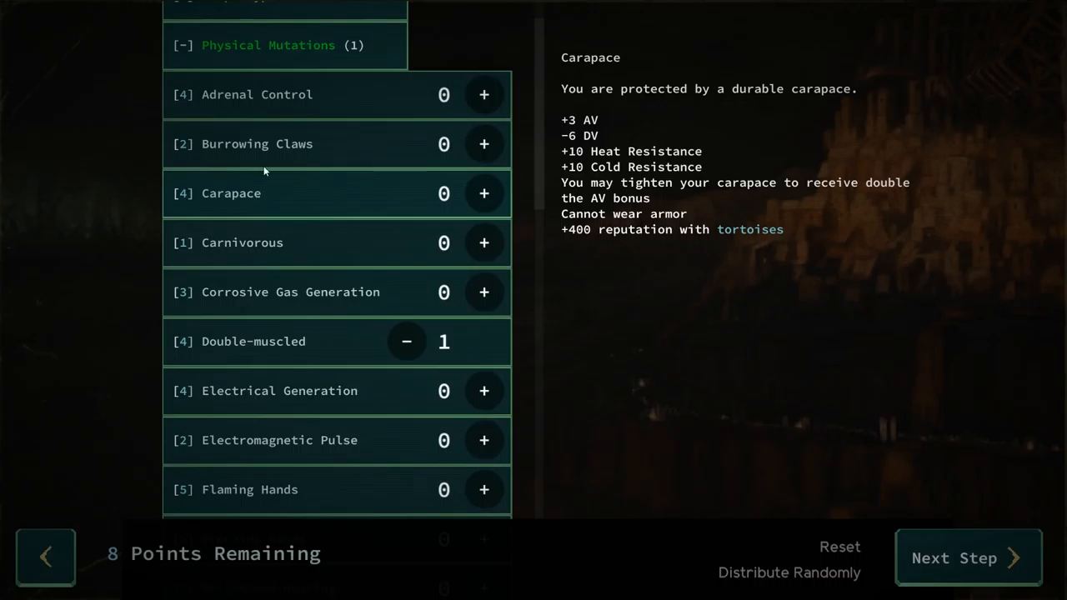
Step: Try and remove the Chimera morphotype, then take Unstable Genome instead, leaving 5 points
{"action": "left_click", "coordinate": [267, 45]}
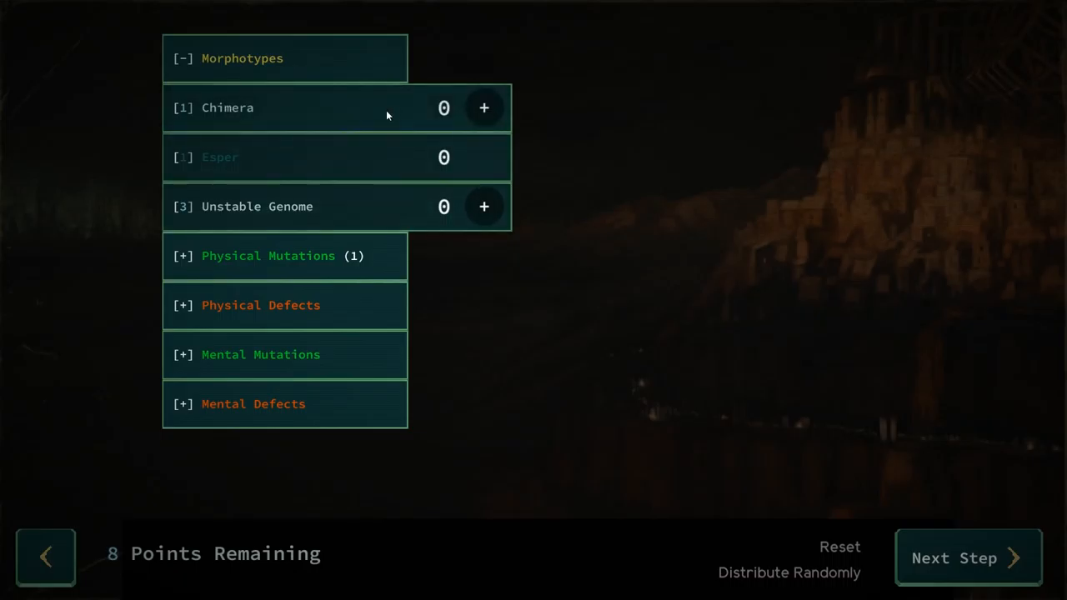
{"action": "mouse_move", "coordinate": [257, 192]}
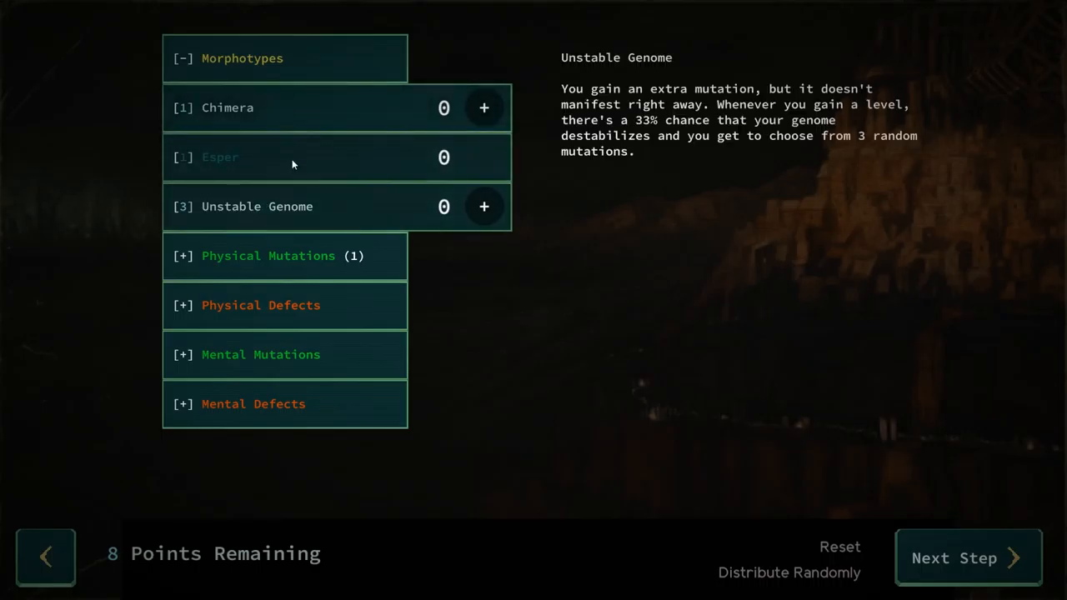
{"action": "mouse_move", "coordinate": [380, 207]}
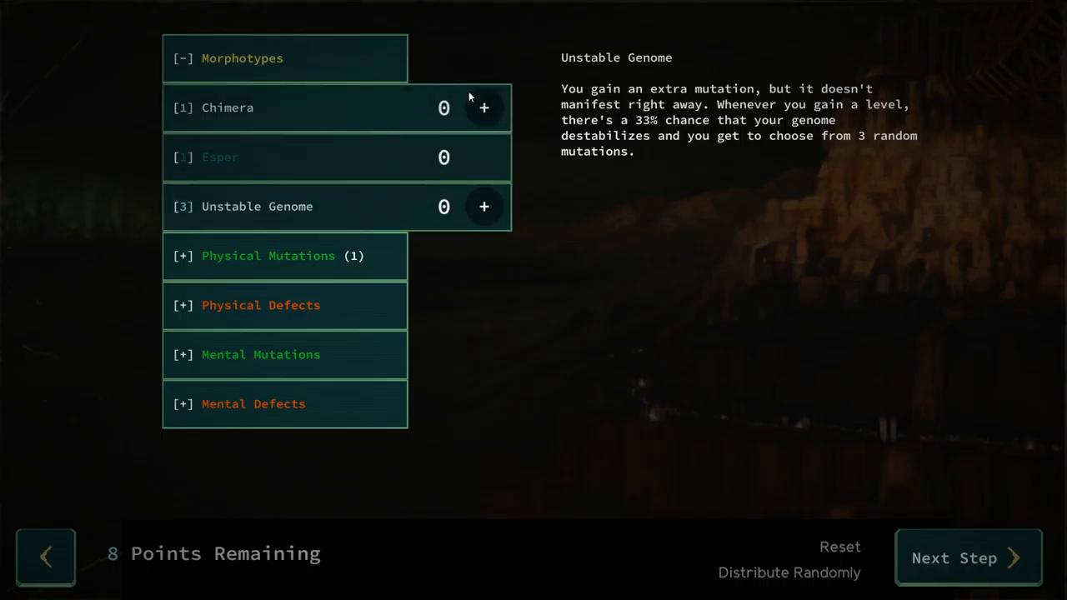
{"action": "left_click", "coordinate": [484, 106]}
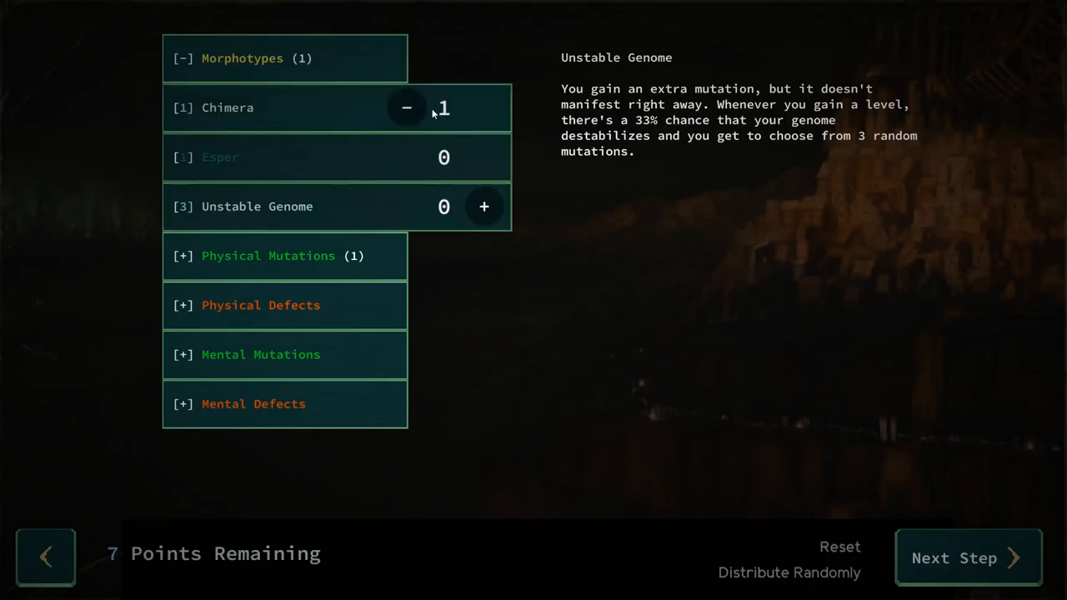
{"action": "left_click", "coordinate": [407, 107]}
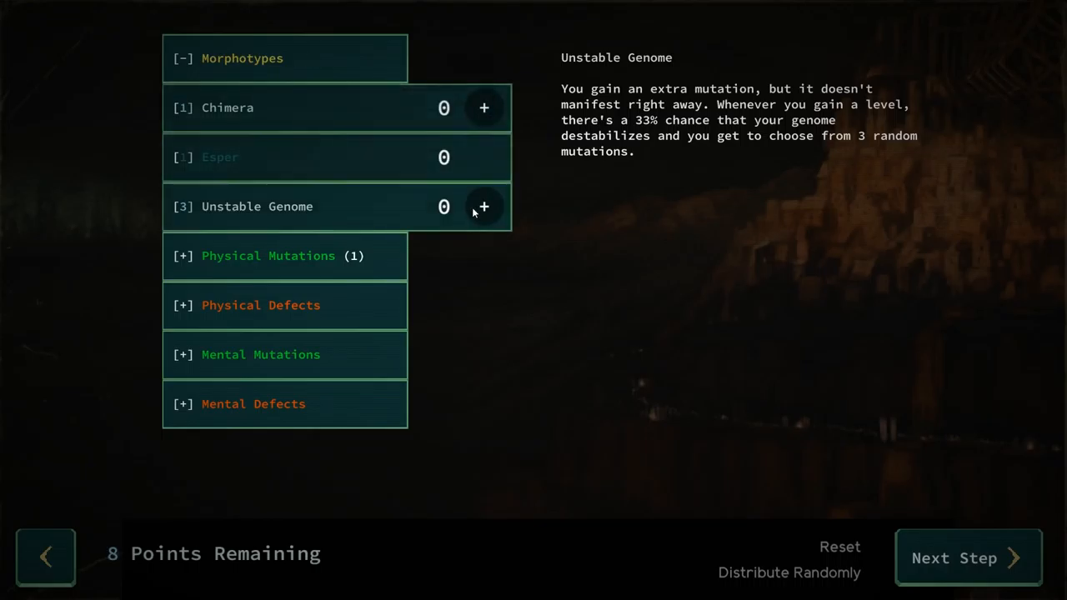
{"action": "mouse_move", "coordinate": [447, 193]}
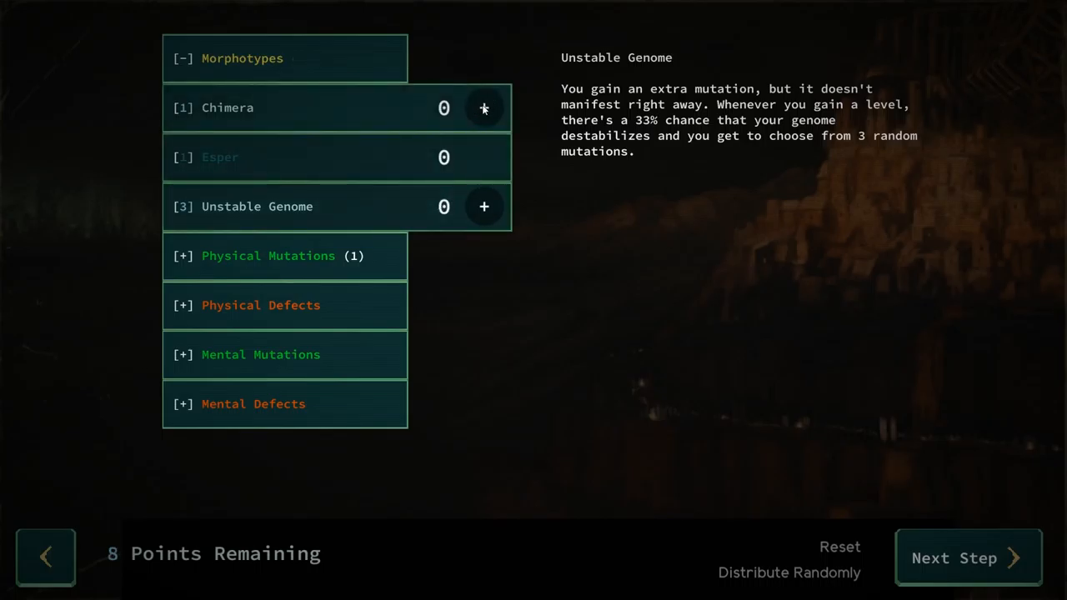
{"action": "mouse_move", "coordinate": [397, 217]}
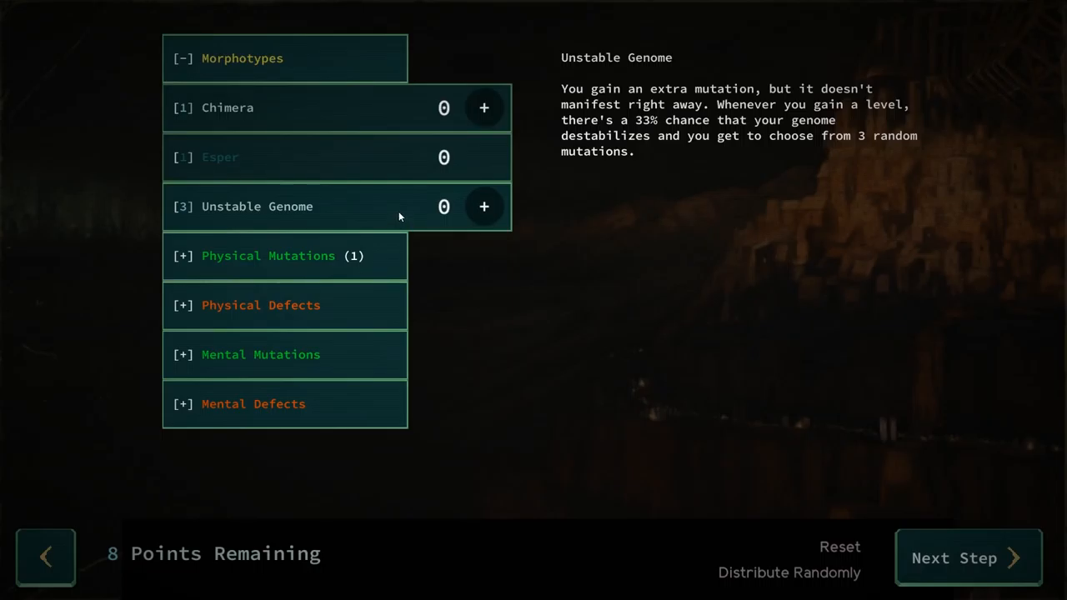
{"action": "mouse_move", "coordinate": [500, 124]}
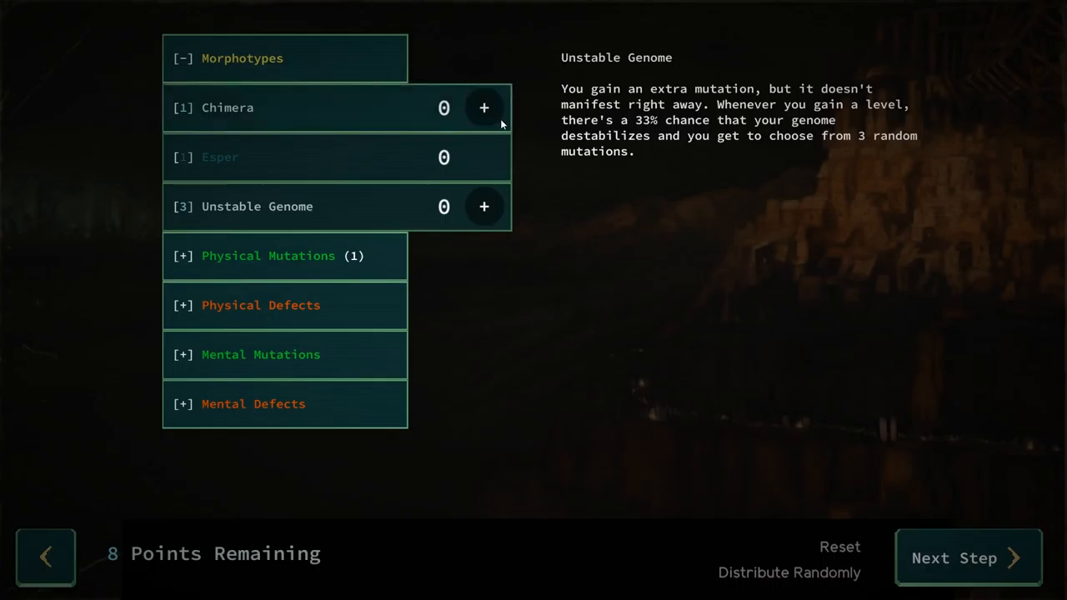
{"action": "left_click", "coordinate": [484, 206]}
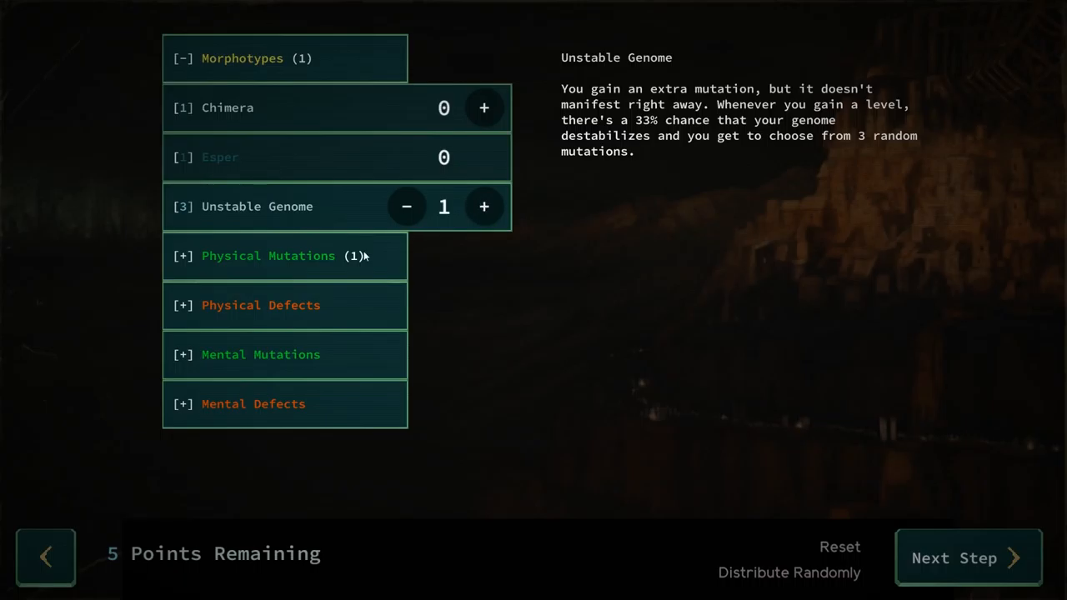
Step: Browse the physical mutations and add Carnivorous alongside Double-muscled
{"action": "left_click", "coordinate": [267, 256]}
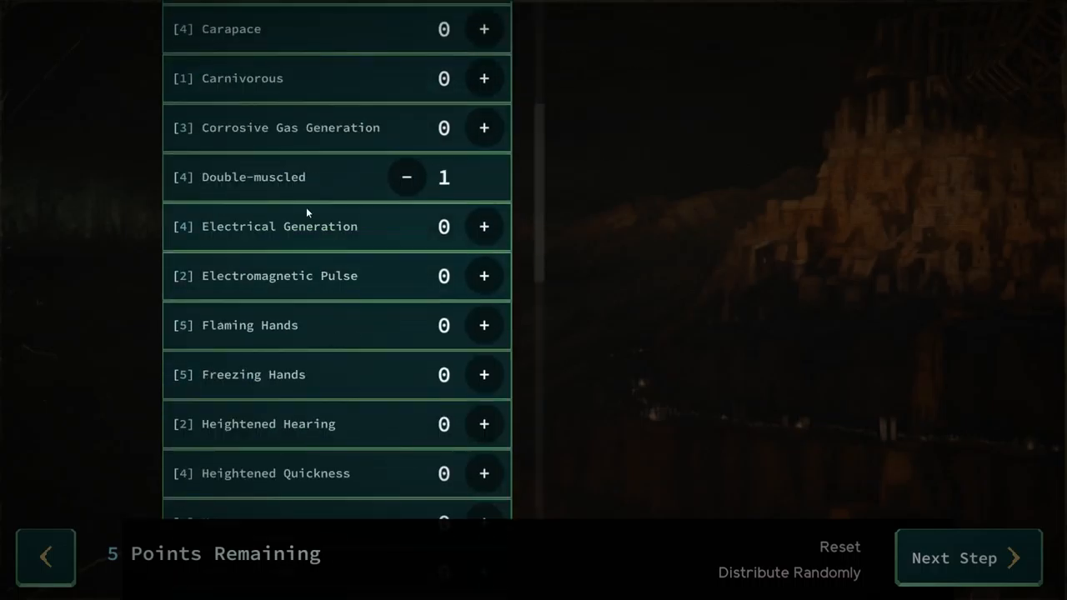
{"action": "scroll", "scroll_direction": "down", "scroll_amount": 3}
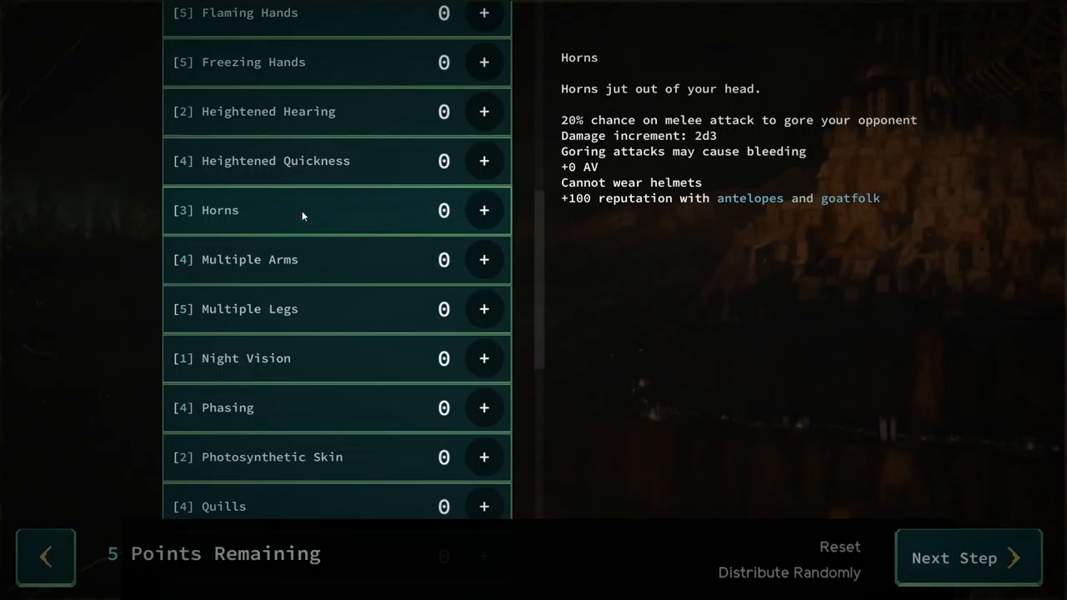
{"action": "scroll", "scroll_direction": "down", "scroll_amount": 3}
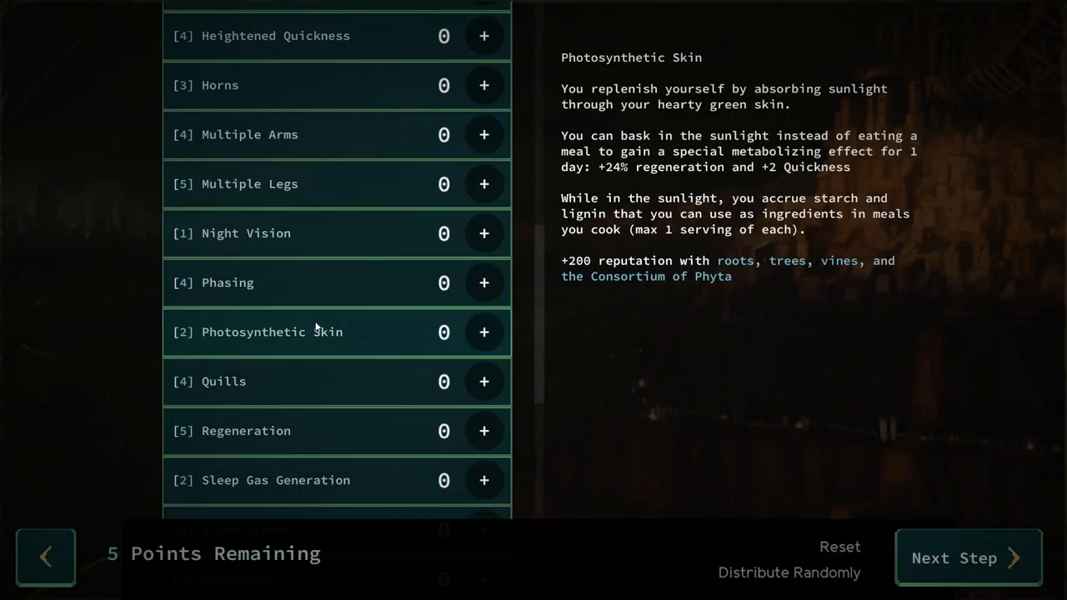
{"action": "scroll", "scroll_direction": "down", "scroll_amount": 3}
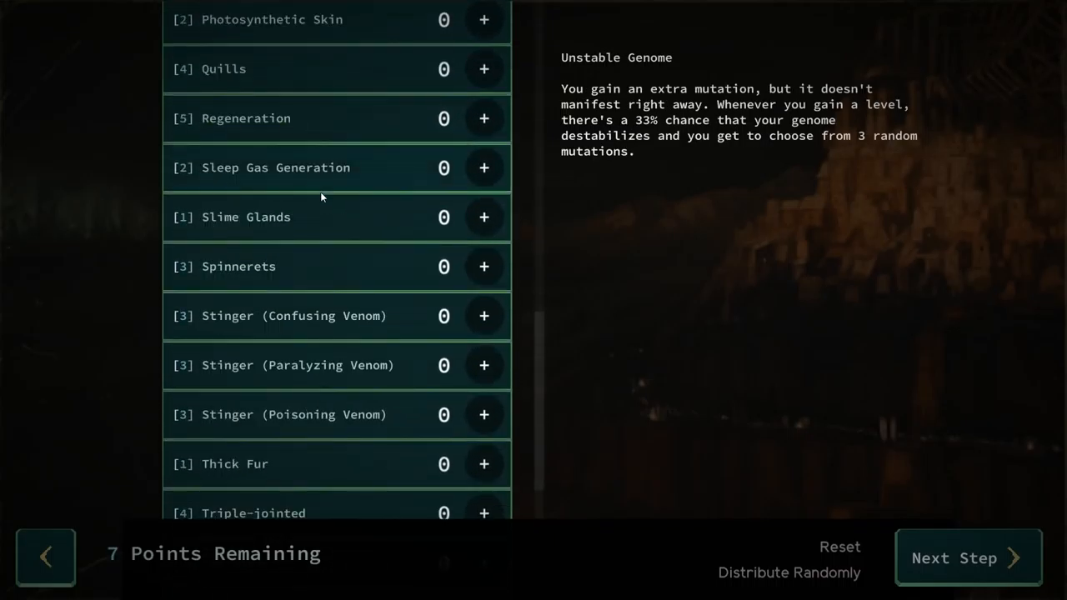
{"action": "scroll", "scroll_direction": "down", "scroll_amount": 3}
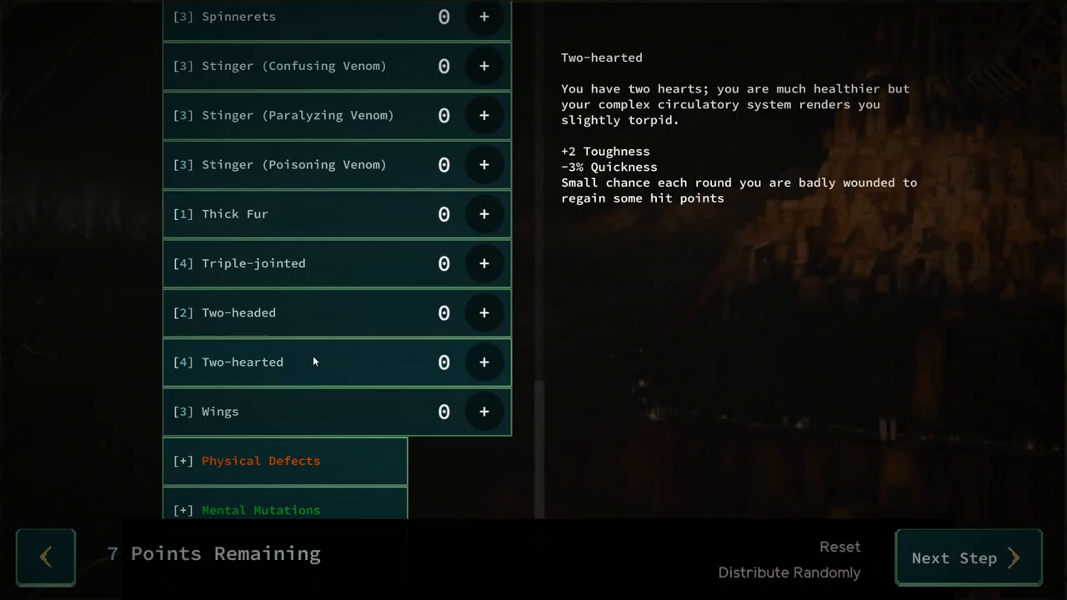
{"action": "scroll", "scroll_direction": "up", "scroll_amount": 3}
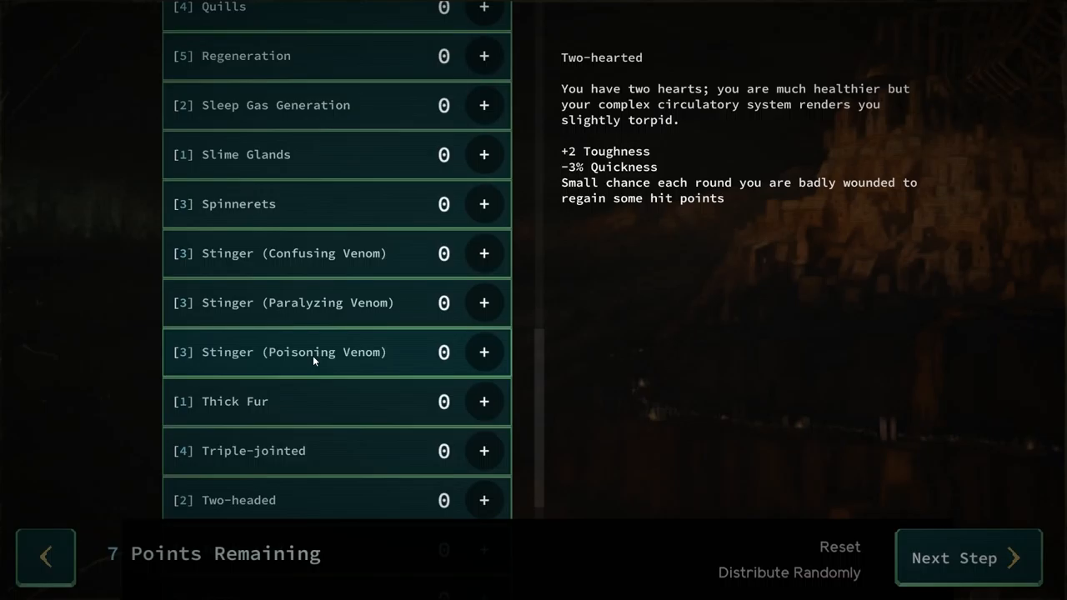
{"action": "scroll", "scroll_direction": "up", "scroll_amount": 3}
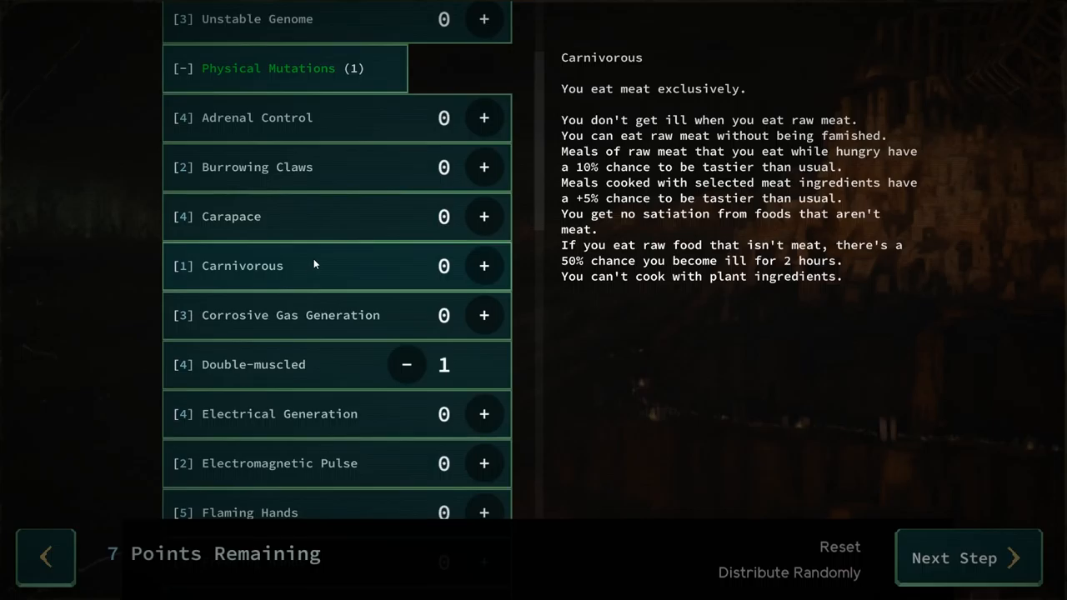
{"action": "left_click", "coordinate": [484, 266]}
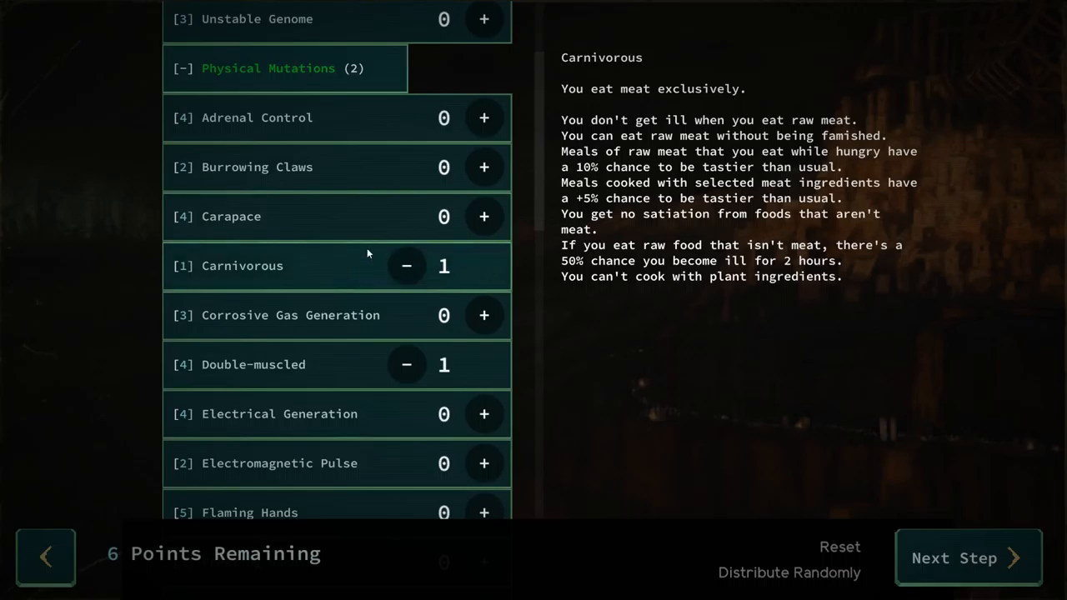
Step: Scroll through the remaining physical mutations with 6 points left
{"action": "scroll", "scroll_direction": "down", "scroll_amount": 3}
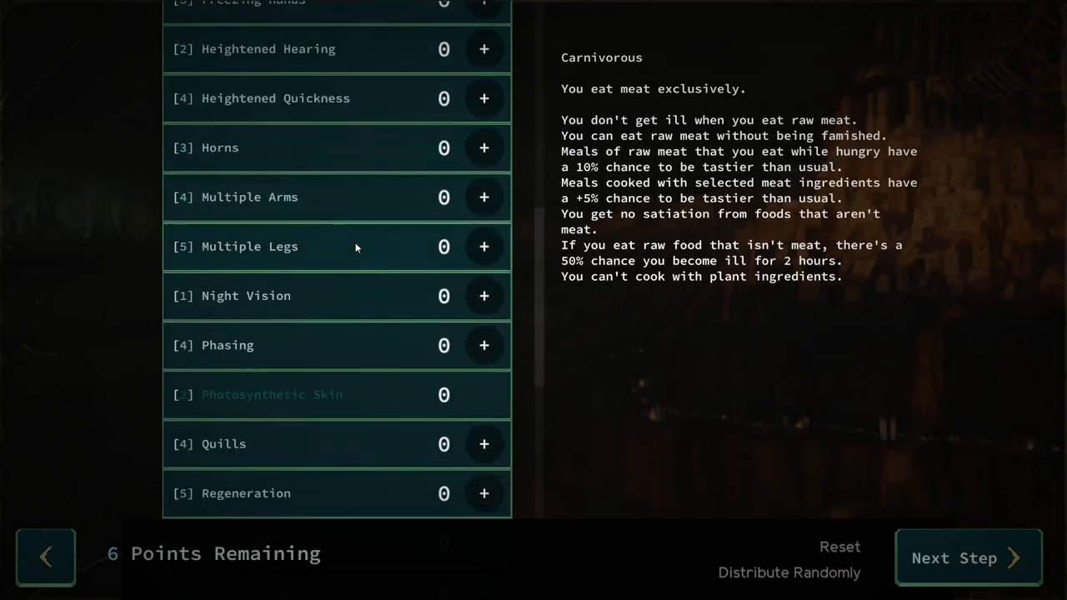
{"action": "mouse_move", "coordinate": [300, 340]}
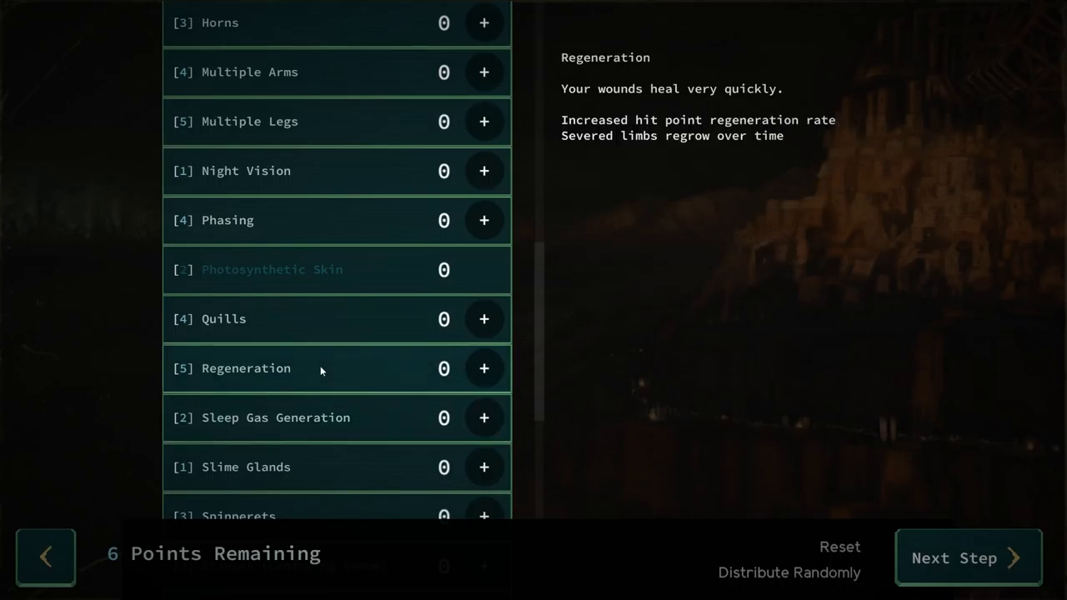
{"action": "scroll", "scroll_direction": "down", "scroll_amount": 3}
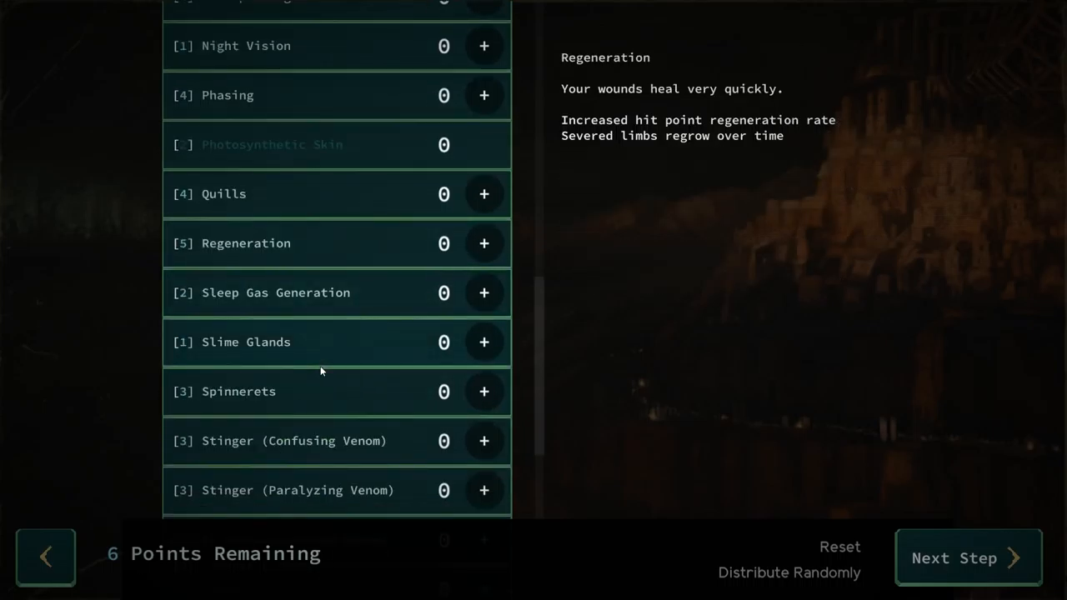
{"action": "scroll", "scroll_direction": "down", "scroll_amount": 3}
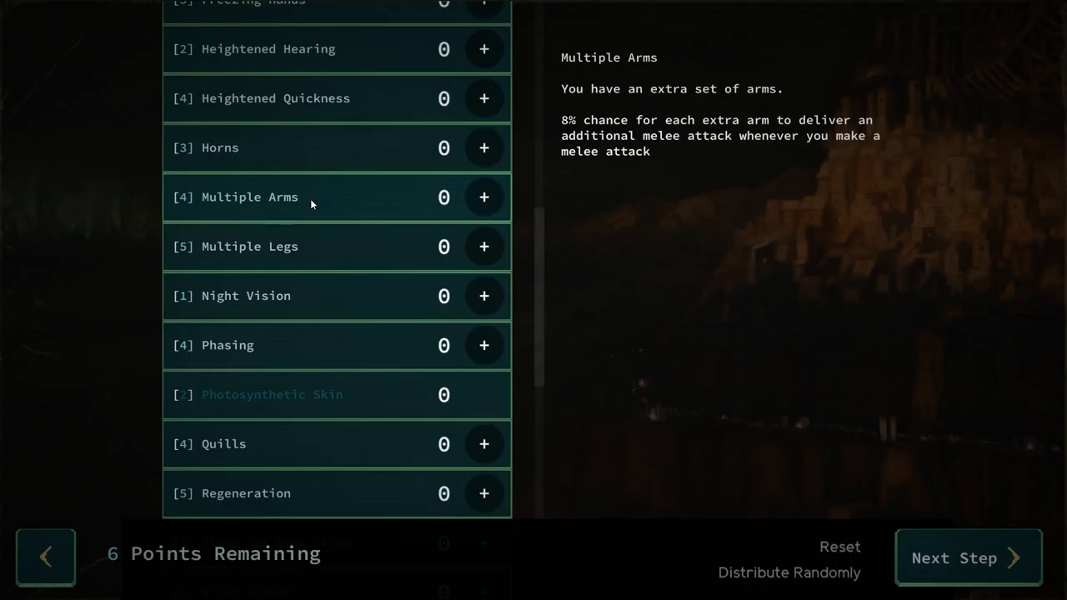
{"action": "scroll", "scroll_direction": "up", "scroll_amount": 3}
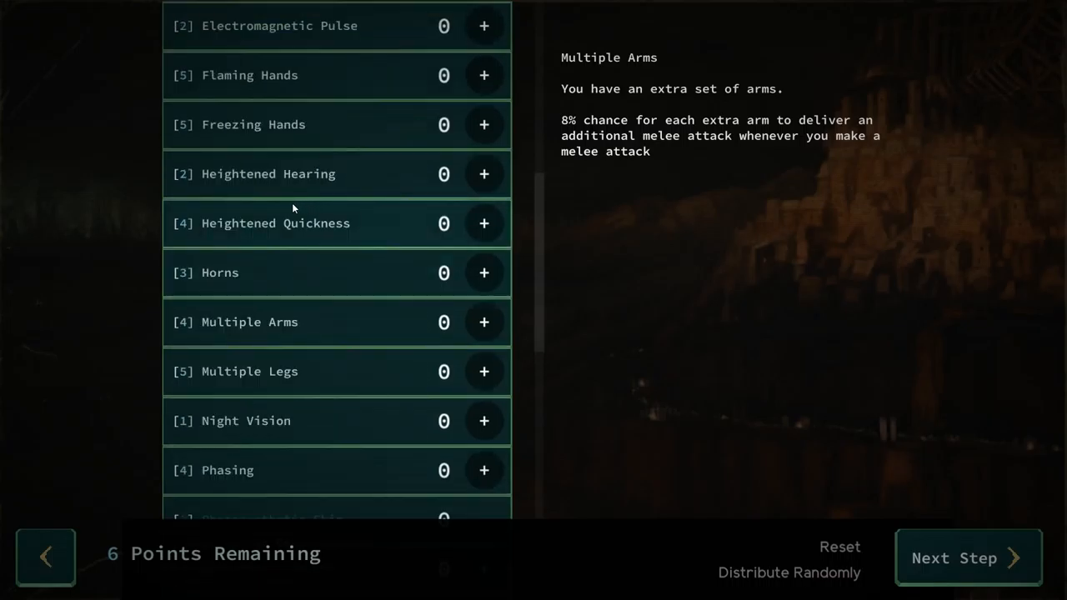
{"action": "scroll", "scroll_direction": "up", "scroll_amount": 3}
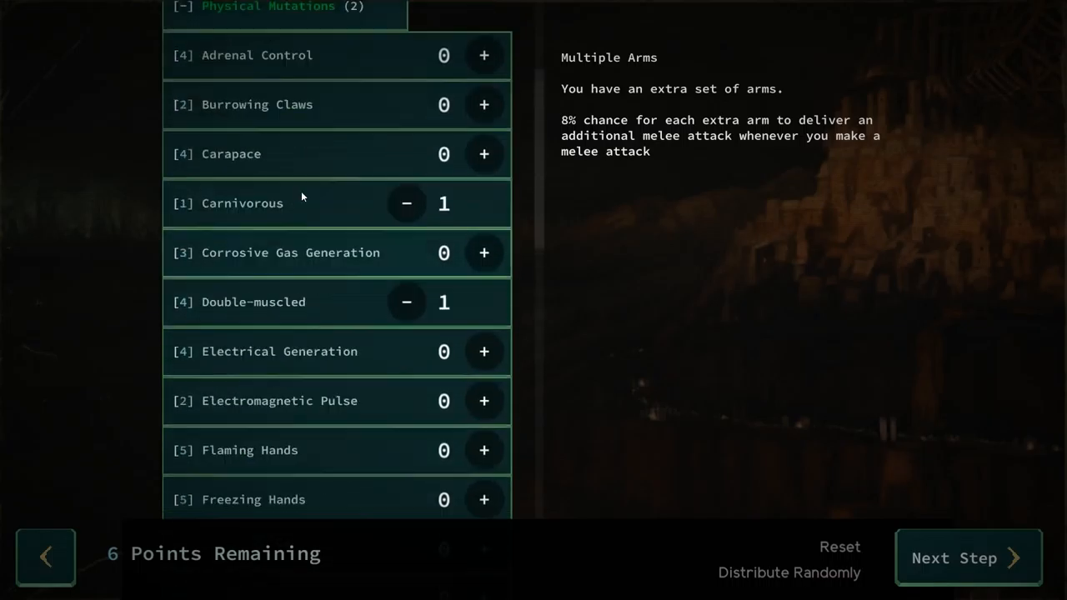
{"action": "scroll", "scroll_direction": "down", "scroll_amount": 3}
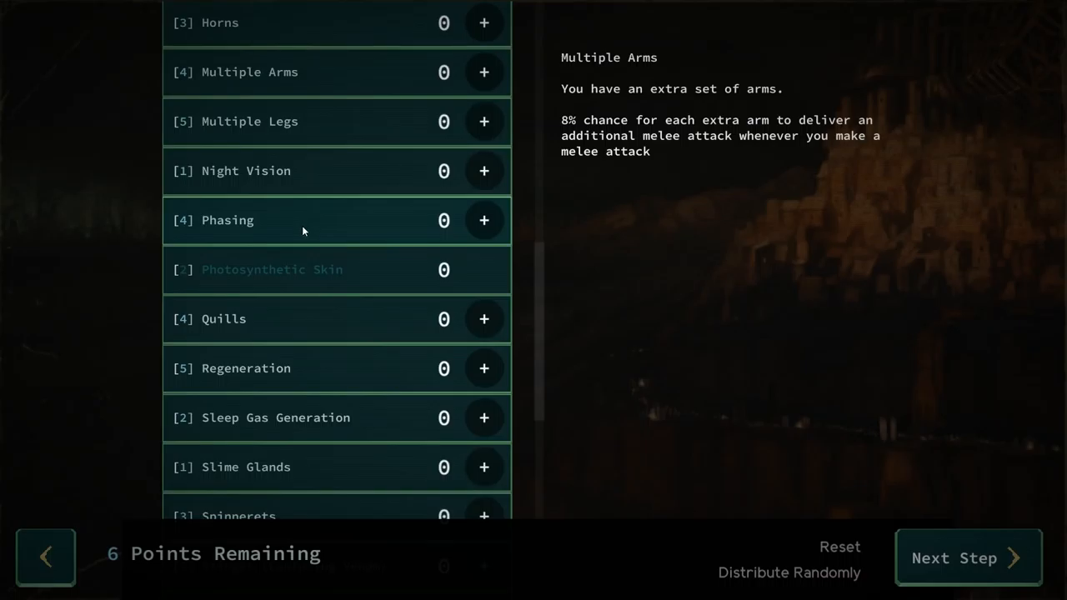
{"action": "scroll", "scroll_direction": "down", "scroll_amount": 3}
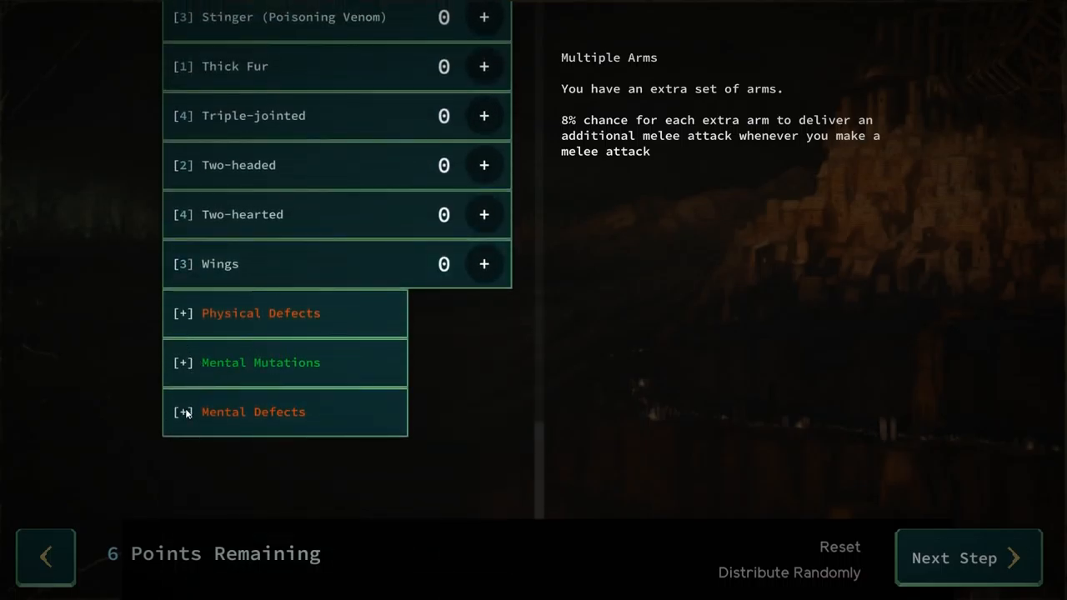
Step: Expand the mental and physical defect lists and review Analgesia, Thick Fur and Flaming Hands
{"action": "left_click", "coordinate": [253, 410]}
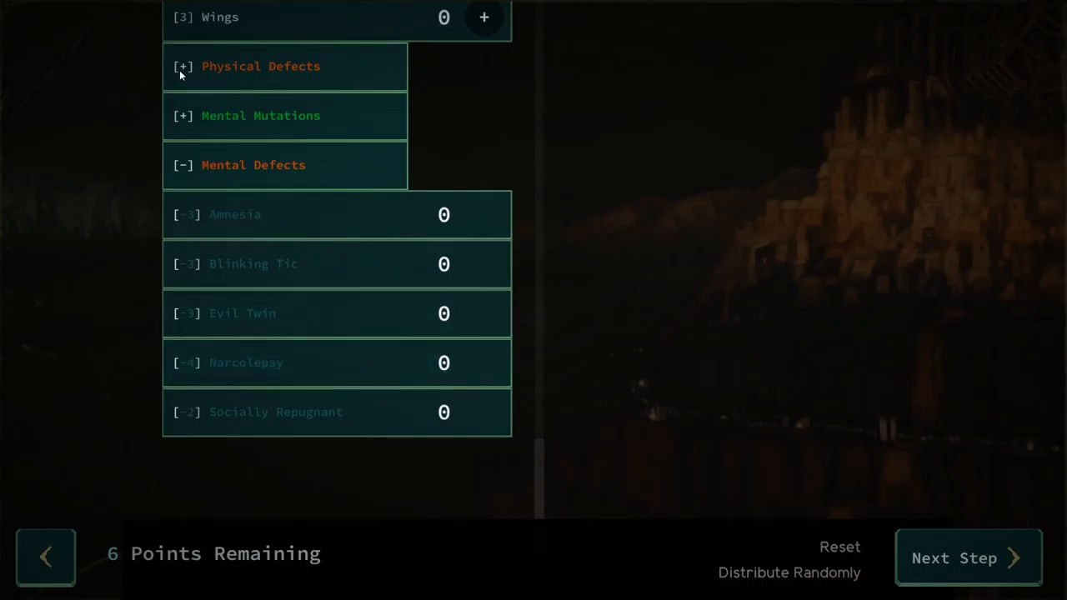
{"action": "left_click", "coordinate": [260, 66]}
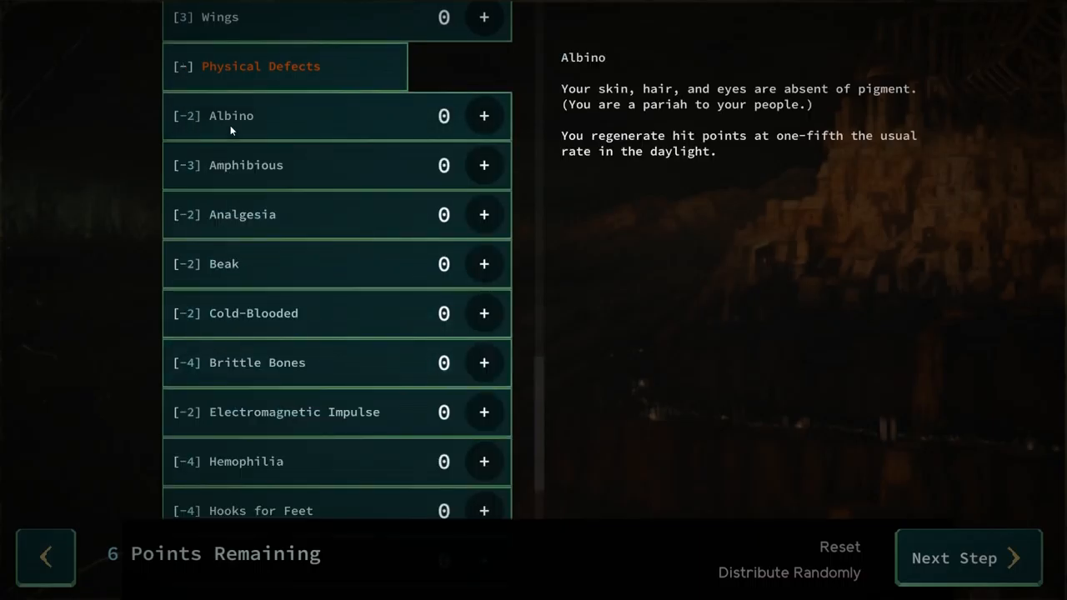
{"action": "mouse_move", "coordinate": [234, 180]}
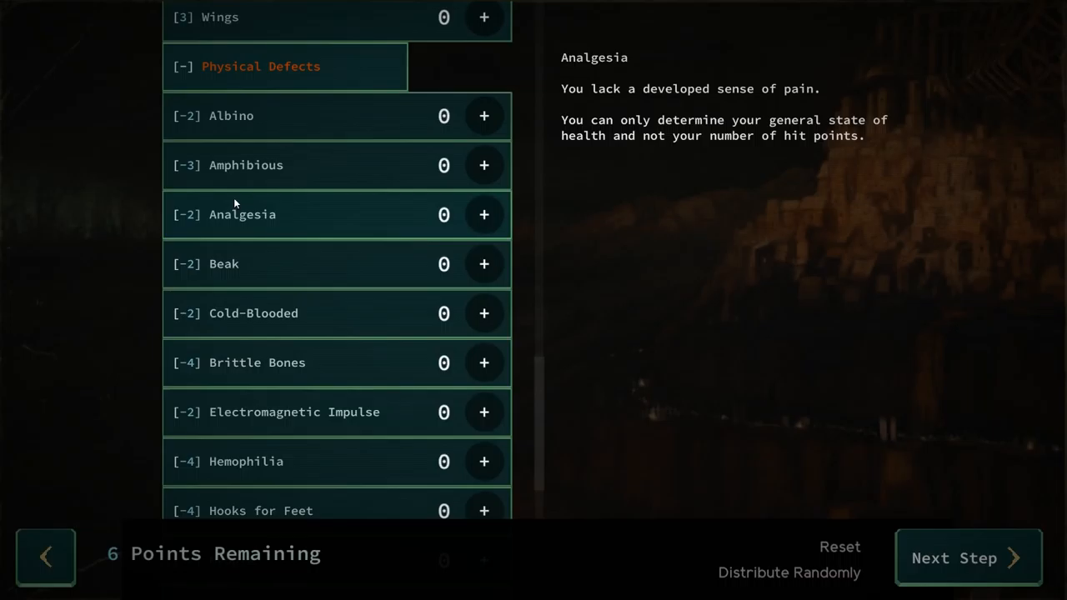
{"action": "mouse_move", "coordinate": [240, 202]}
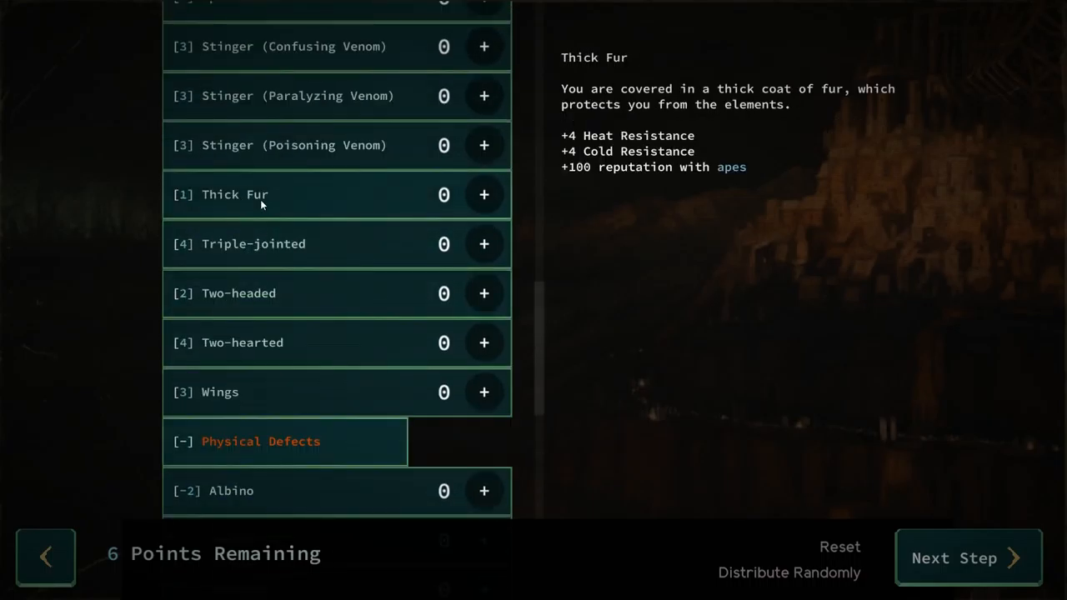
{"action": "scroll", "scroll_direction": "up", "scroll_amount": 3}
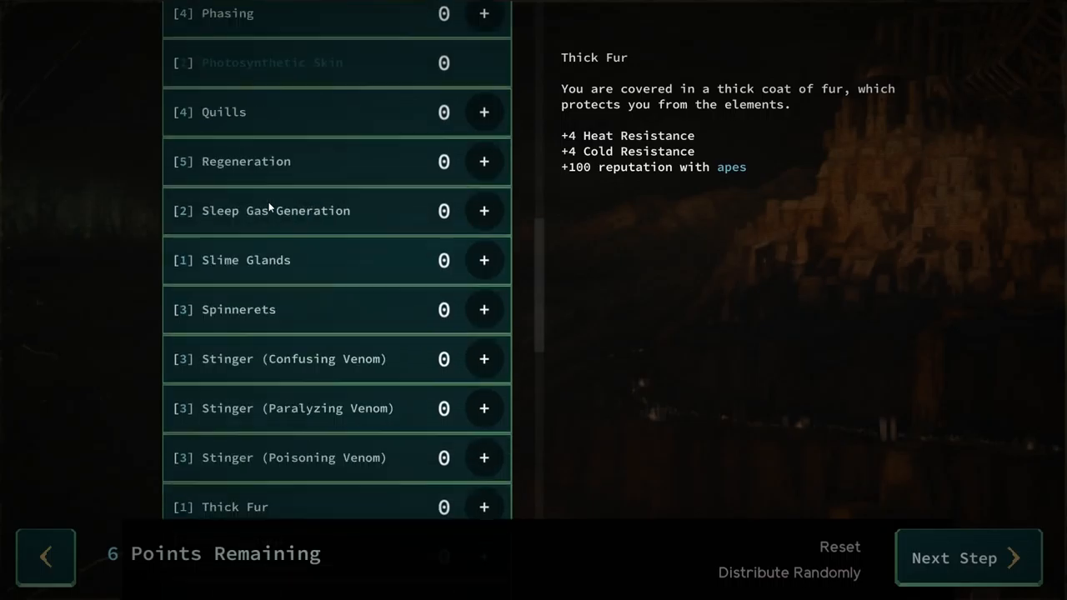
{"action": "scroll", "scroll_direction": "up", "scroll_amount": 3}
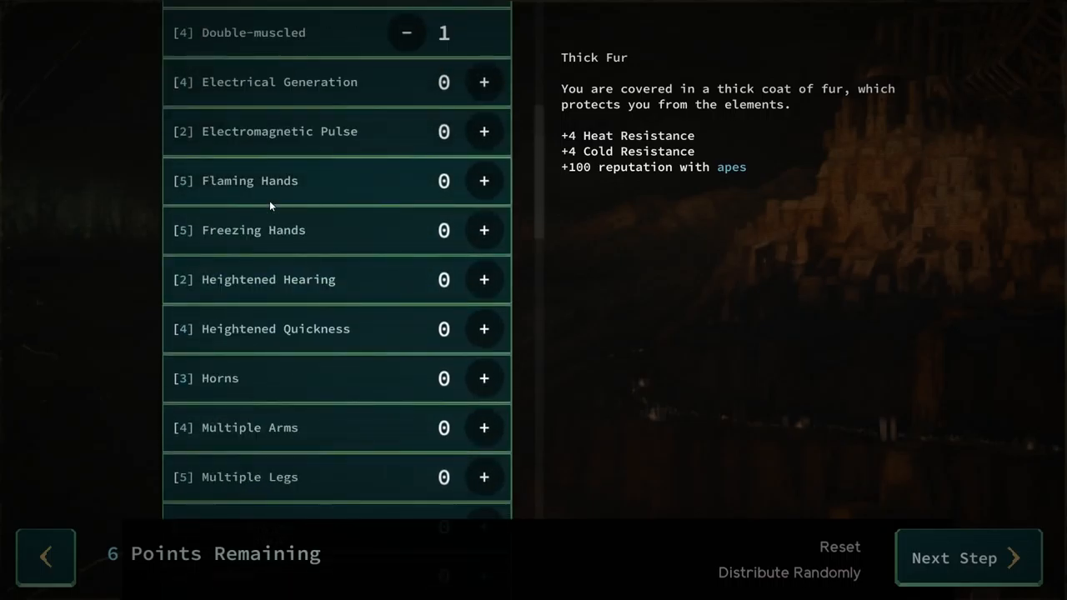
{"action": "scroll", "scroll_direction": "down", "scroll_amount": 3}
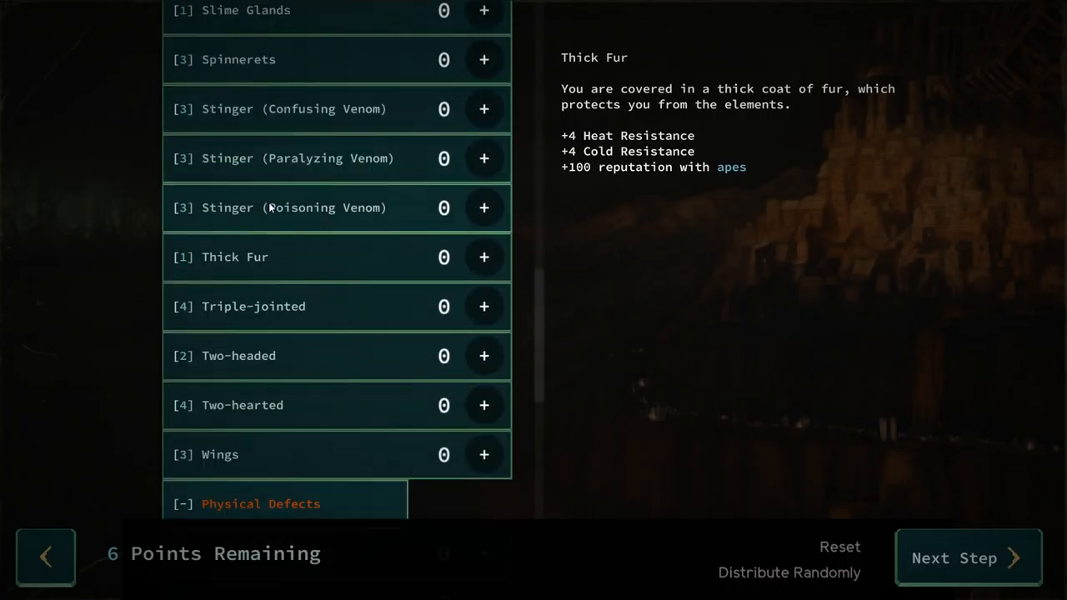
{"action": "scroll", "scroll_direction": "up", "scroll_amount": 3}
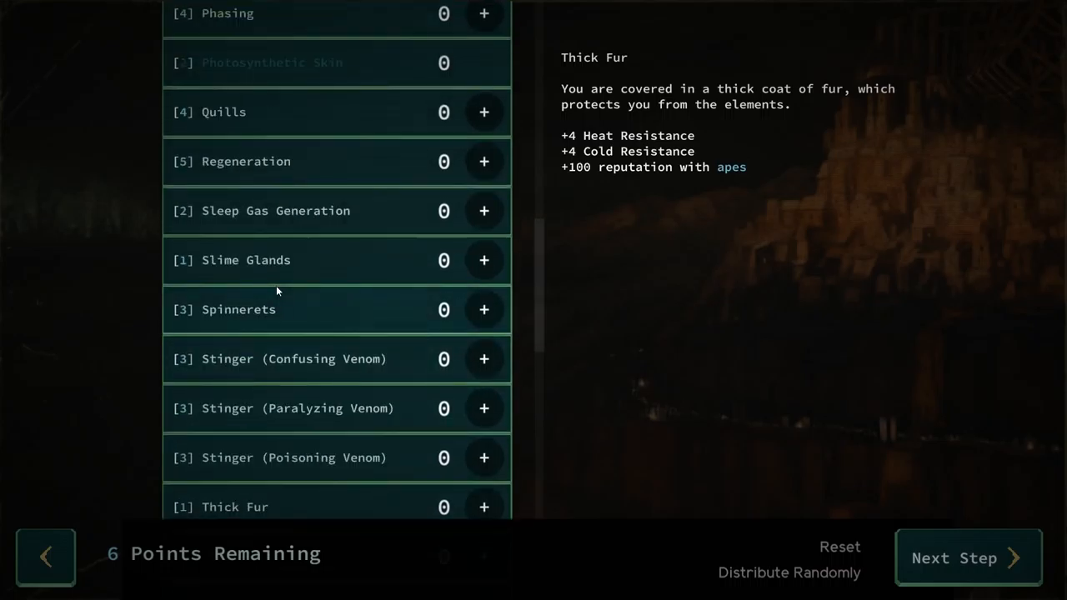
{"action": "scroll", "scroll_direction": "up", "scroll_amount": 3}
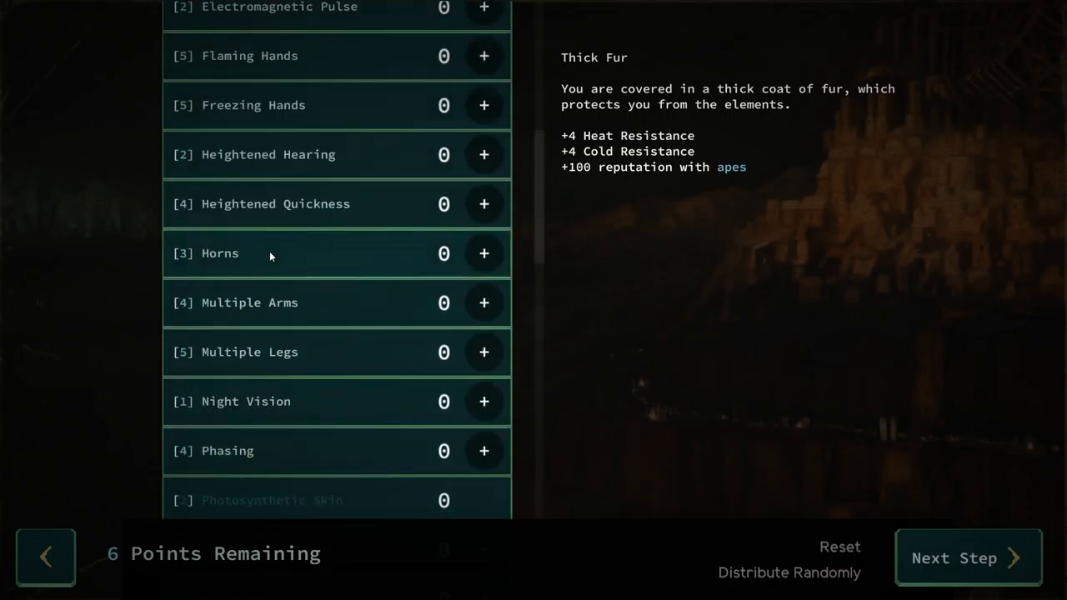
{"action": "scroll", "scroll_direction": "up", "scroll_amount": 3}
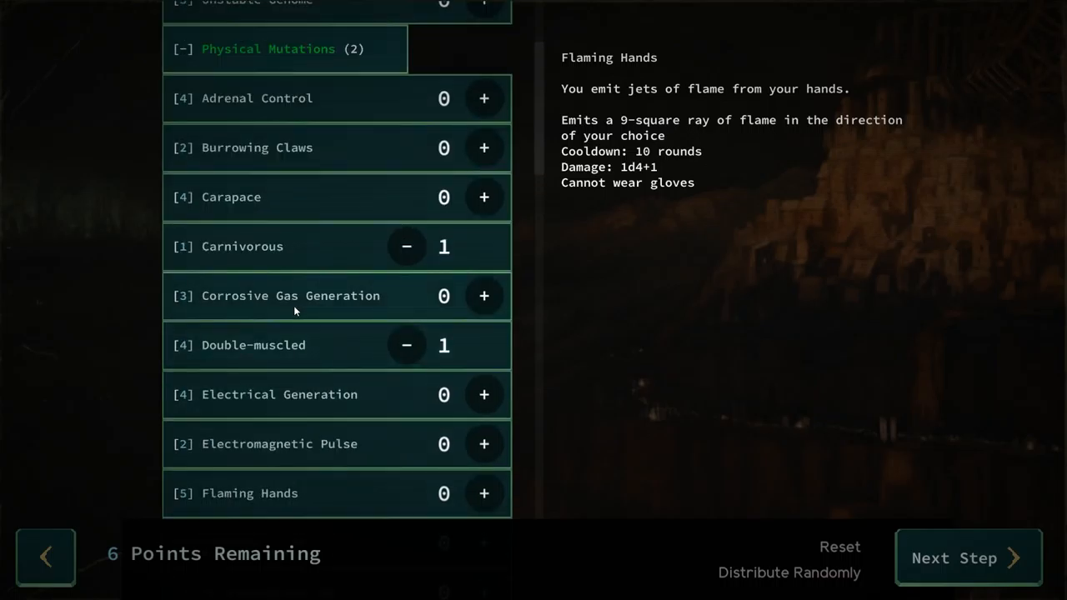
Step: Take the Beak physical defect and the Horns mutation, spending points down to zero
{"action": "scroll", "scroll_direction": "down", "scroll_amount": 3}
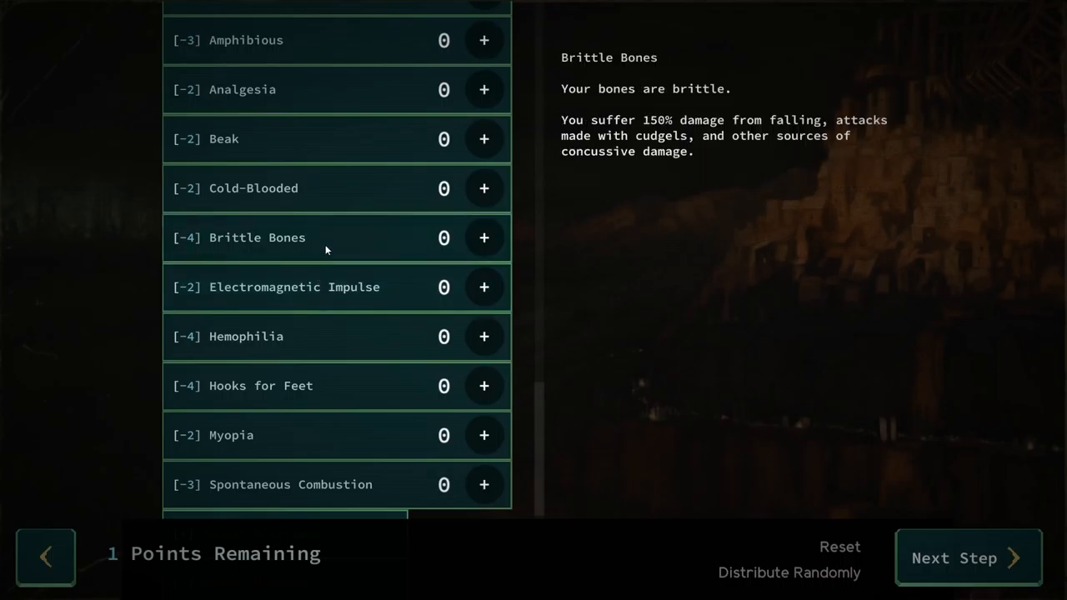
{"action": "mouse_move", "coordinate": [330, 220]}
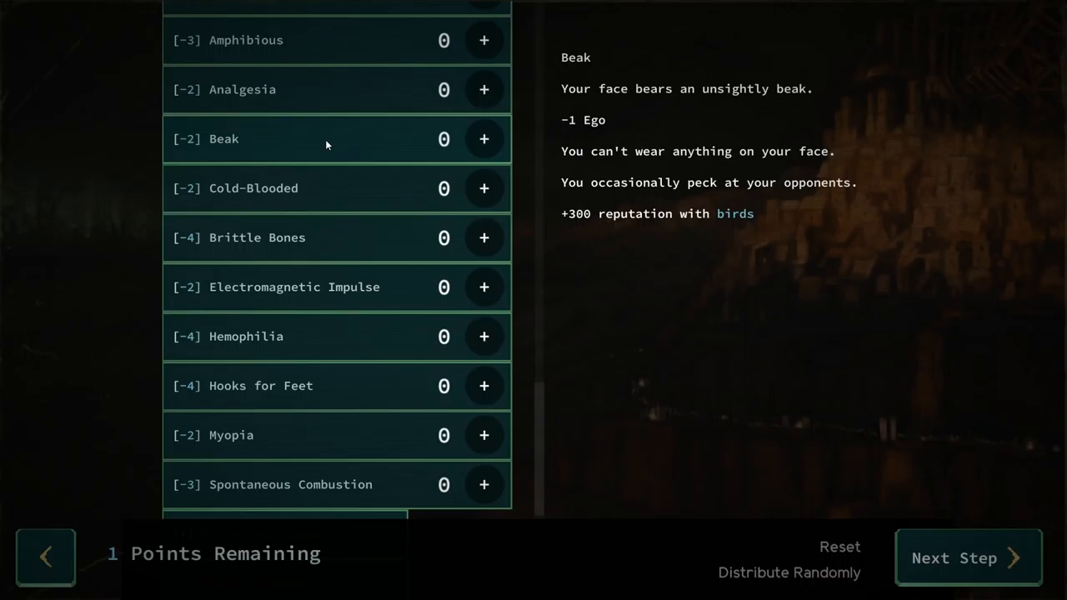
{"action": "left_click", "coordinate": [483, 140]}
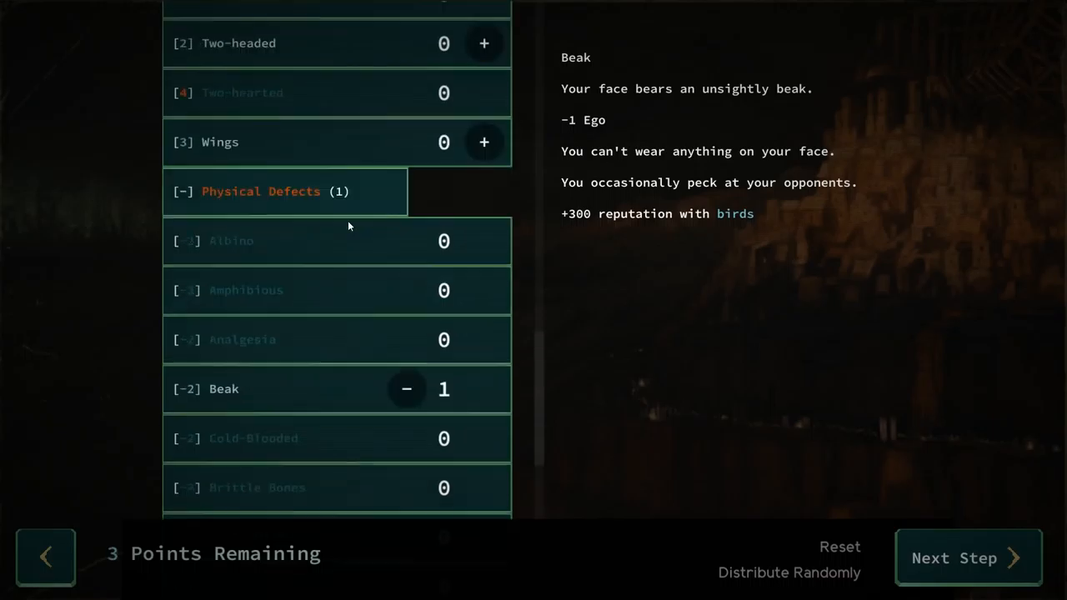
{"action": "scroll", "scroll_direction": "down", "scroll_amount": 3}
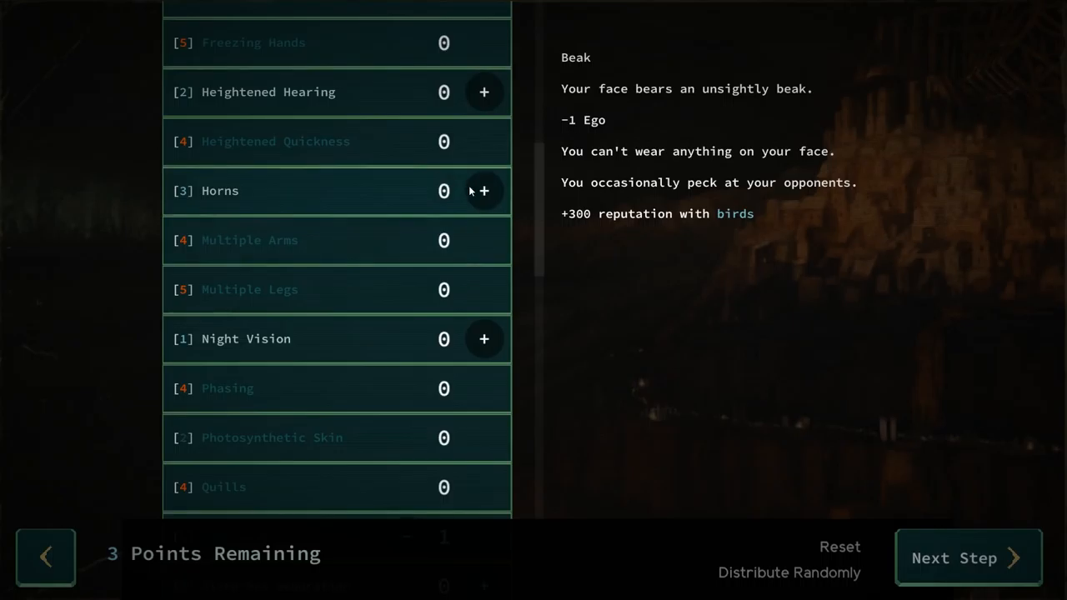
{"action": "left_click", "coordinate": [484, 190]}
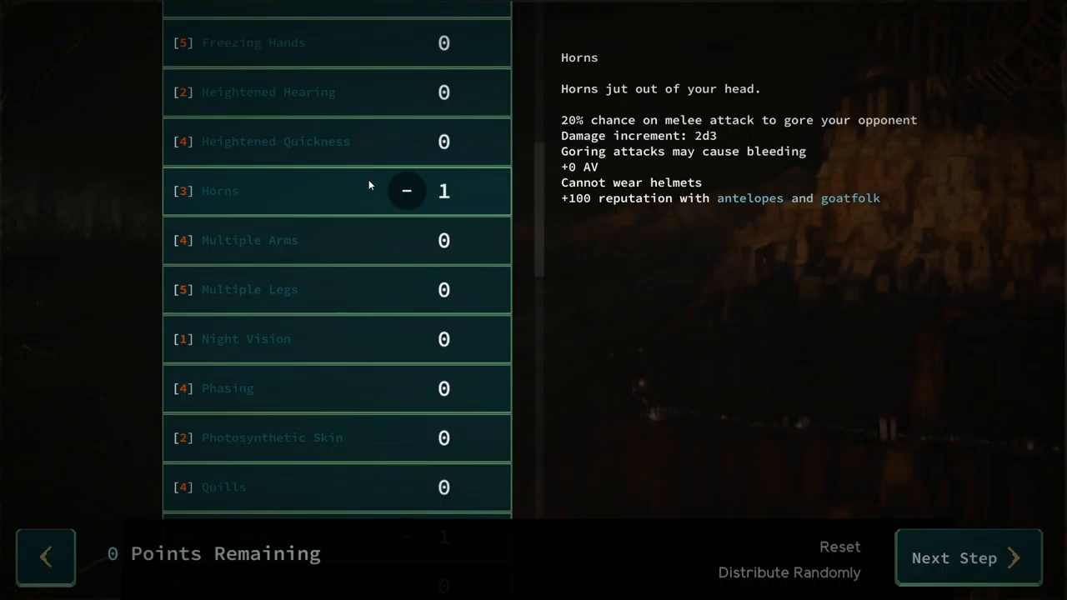
{"action": "mouse_move", "coordinate": [384, 175]}
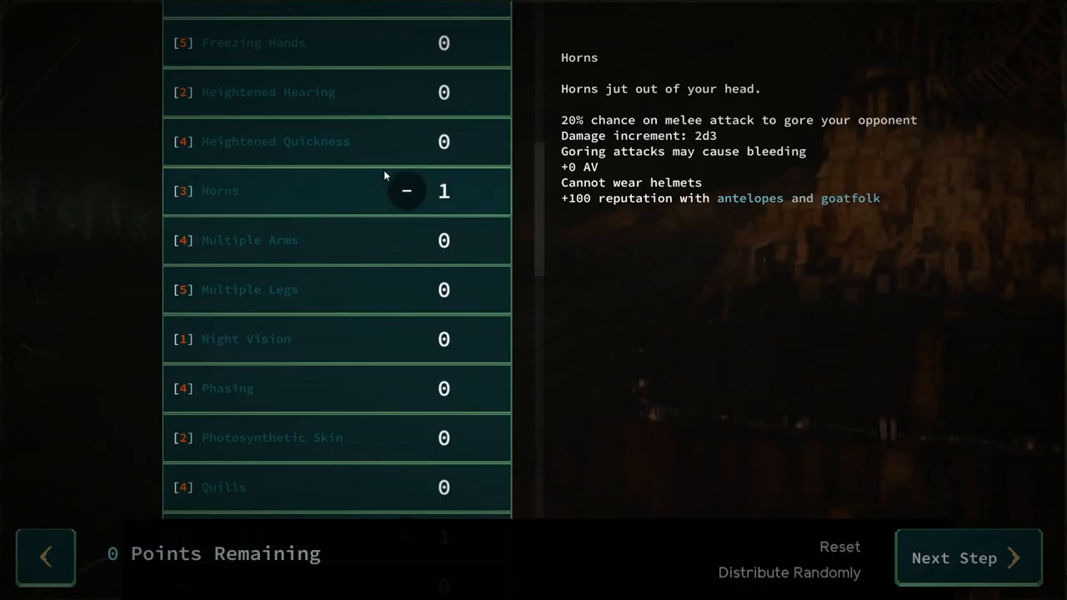
{"action": "mouse_move", "coordinate": [340, 190]}
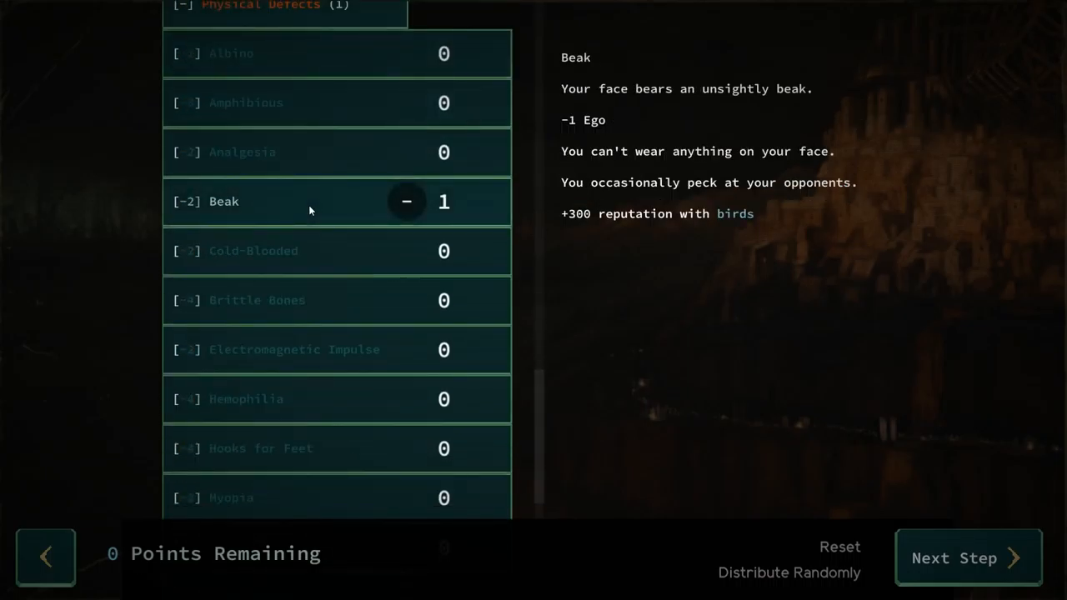
Step: Scroll back through the mutation list to check the final selection
{"action": "scroll", "scroll_direction": "down", "scroll_amount": 3}
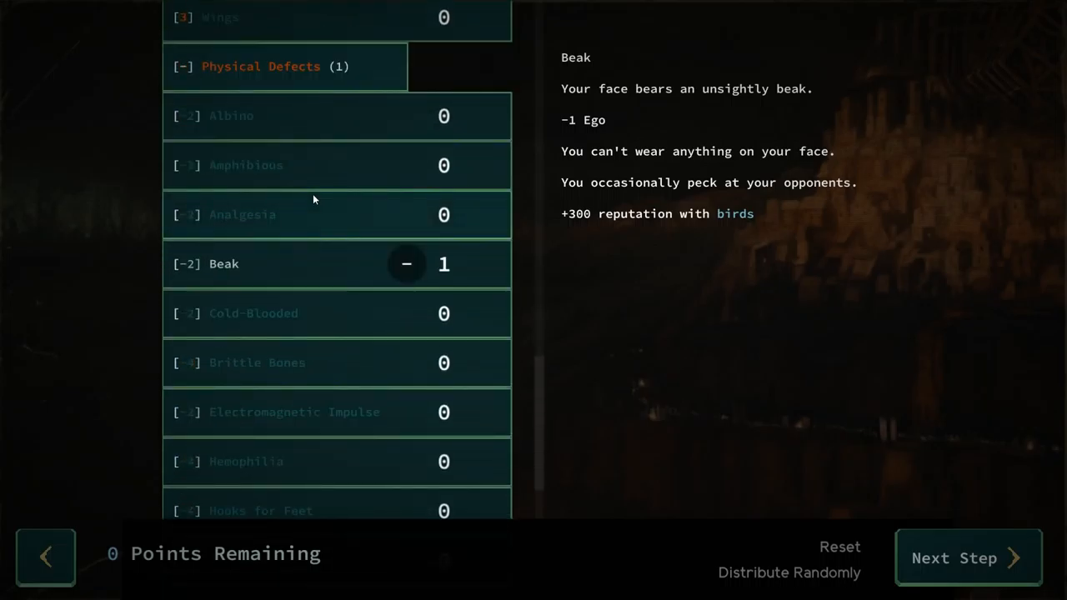
{"action": "scroll", "scroll_direction": "up", "scroll_amount": 3}
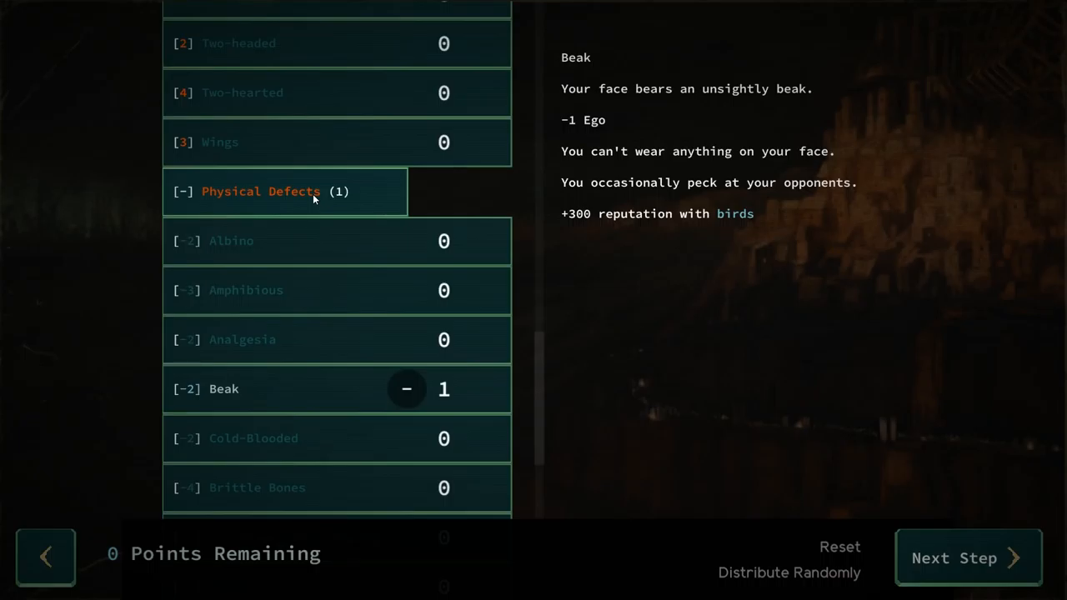
{"action": "scroll", "scroll_direction": "up", "scroll_amount": 3}
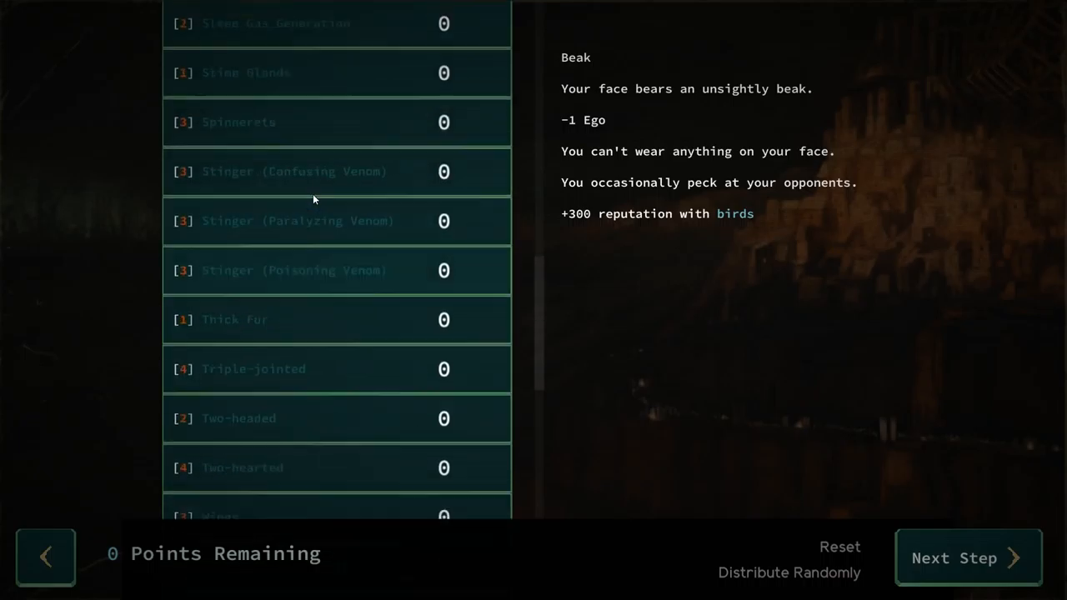
{"action": "scroll", "scroll_direction": "up", "scroll_amount": 3}
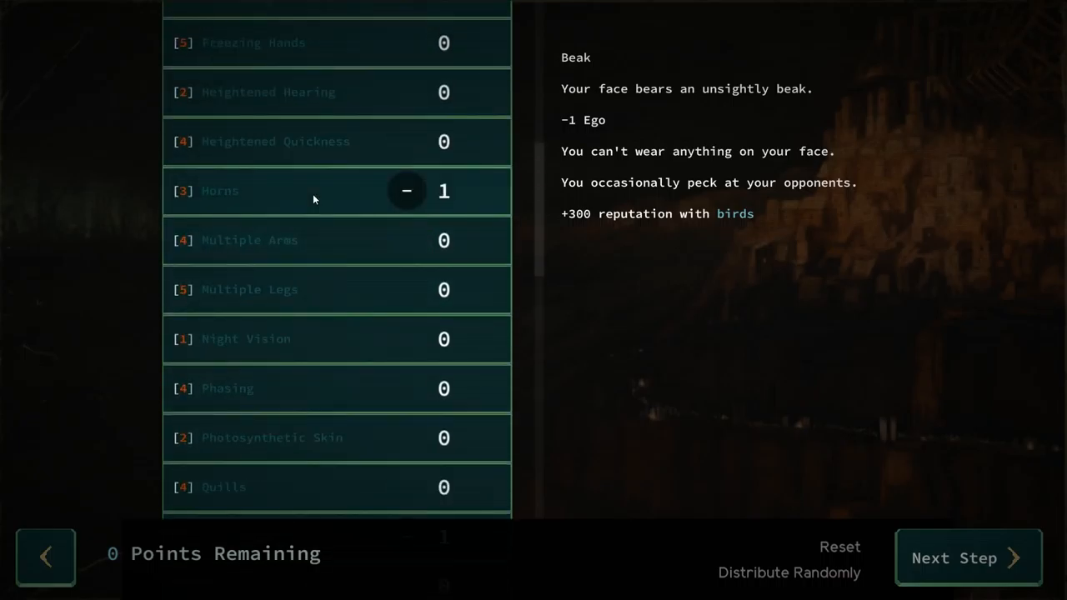
{"action": "scroll", "scroll_direction": "down", "scroll_amount": 3}
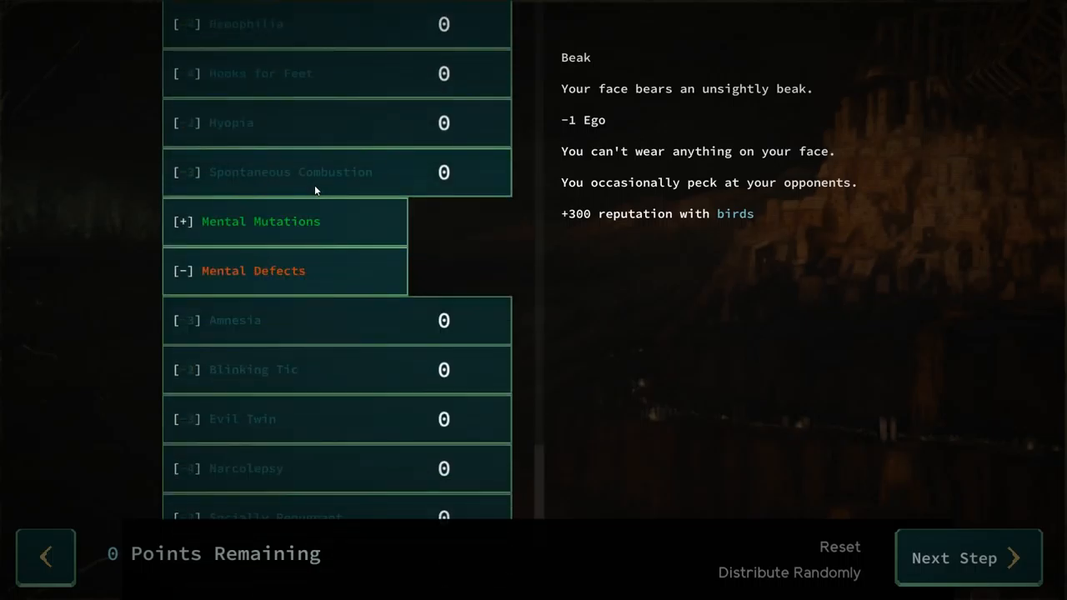
{"action": "scroll", "scroll_direction": "down", "scroll_amount": 3}
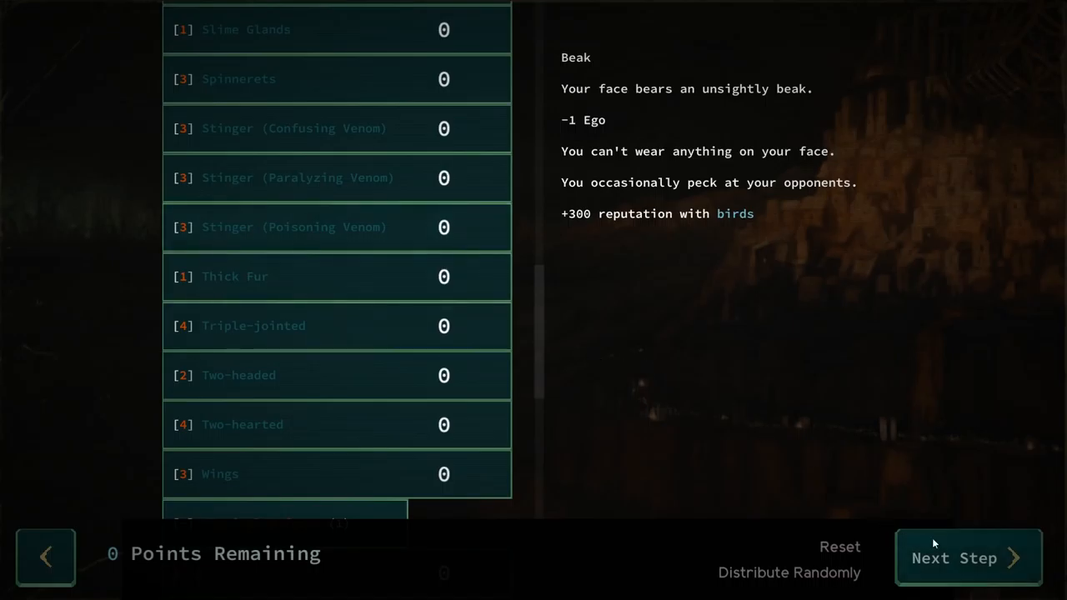
Step: Compare the Greybeard and Marauder callings and settle on Marauder
{"action": "left_click", "coordinate": [967, 557]}
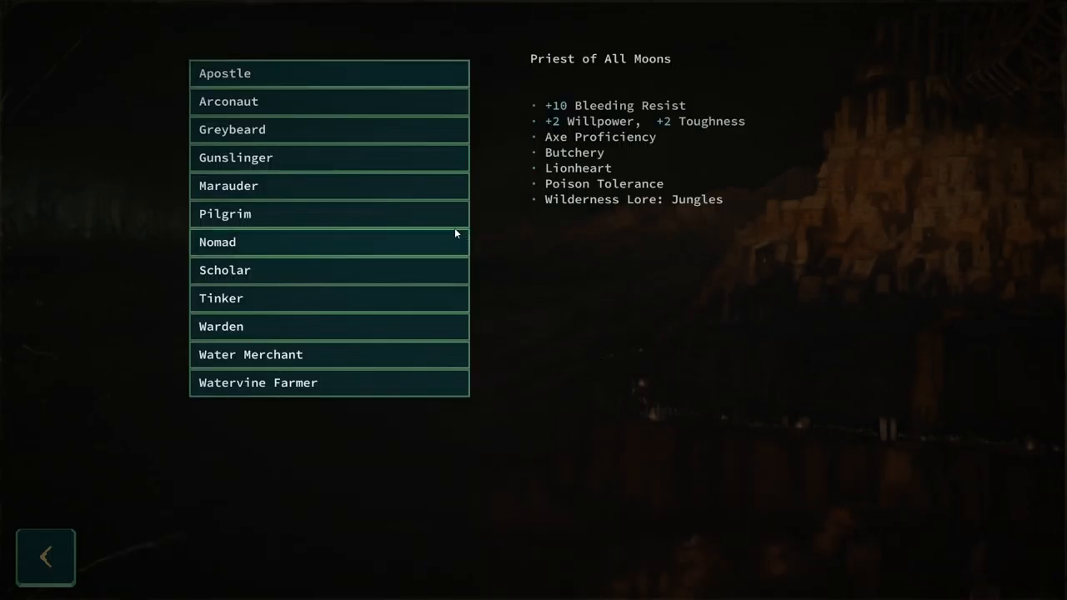
{"action": "mouse_move", "coordinate": [265, 153]}
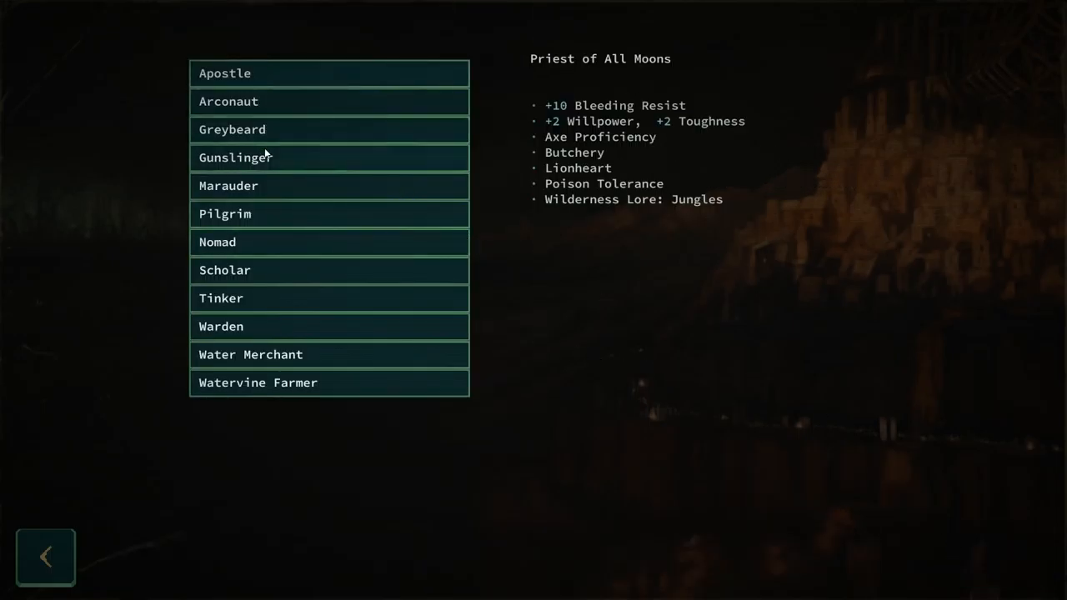
{"action": "left_click", "coordinate": [330, 130]}
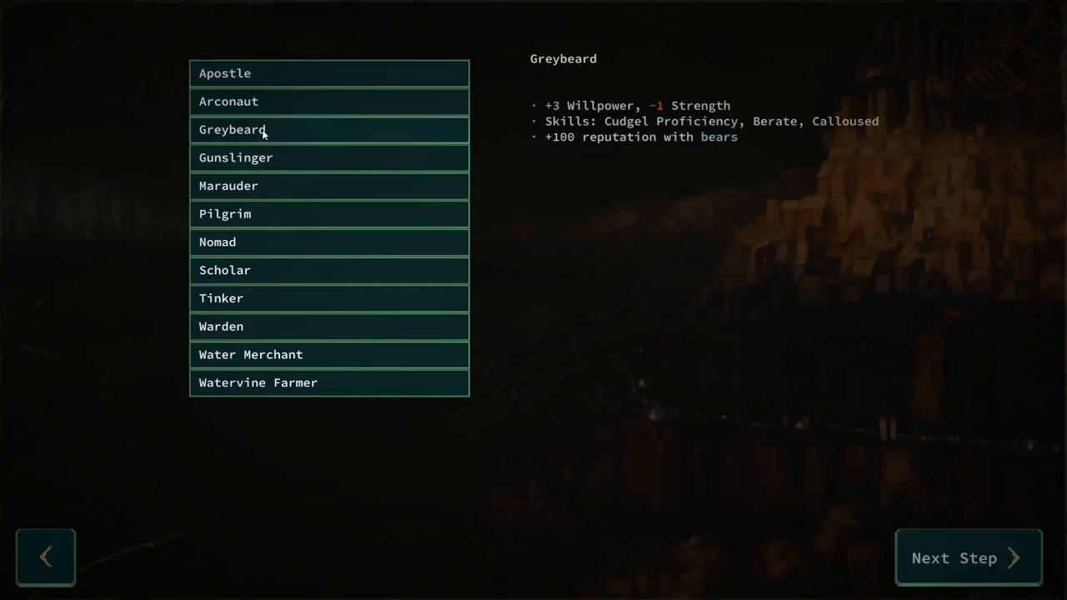
{"action": "left_click", "coordinate": [230, 185]}
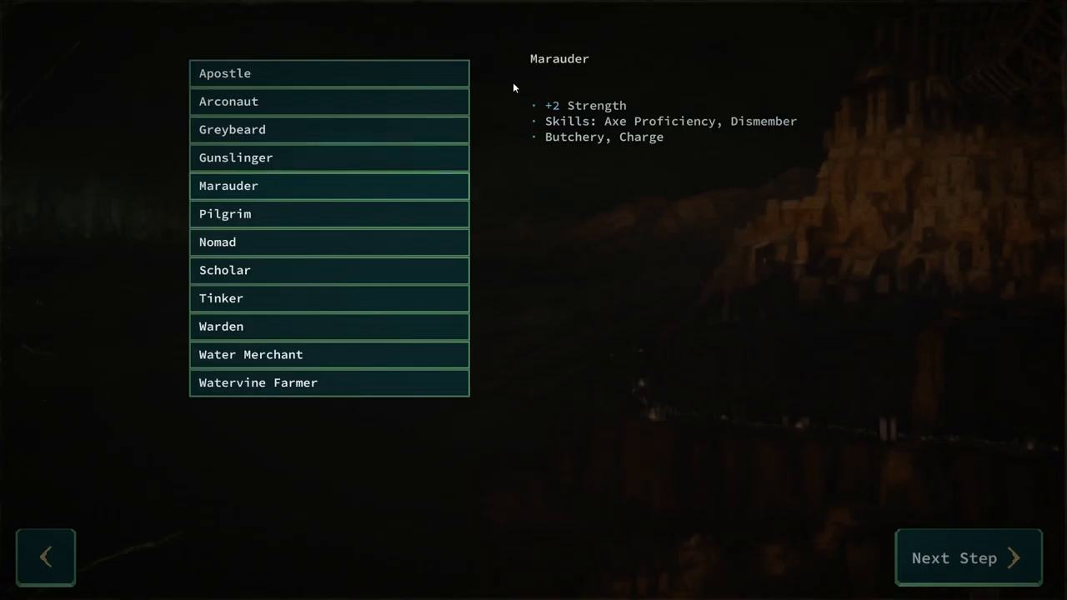
{"action": "mouse_move", "coordinate": [617, 127]}
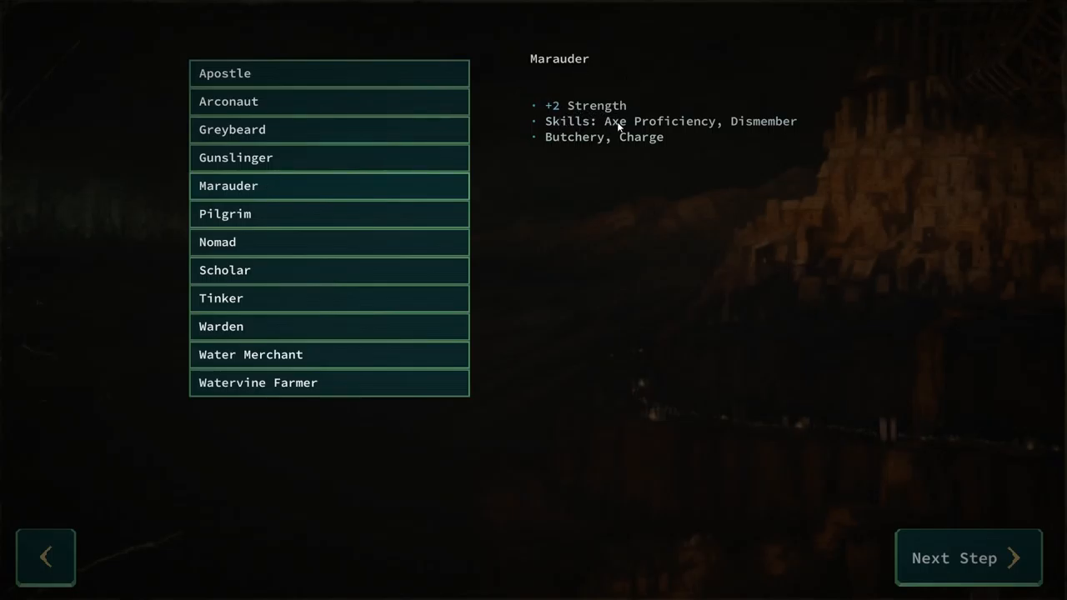
{"action": "mouse_move", "coordinate": [982, 550]}
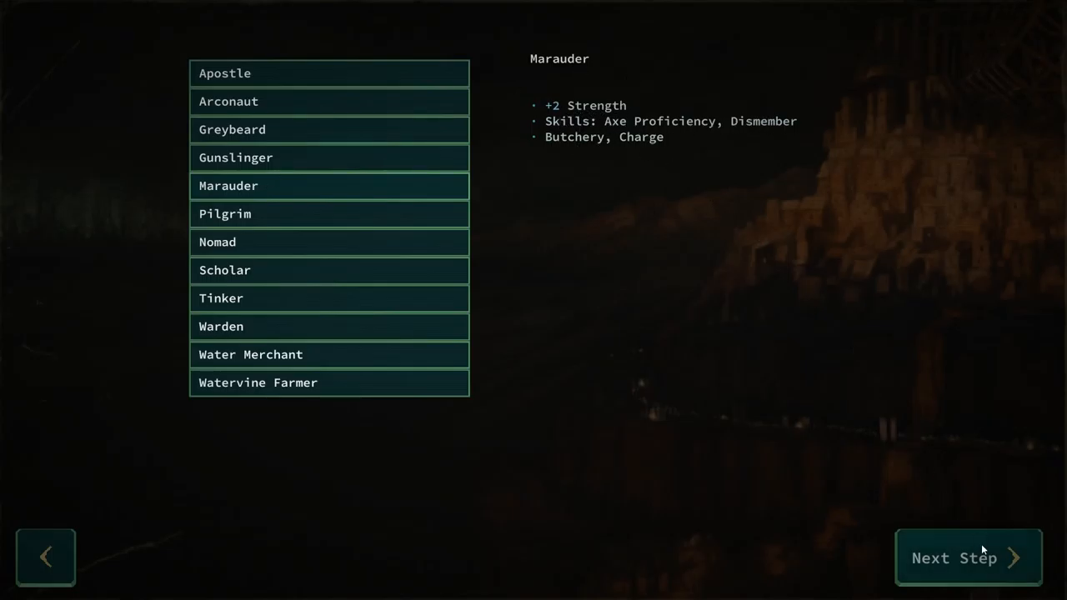
{"action": "mouse_move", "coordinate": [267, 325]}
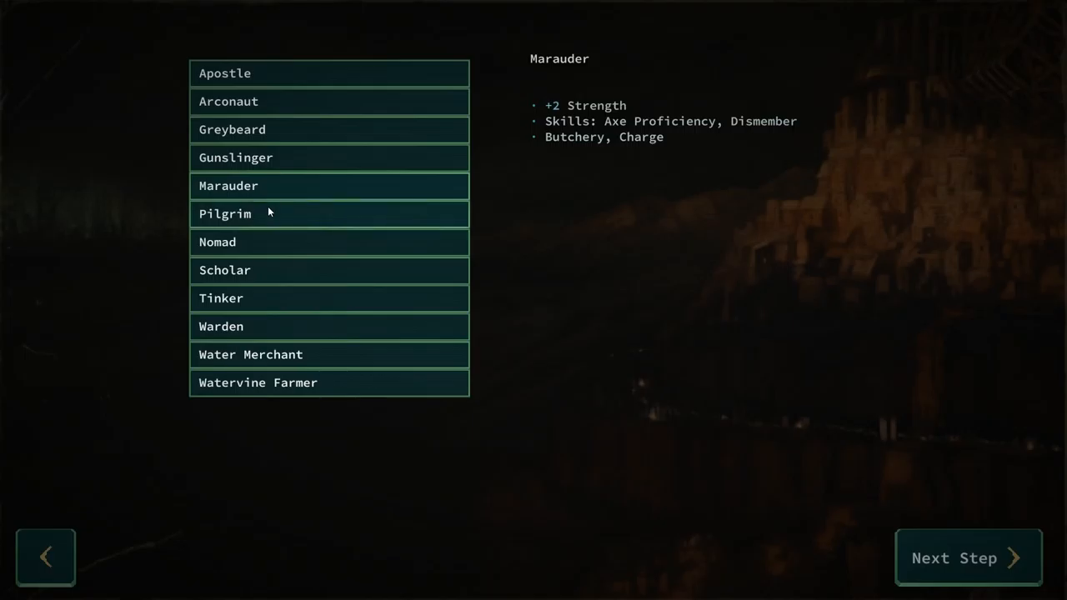
{"action": "left_click", "coordinate": [967, 556]}
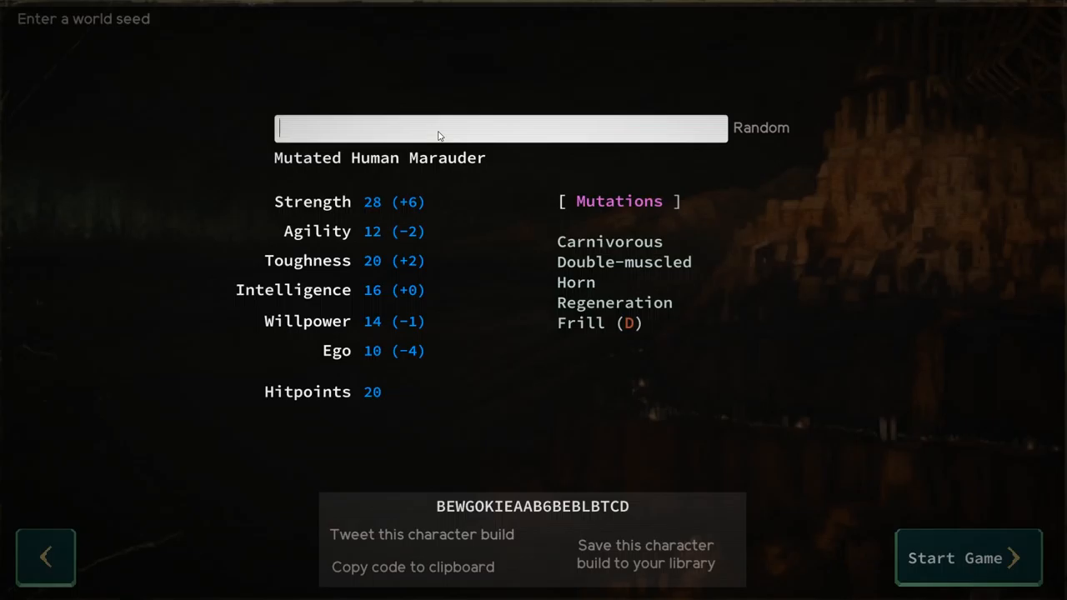
{"action": "mouse_move", "coordinate": [1042, 246]}
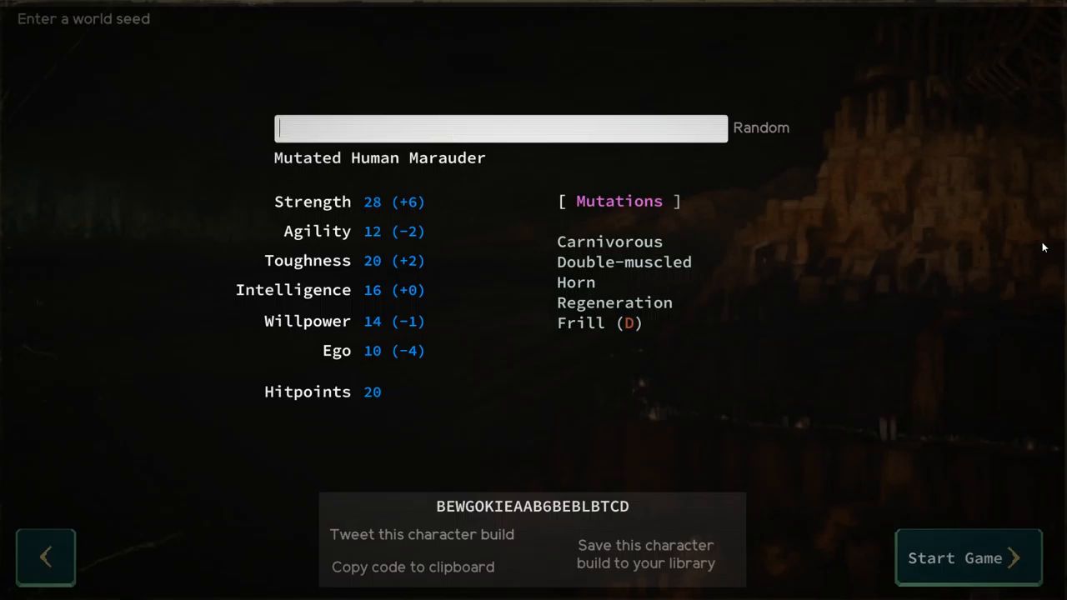
{"action": "mouse_move", "coordinate": [947, 212]}
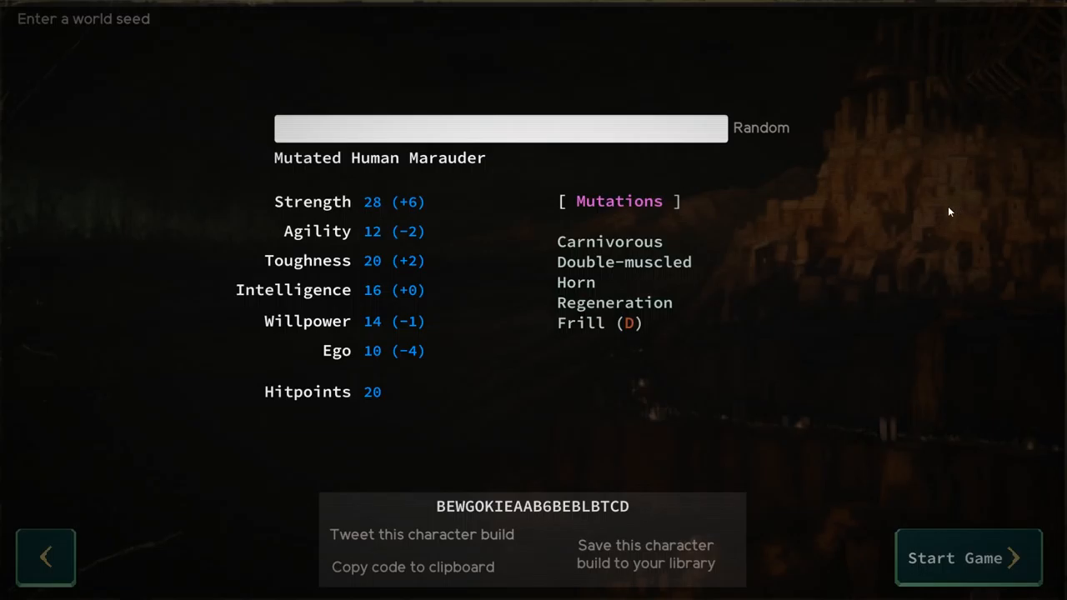
{"action": "mouse_move", "coordinate": [930, 218]}
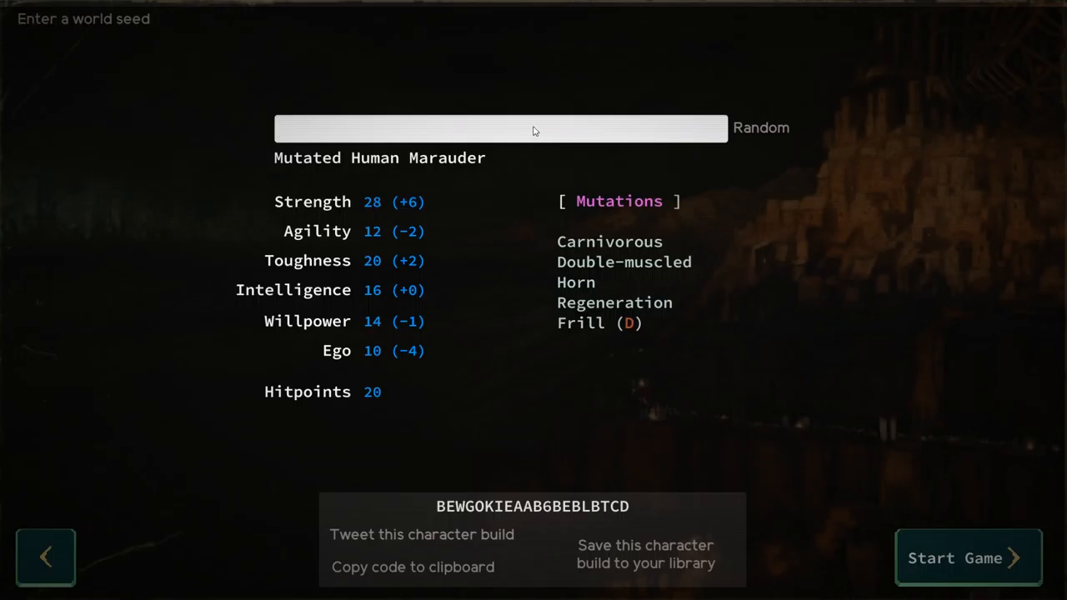
Step: Name the character Mister Cassowary and save the Marauder build to the library
{"action": "type", "text": "Mister Cas"}
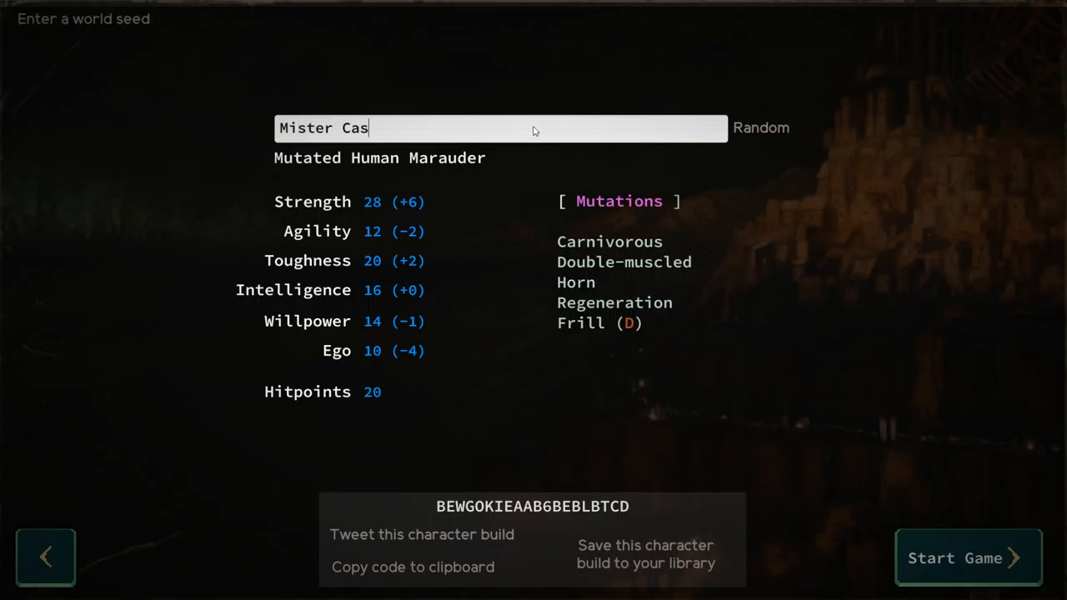
{"action": "type", "text": "sowary"}
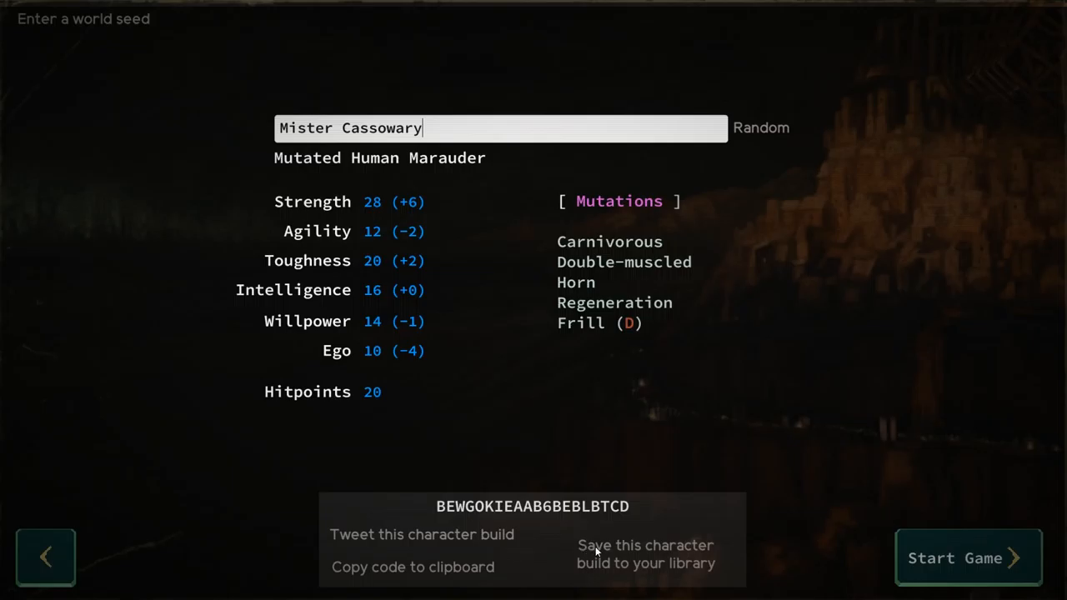
{"action": "left_click", "coordinate": [645, 553]}
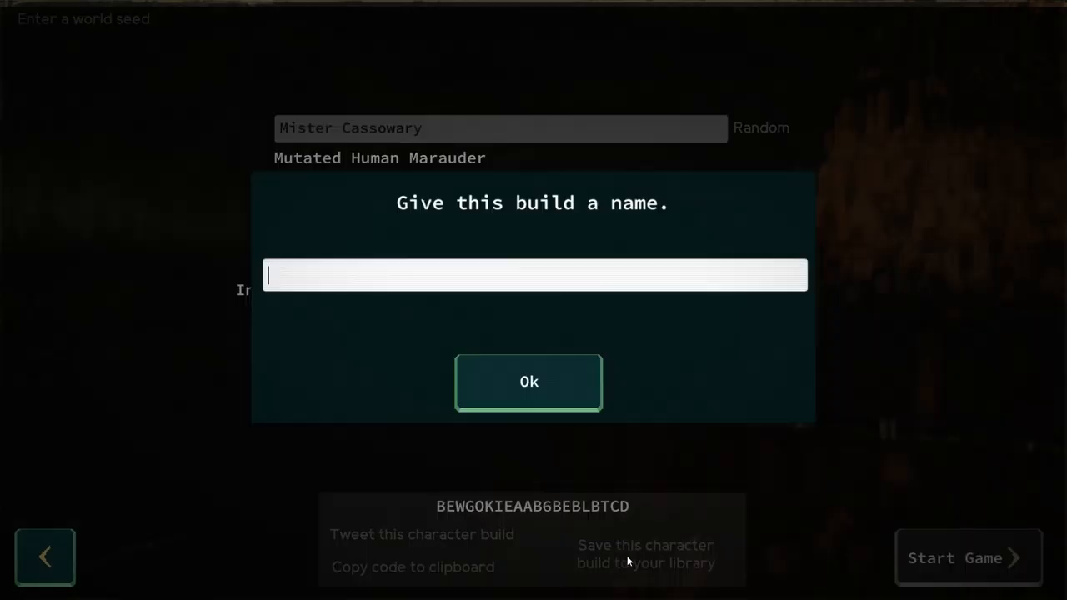
{"action": "type", "text": "Mister Cassowary"}
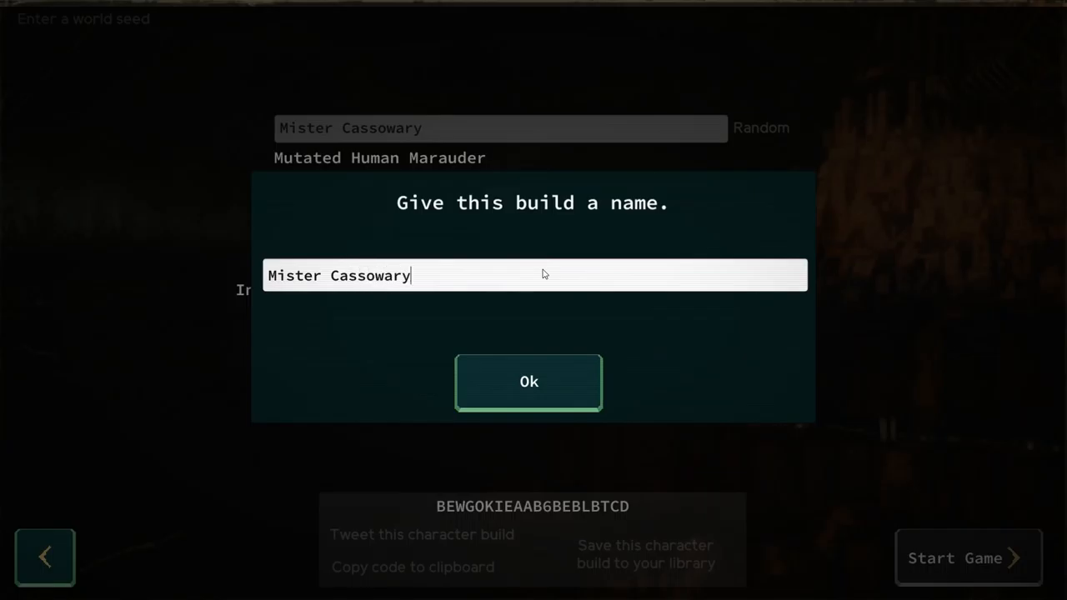
{"action": "left_click", "coordinate": [528, 381]}
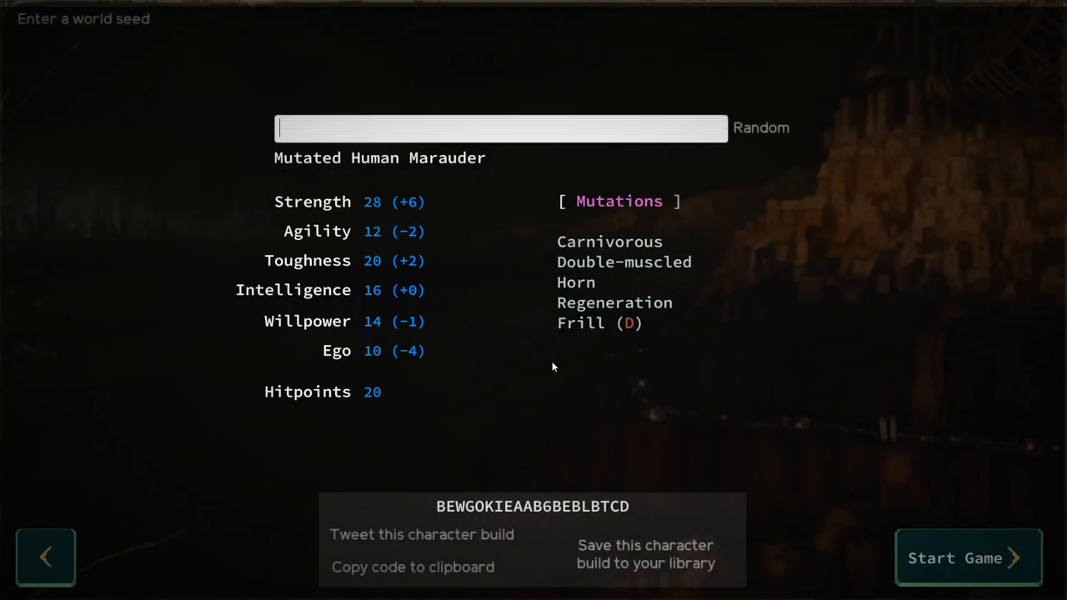
{"action": "mouse_move", "coordinate": [870, 503]}
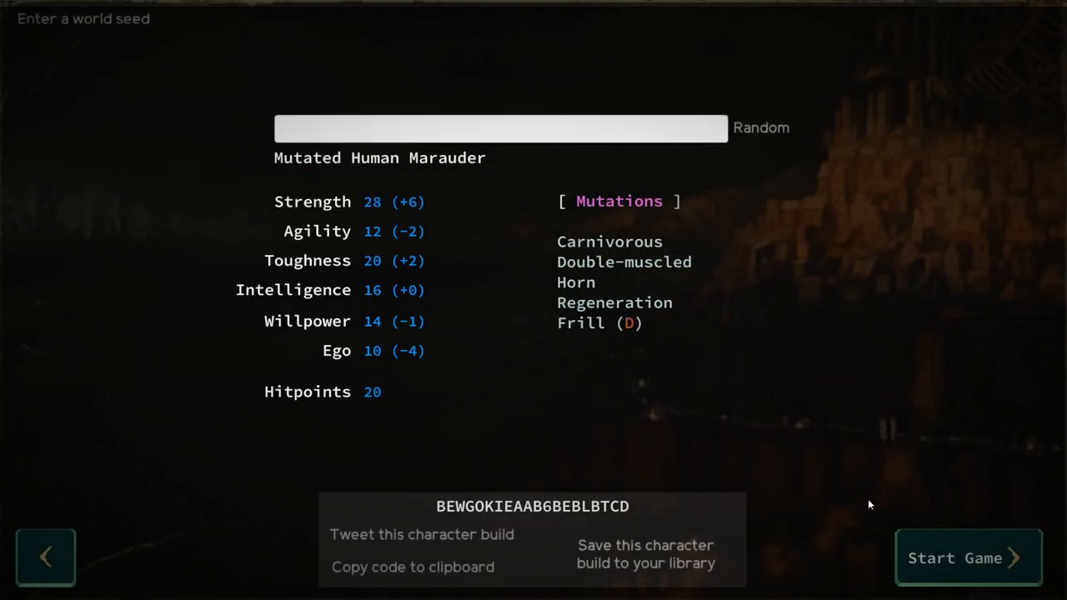
{"action": "left_click", "coordinate": [955, 557]}
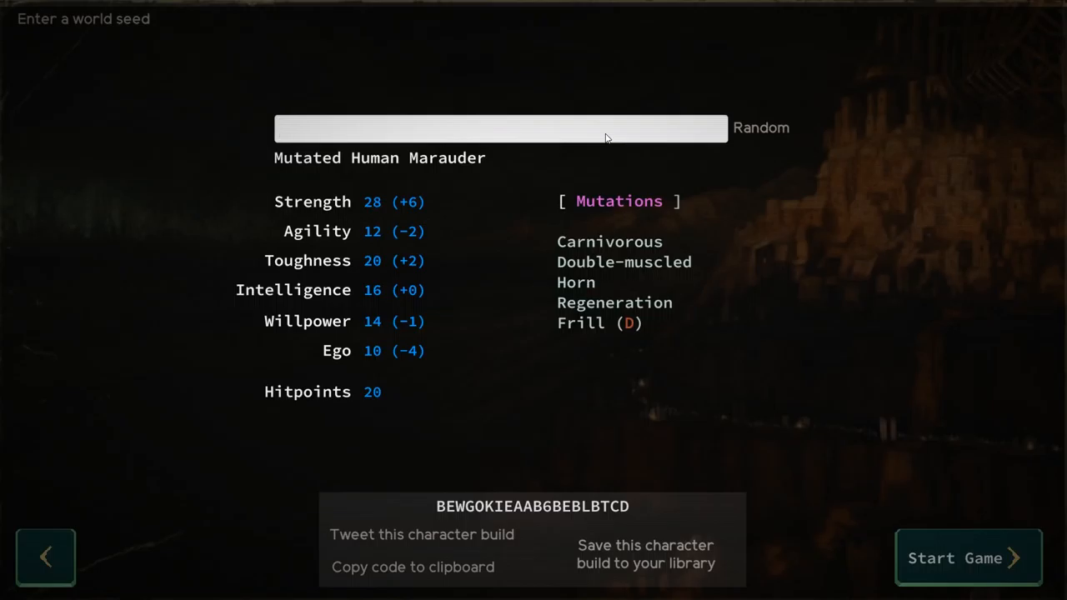
Step: Re-enter the name Mister Cassowary, start the game, and dismiss the world map tip
{"action": "type", "text": "Mister Cas"}
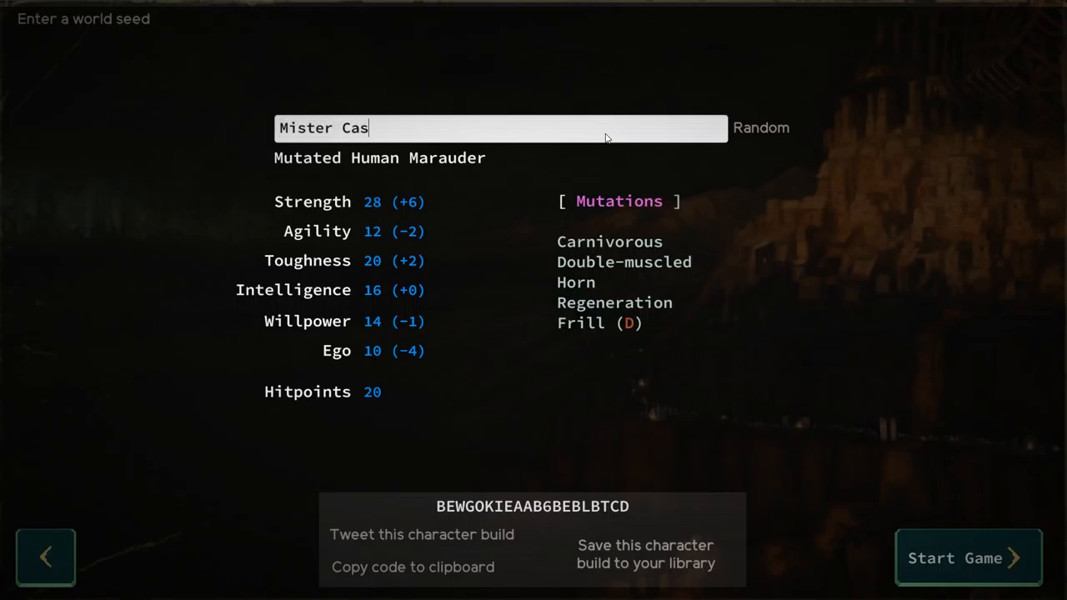
{"action": "type", "text": "sowary"}
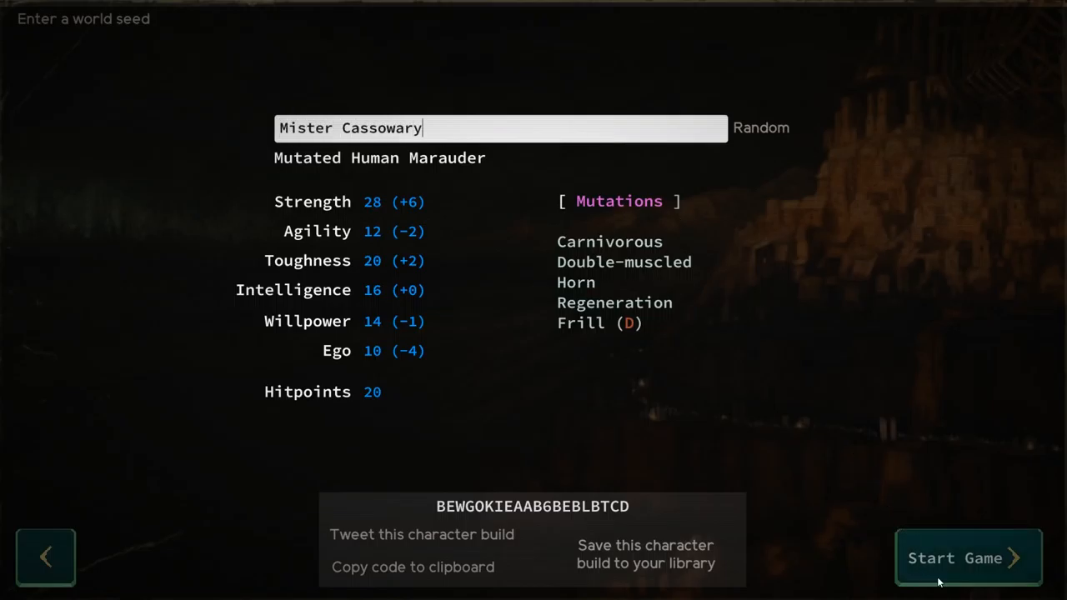
{"action": "left_click", "coordinate": [967, 556]}
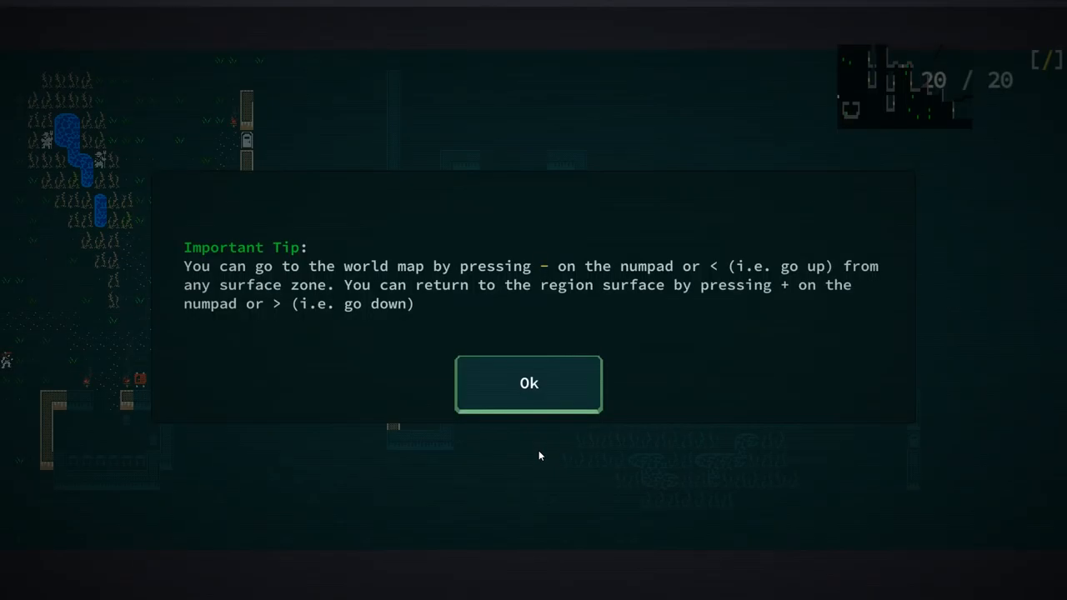
{"action": "left_click", "coordinate": [529, 382]}
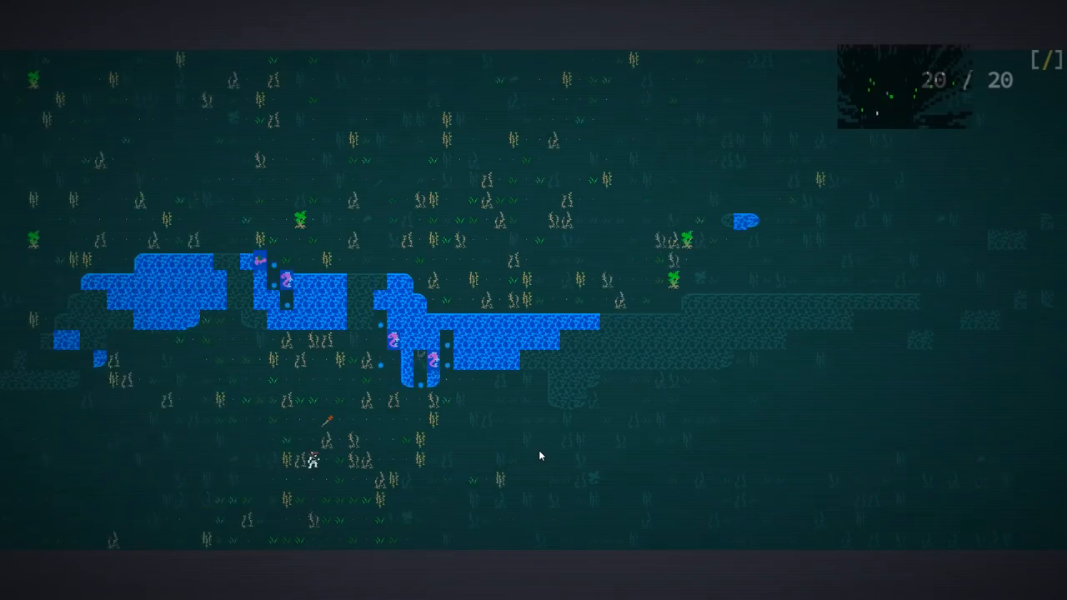
Step: Walk Mister Cassowary north through the grassland, leaving the river to the south
{"action": "key", "text": "g"}
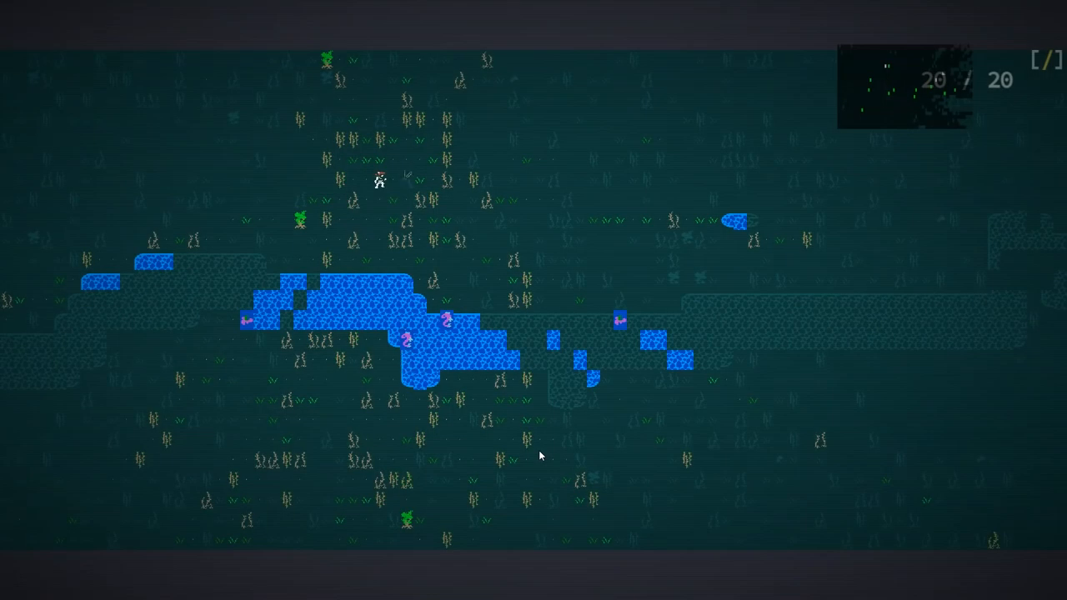
Step: Review carried items, then the equipped gear, stepping from Head down through the body slots
{"action": "key", "text": "i"}
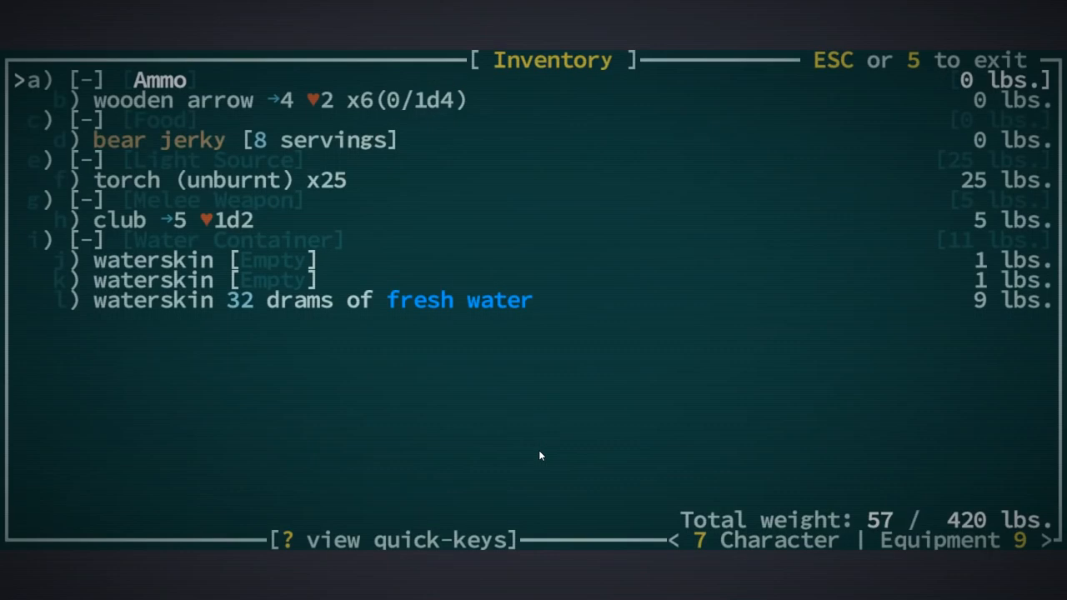
{"action": "key", "text": "Escape"}
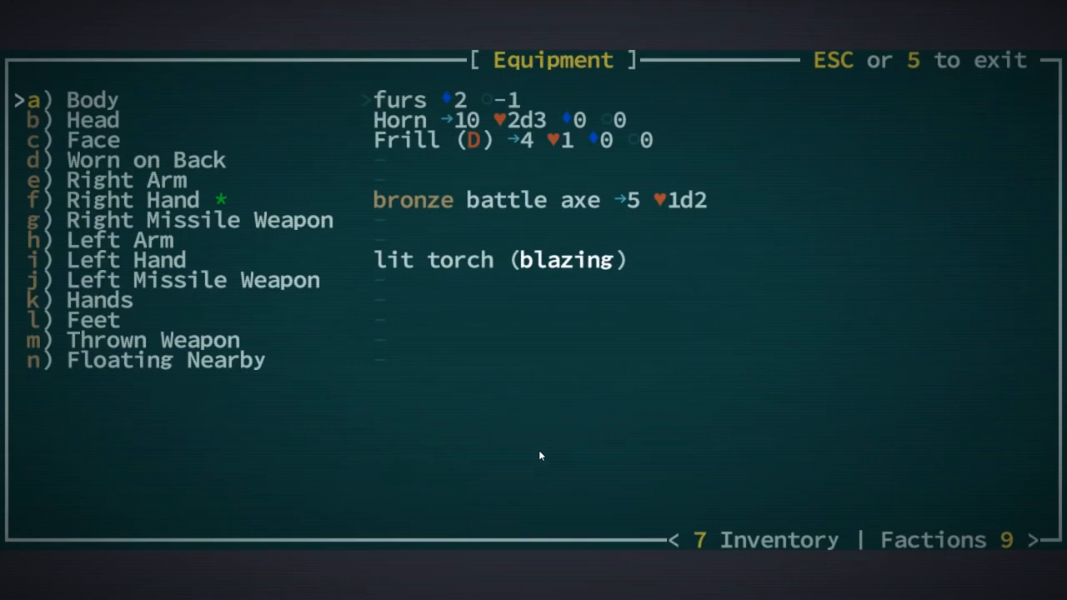
{"action": "key", "text": "Down"}
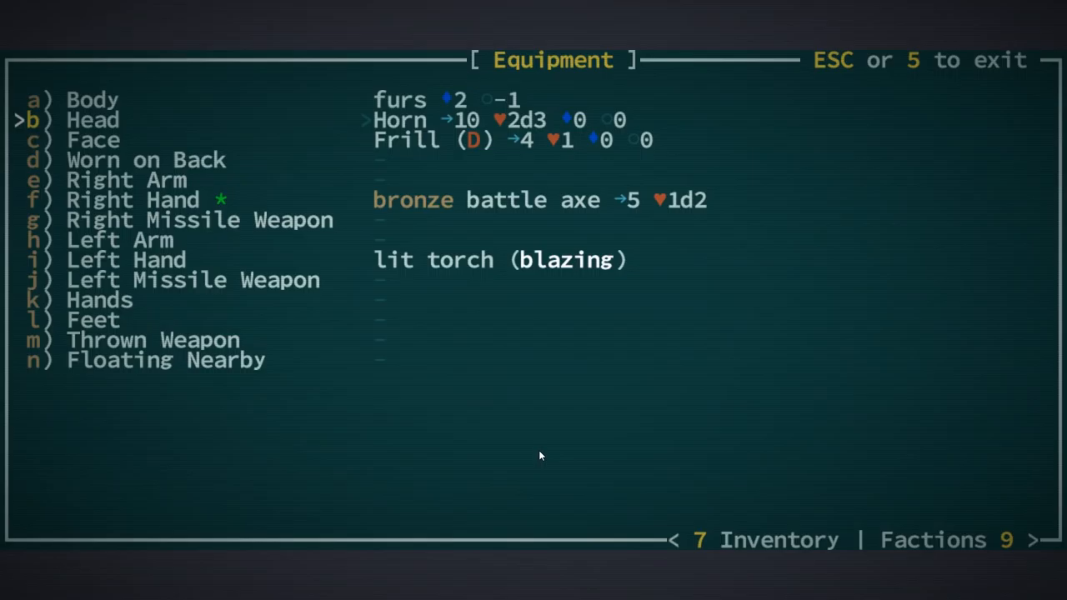
{"action": "key", "text": "down"}
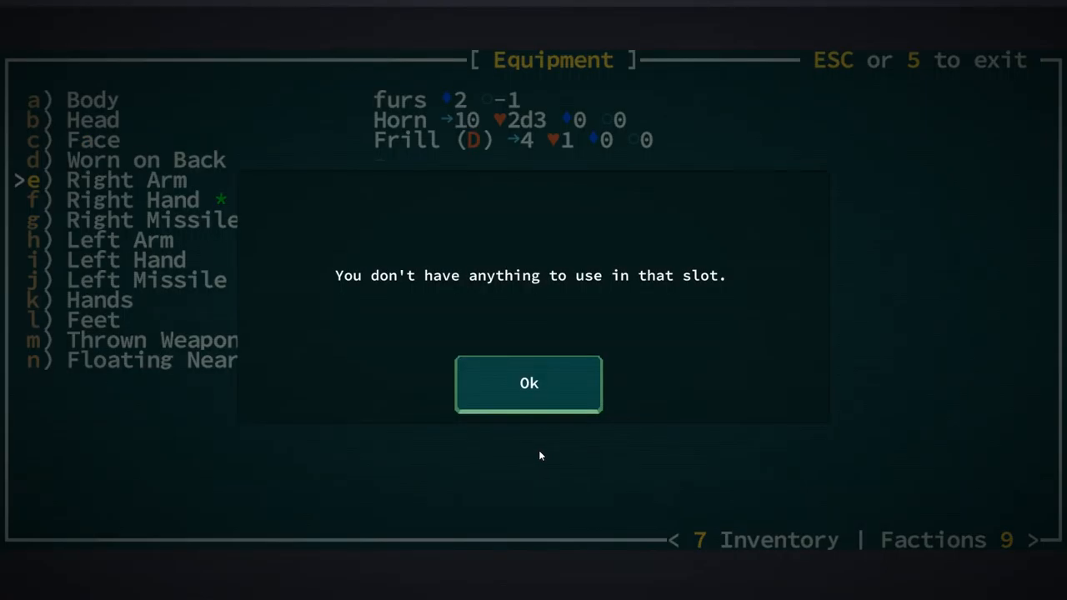
Step: Dismiss the empty-slot notice, check the Right Arm and Face slots, and return to the map
{"action": "left_click", "coordinate": [528, 383]}
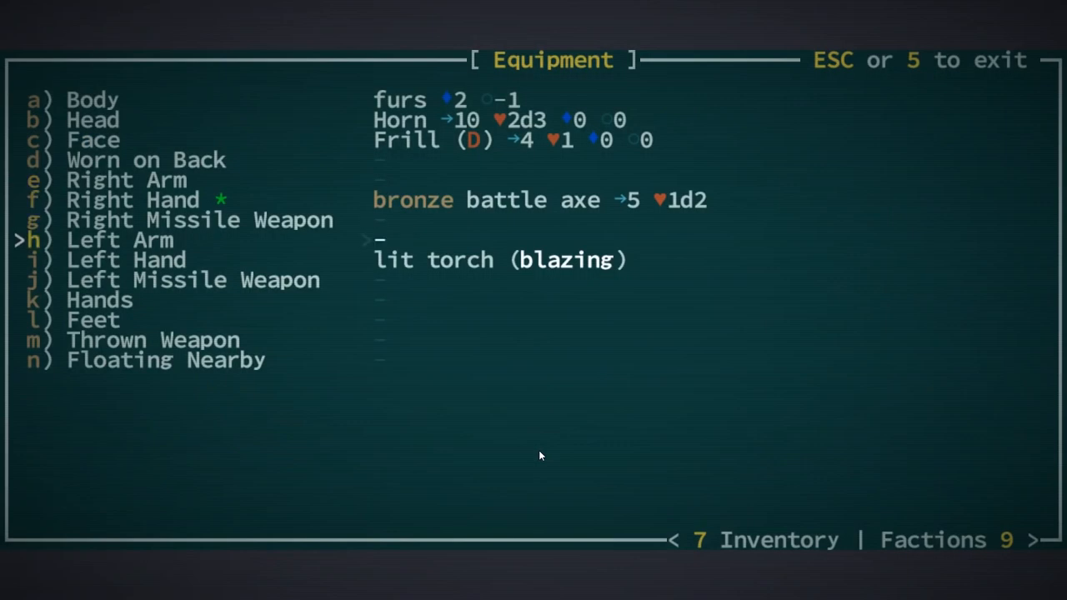
{"action": "key", "text": "up"}
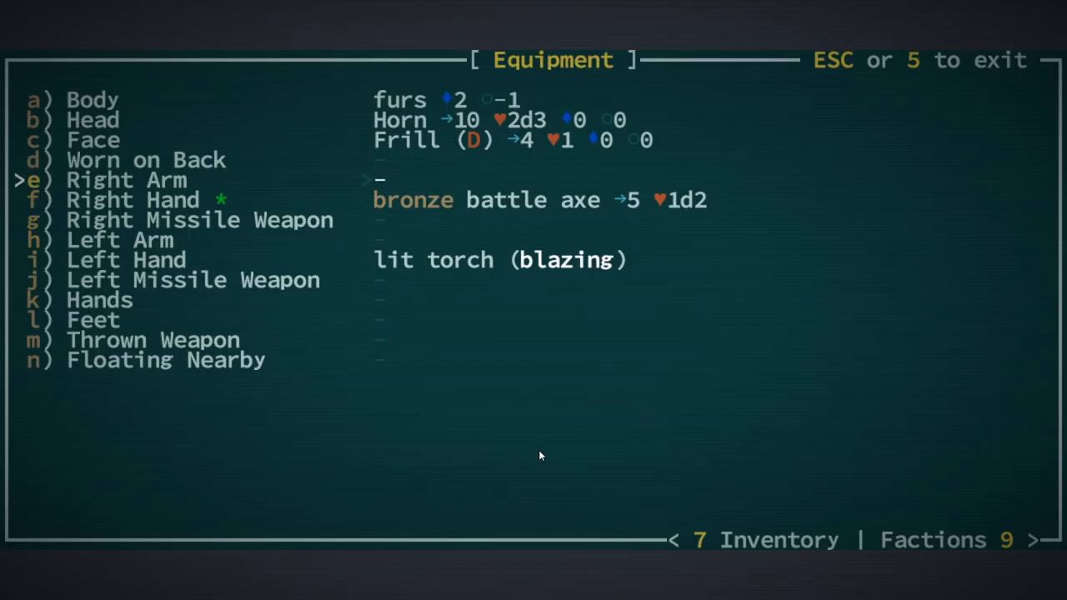
{"action": "key", "text": "up"}
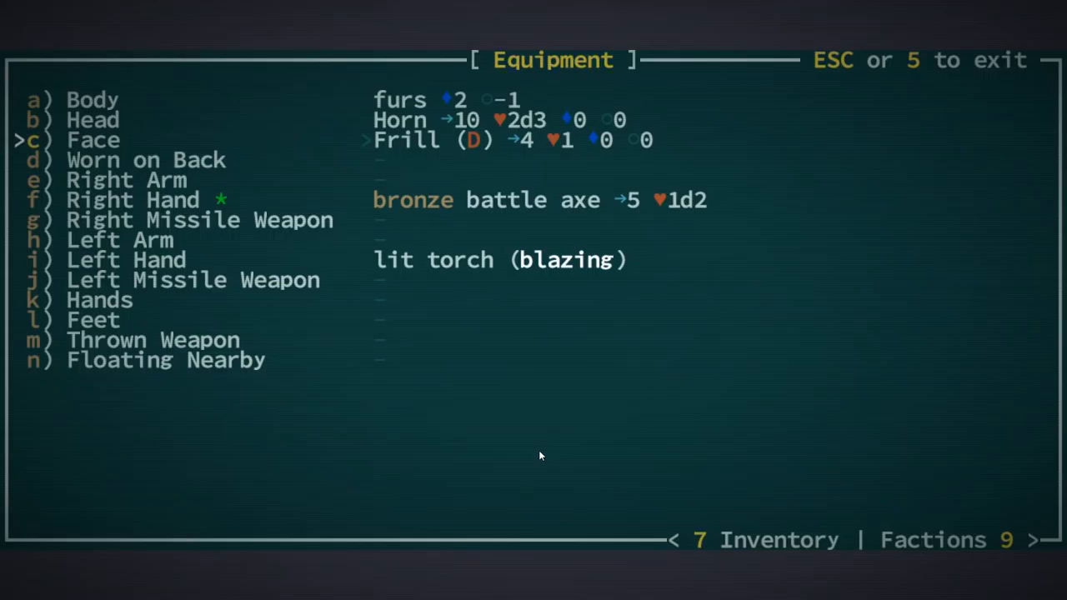
{"action": "key", "text": "Escape"}
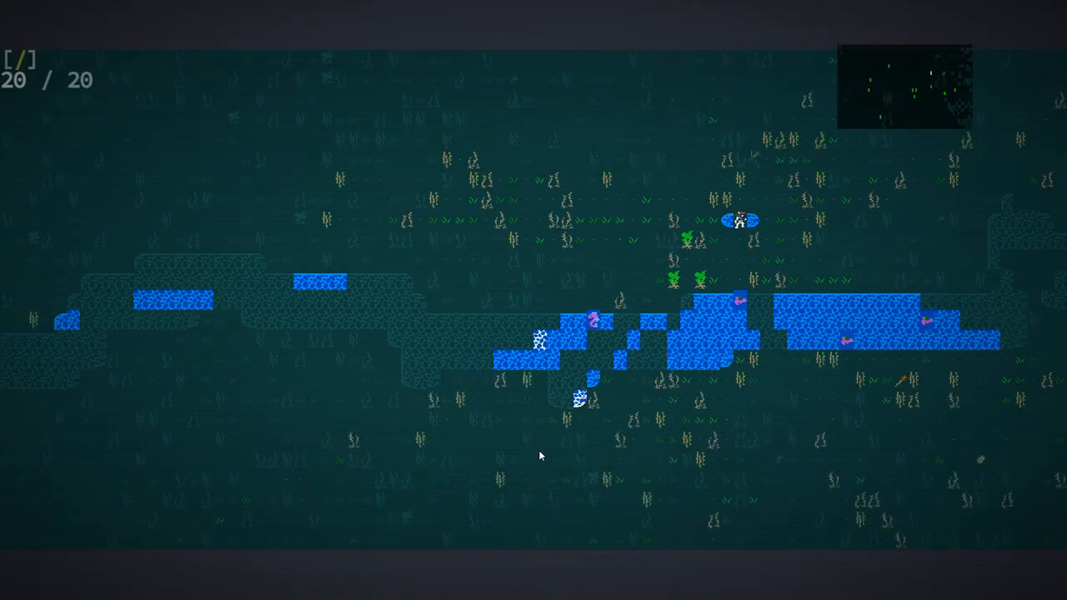
Step: Reach the General options page (volume, display, framerate) from the system menu
{"action": "key", "text": "Escape"}
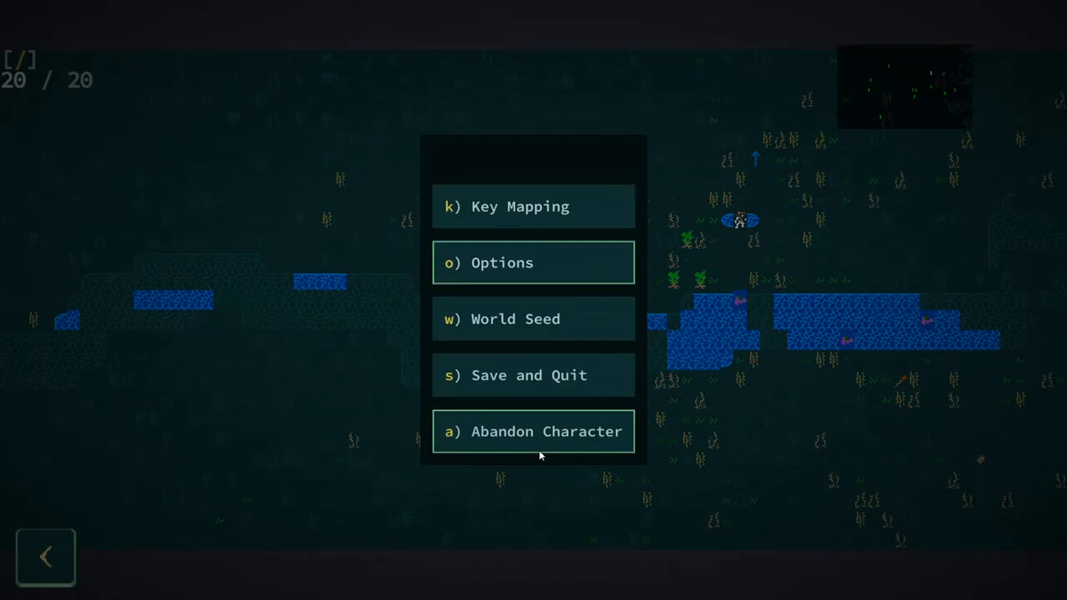
{"action": "left_click", "coordinate": [533, 263]}
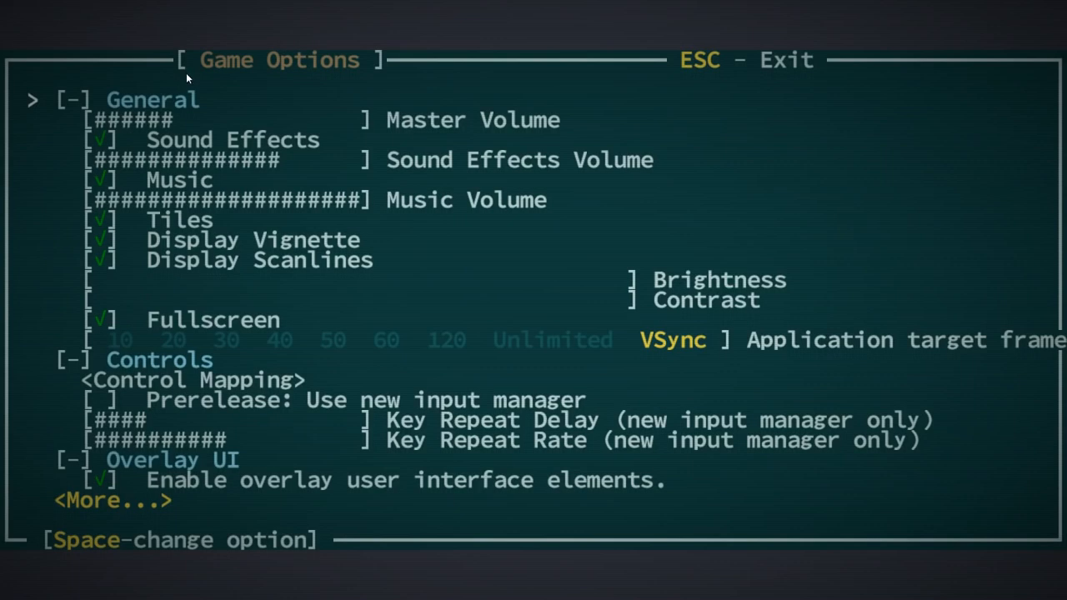
{"action": "mouse_move", "coordinate": [110, 390]}
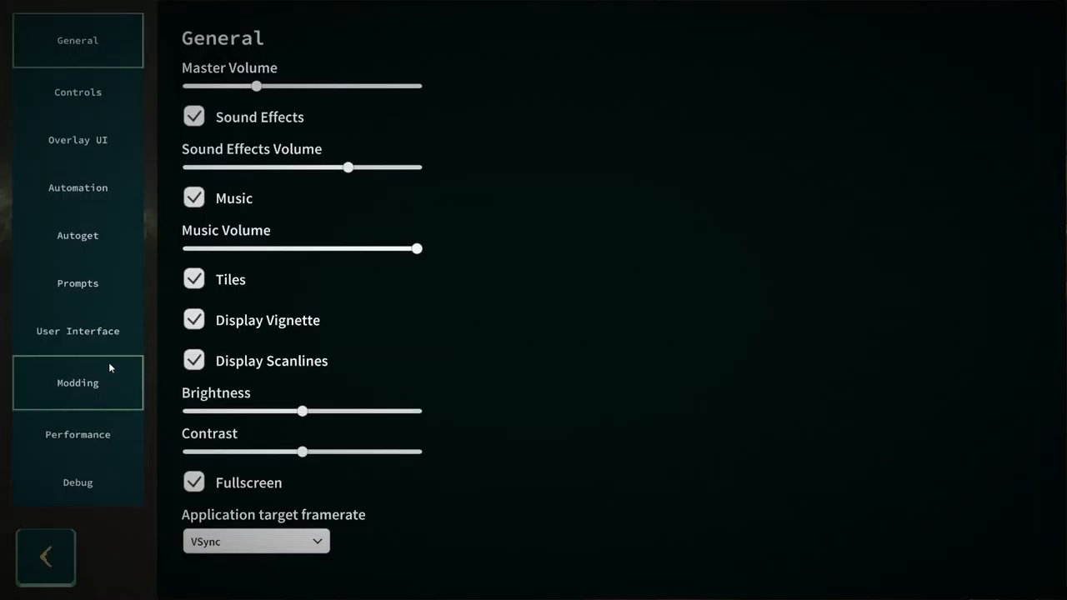
{"action": "left_click", "coordinate": [45, 557]}
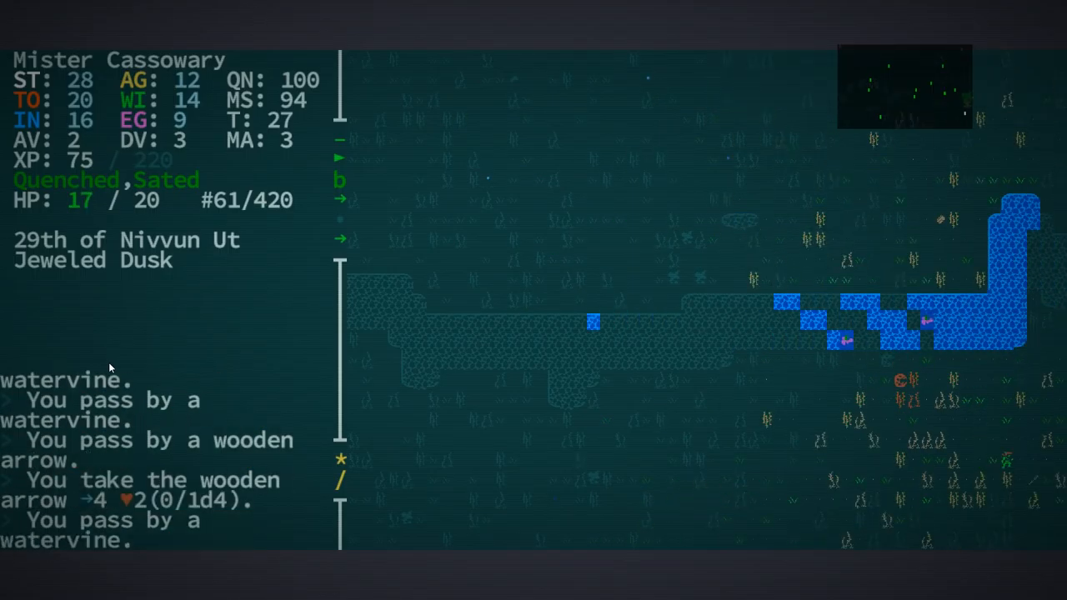
Step: Inspect the bronze short sword lying on the ground, then close the item list
{"action": "key", "text": "g"}
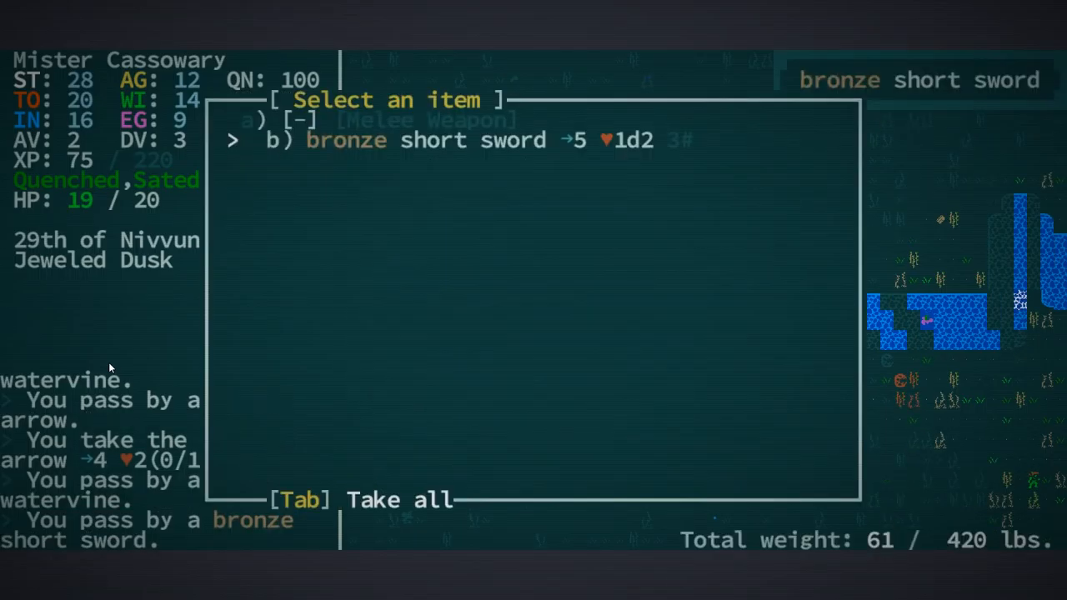
{"action": "key", "text": "b"}
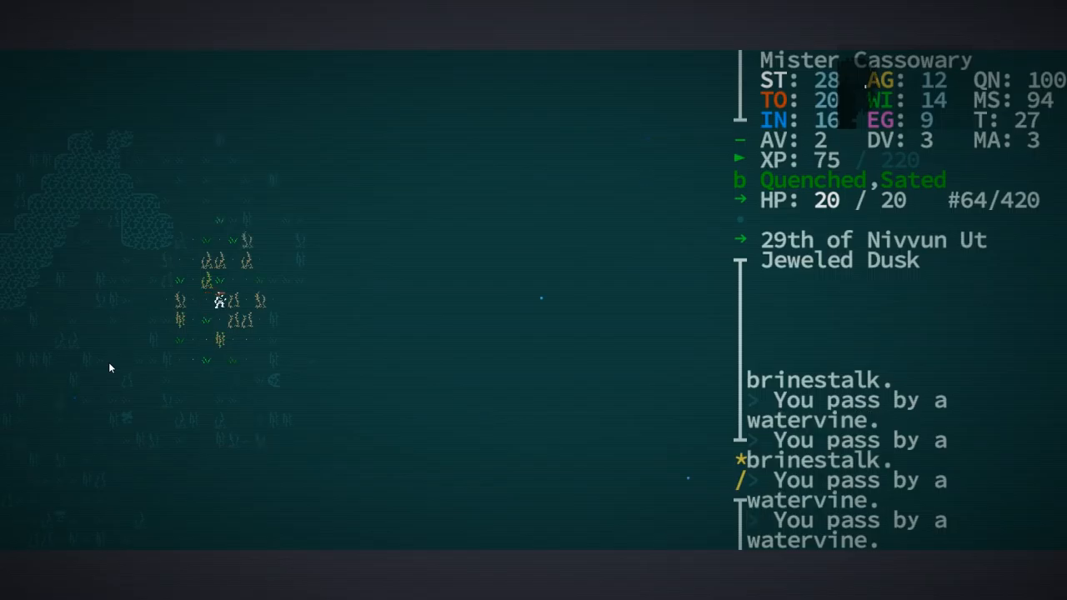
Step: Cross the plains northward, talk to the giant dragonfly and end the conversation
{"action": "key", "text": "i"}
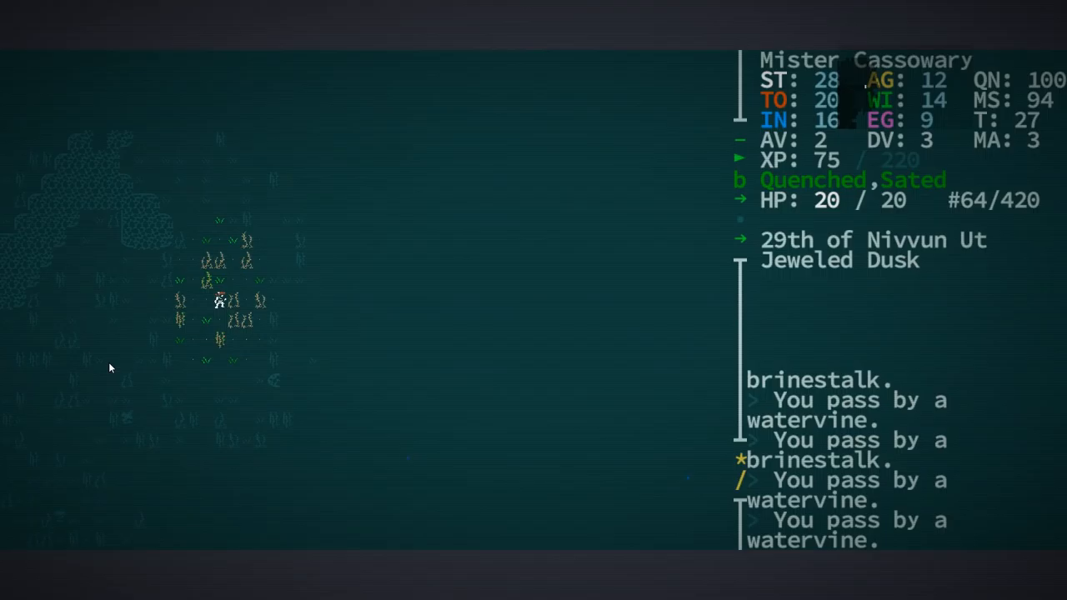
{"action": "key", "text": "Up"}
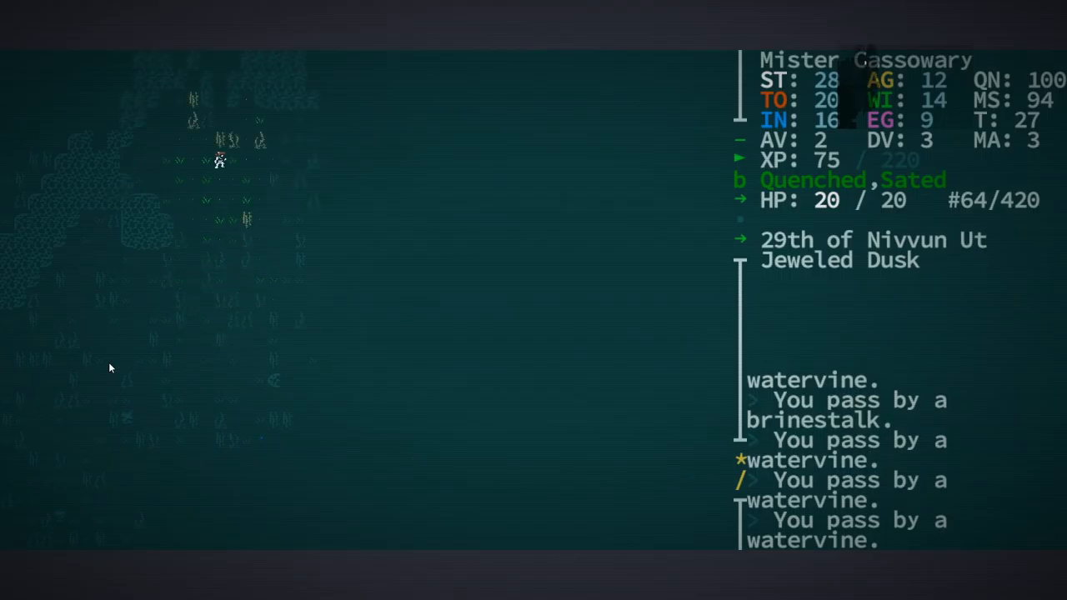
{"action": "key", "text": "Up"}
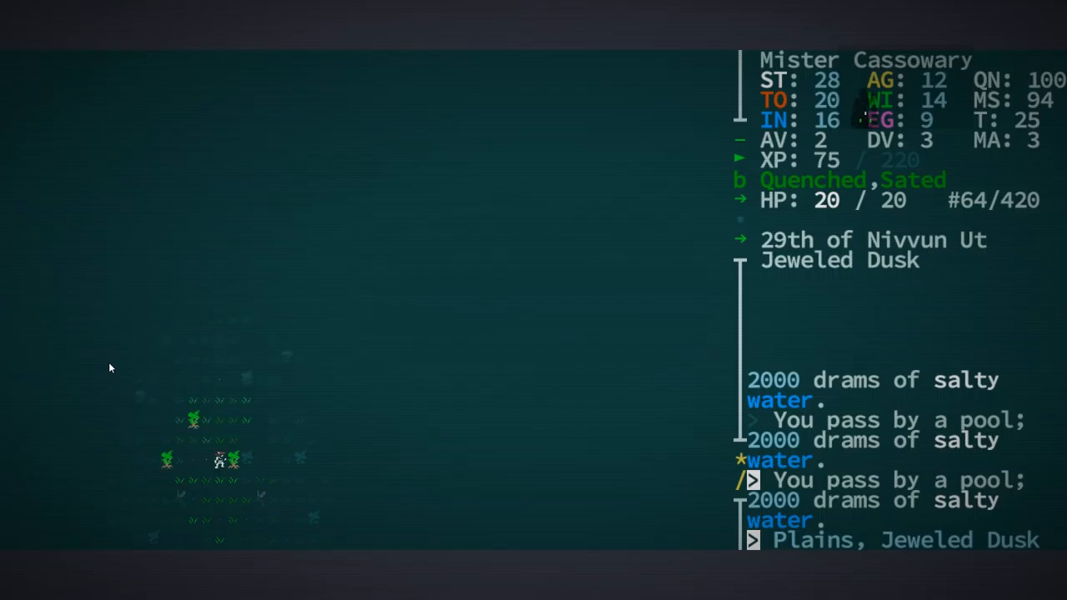
{"action": "key", "text": "up"}
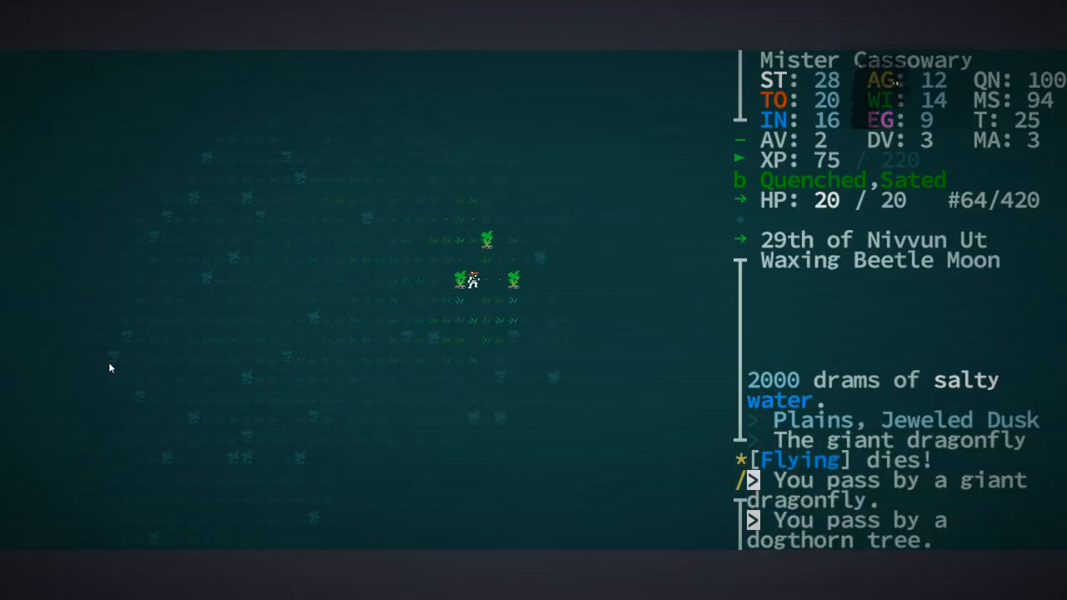
{"action": "key", "text": "up"}
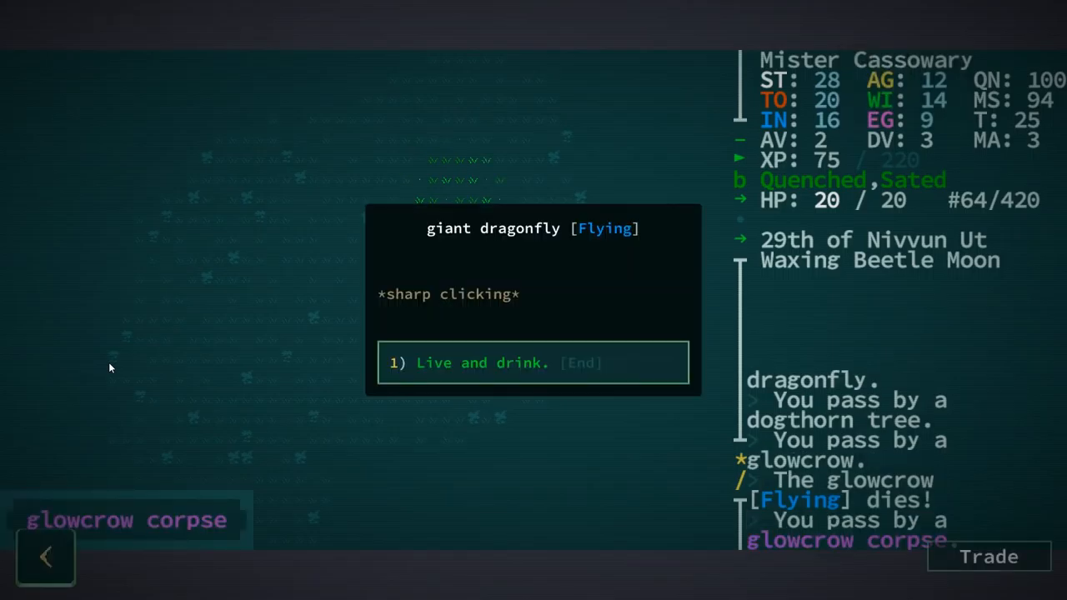
{"action": "left_click", "coordinate": [534, 361]}
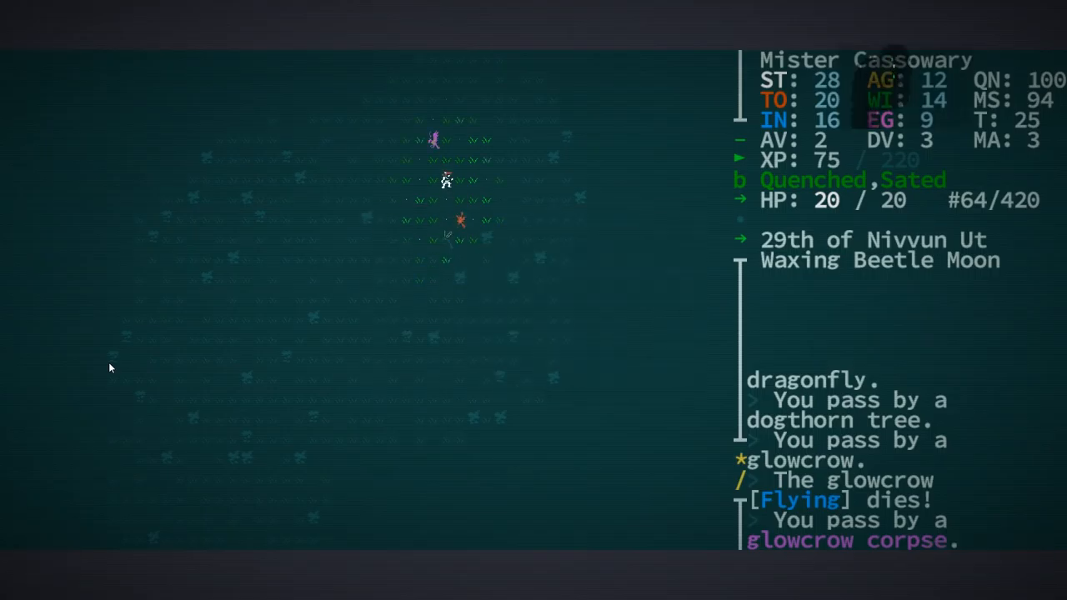
Step: Travel on, acknowledge the 'You are lost!' notice, approach the feral dogs and try to pick up items
{"action": "key", "text": "up"}
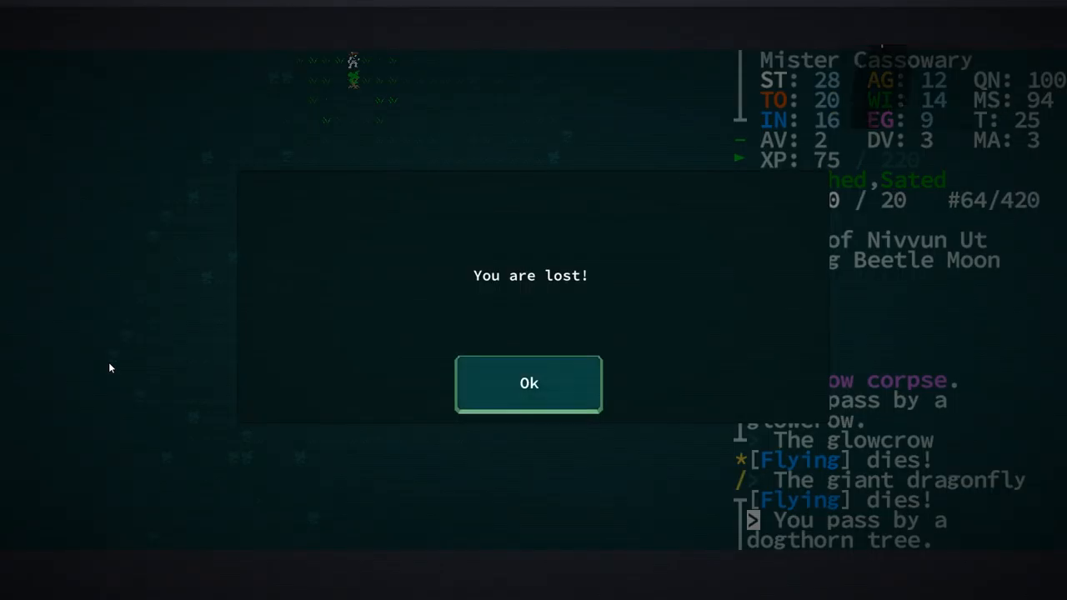
{"action": "left_click", "coordinate": [528, 382]}
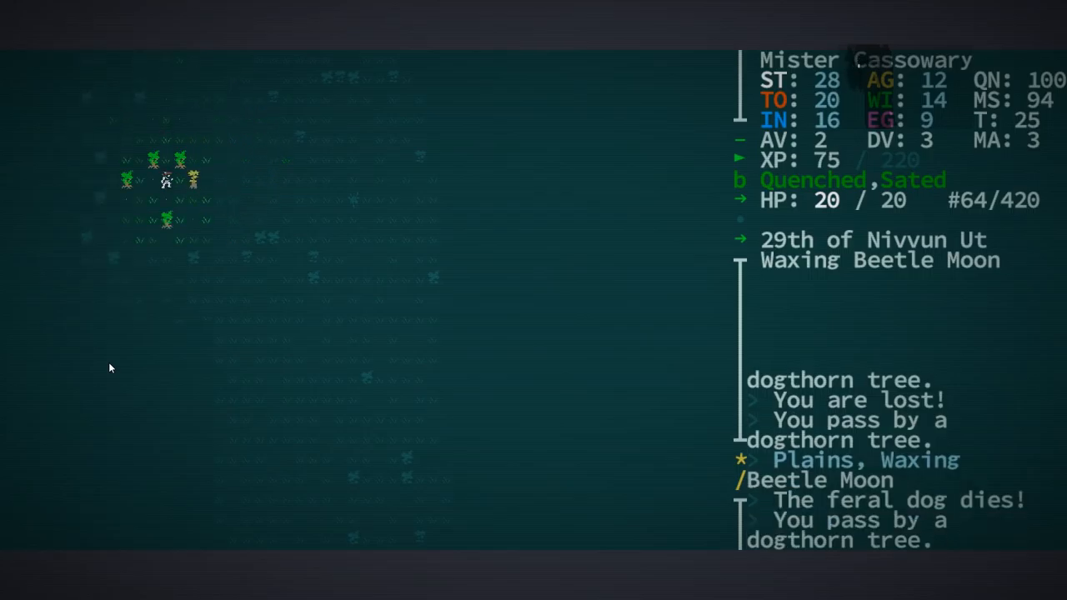
{"action": "key", "text": "Down"}
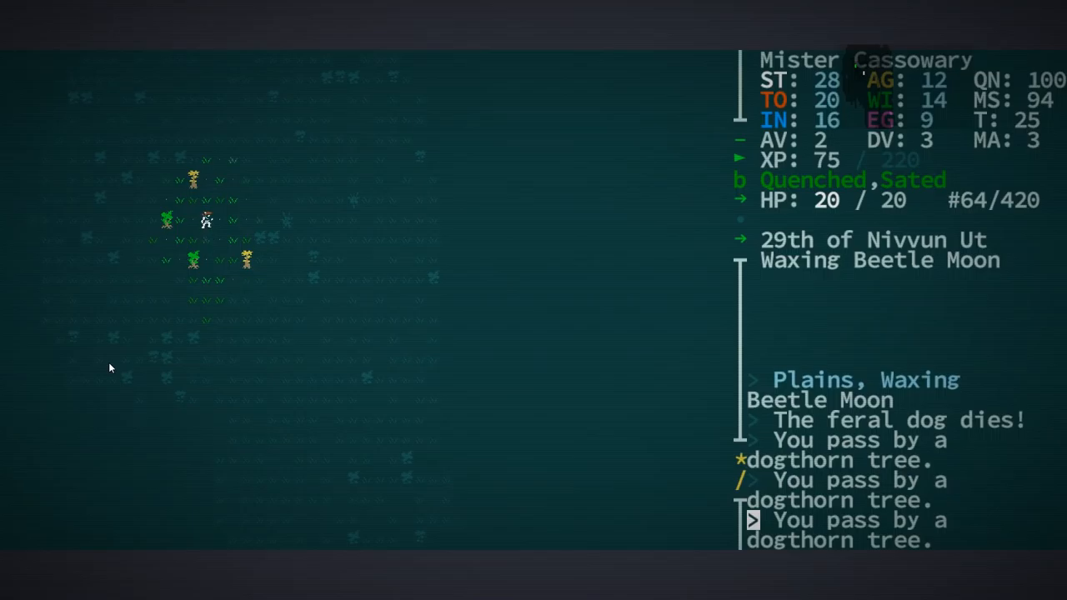
{"action": "key", "text": "up"}
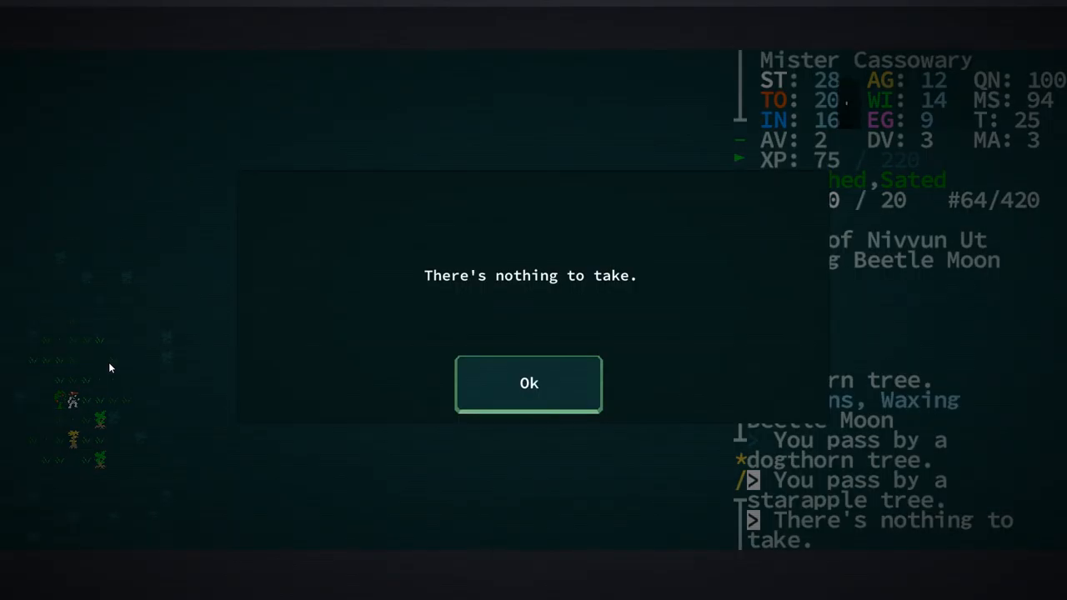
Step: Dismiss the nothing-to-take notice, pass over the bronze long sword and pick up the iron battle axe
{"action": "left_click", "coordinate": [528, 382]}
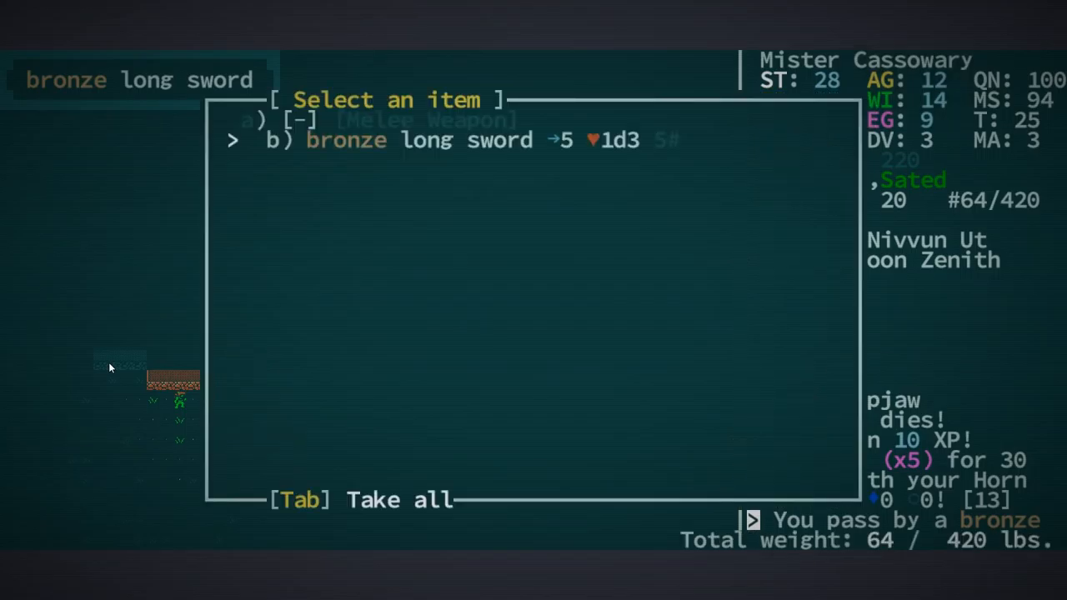
{"action": "key", "text": "b"}
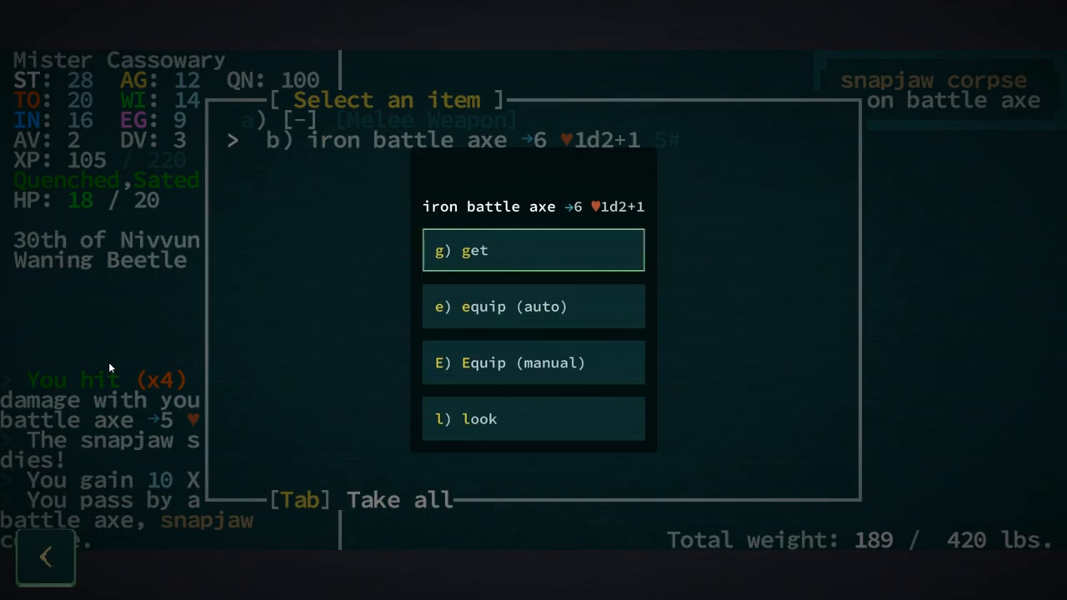
{"action": "left_click", "coordinate": [534, 307]}
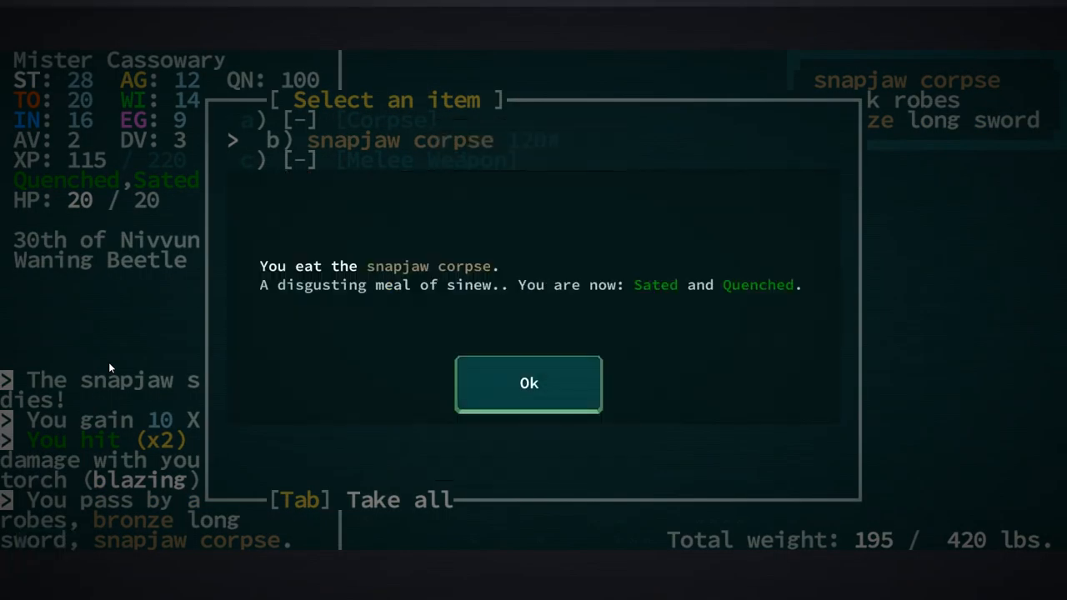
Step: After eating the corpse, take the bronze long sword from the ground and finish talking with the salamander
{"action": "left_click", "coordinate": [528, 382]}
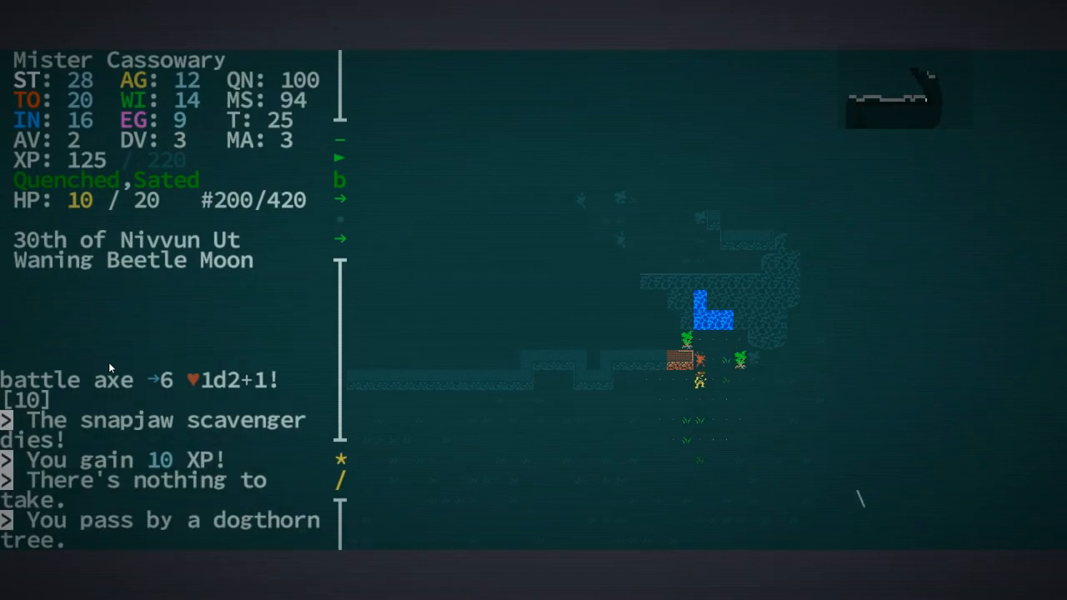
{"action": "key", "text": "g"}
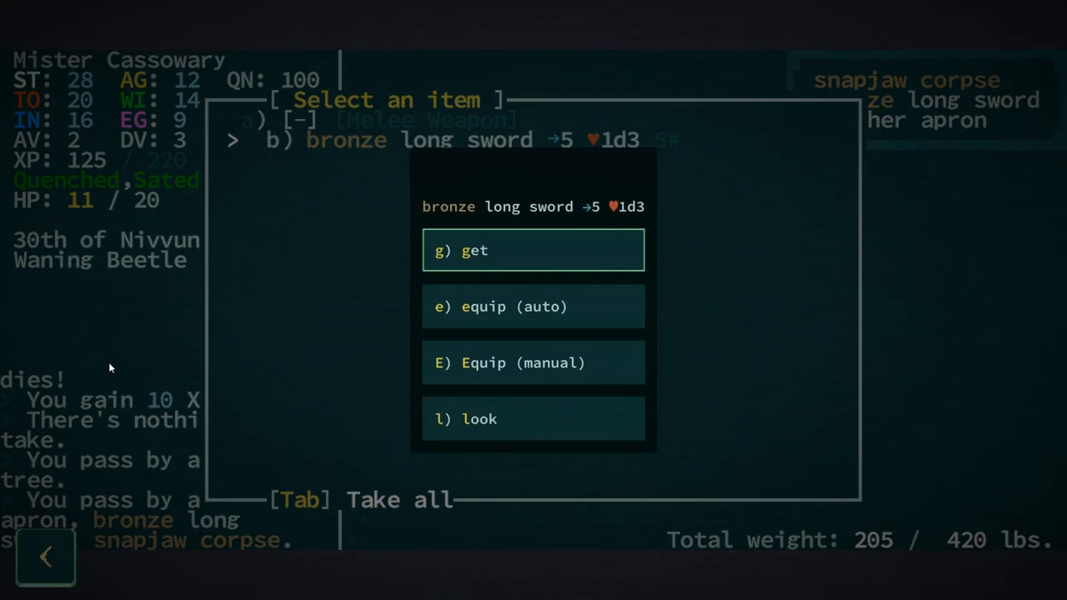
{"action": "left_click", "coordinate": [534, 250]}
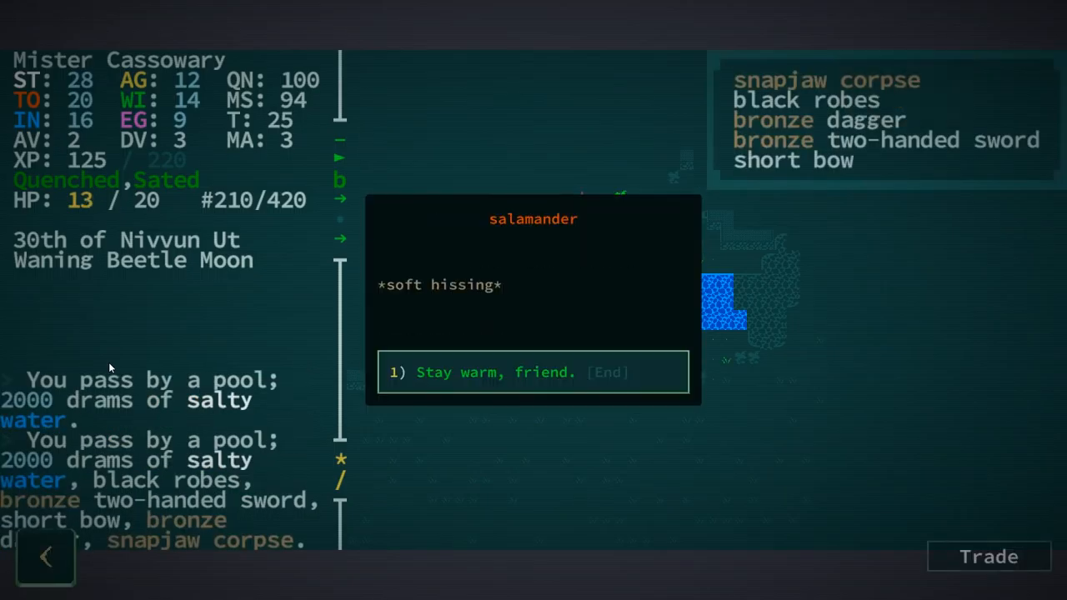
{"action": "left_click", "coordinate": [533, 372]}
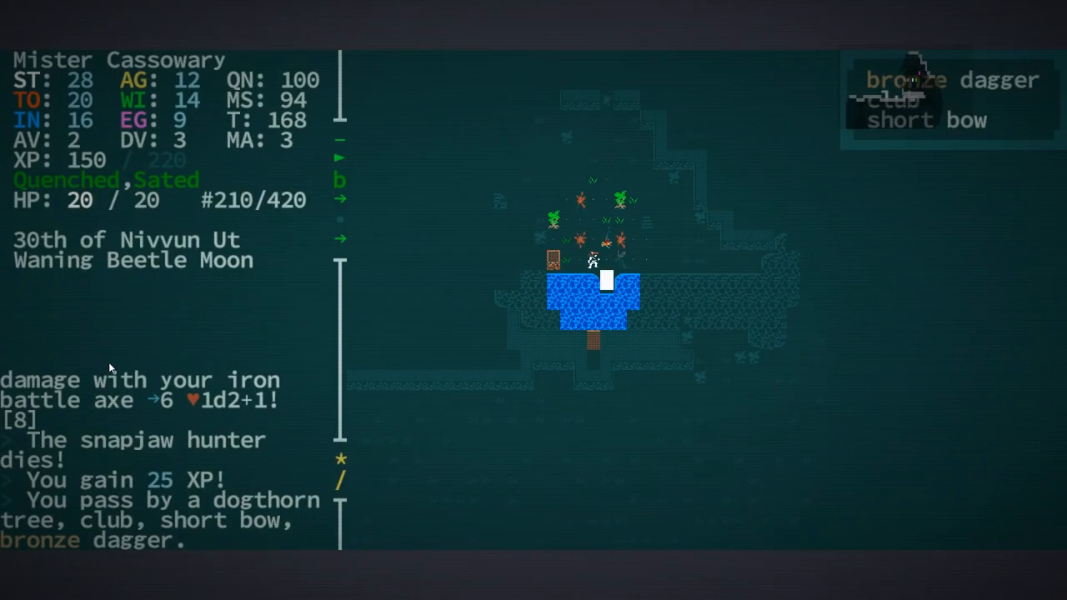
Step: Visit the Key Mapping screen from the system menu and leave it again
{"action": "key", "text": "Escape"}
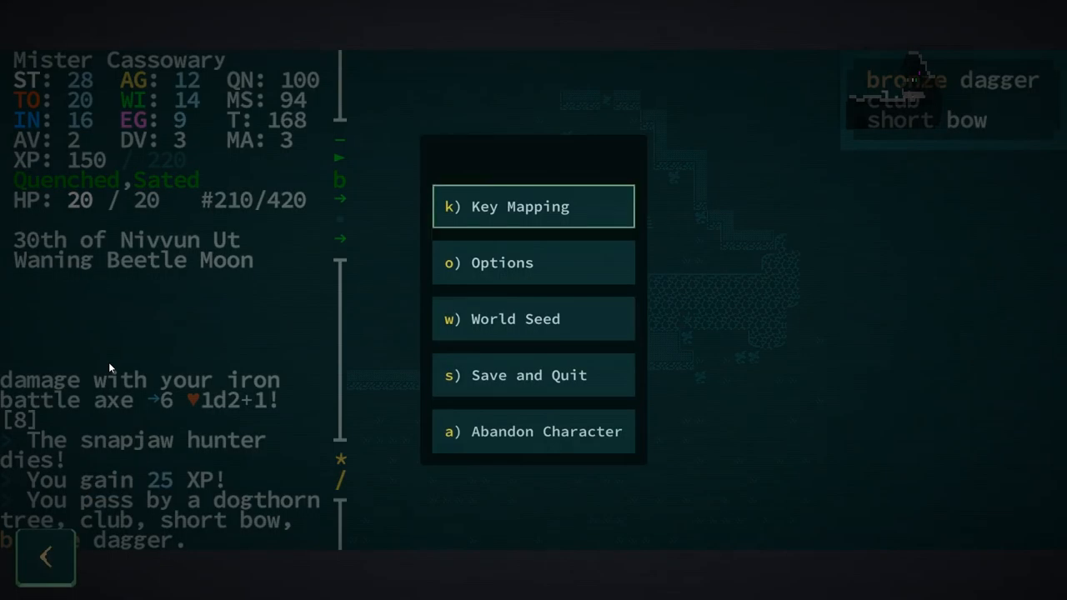
{"action": "left_click", "coordinate": [533, 207]}
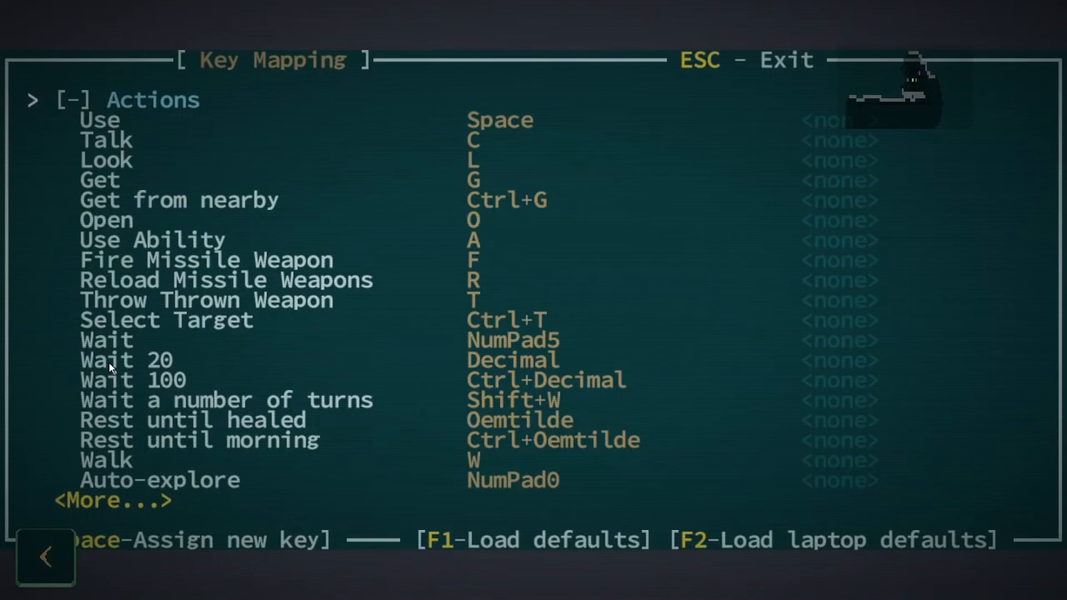
{"action": "key", "text": "Escape"}
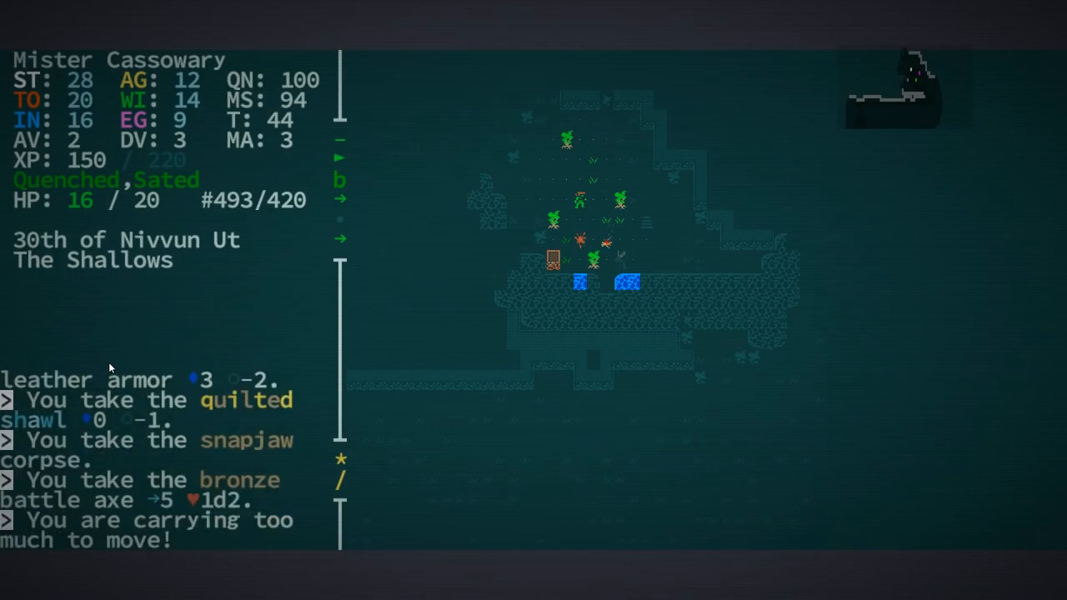
Step: Eat the snapjaw corpse from the inventory and acknowledge the meal
{"action": "key", "text": "i"}
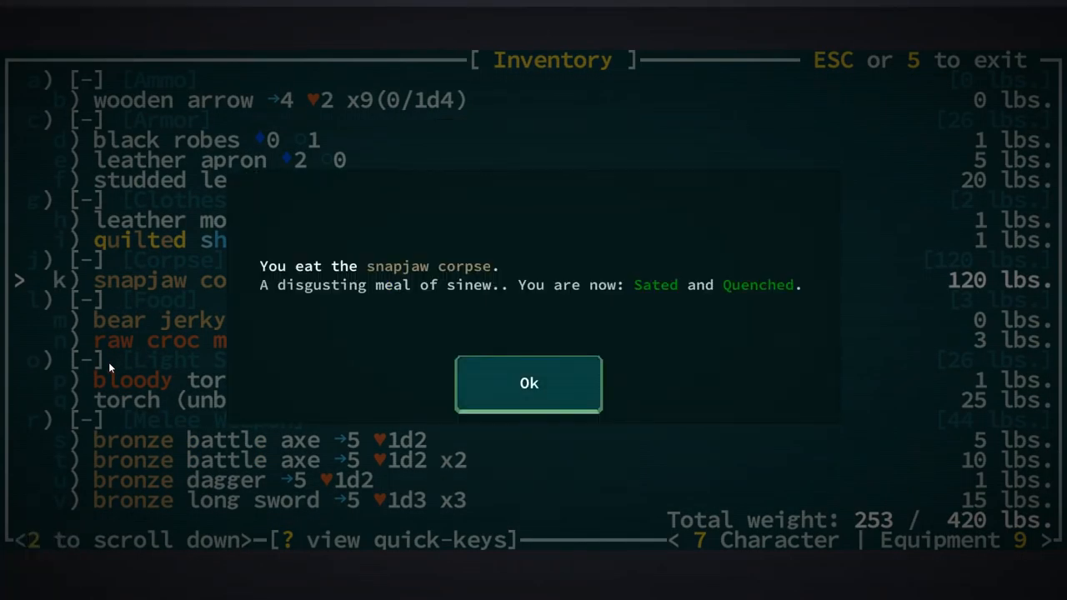
{"action": "left_click", "coordinate": [528, 381]}
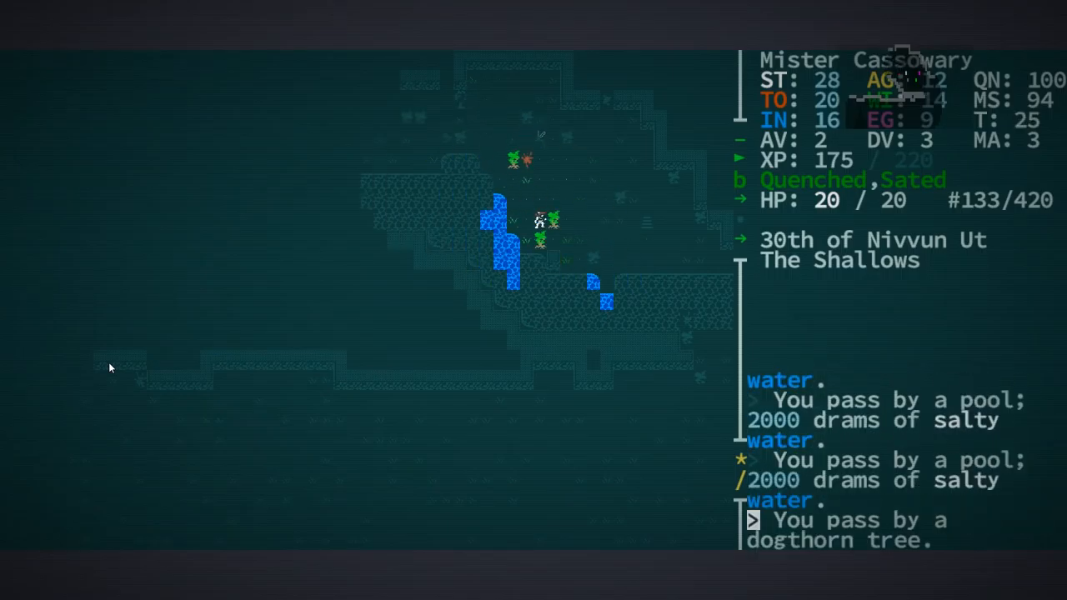
Step: Eat a snapjaw corpse from the ground pile, move on through The Shallows and eat another
{"action": "key", "text": "up"}
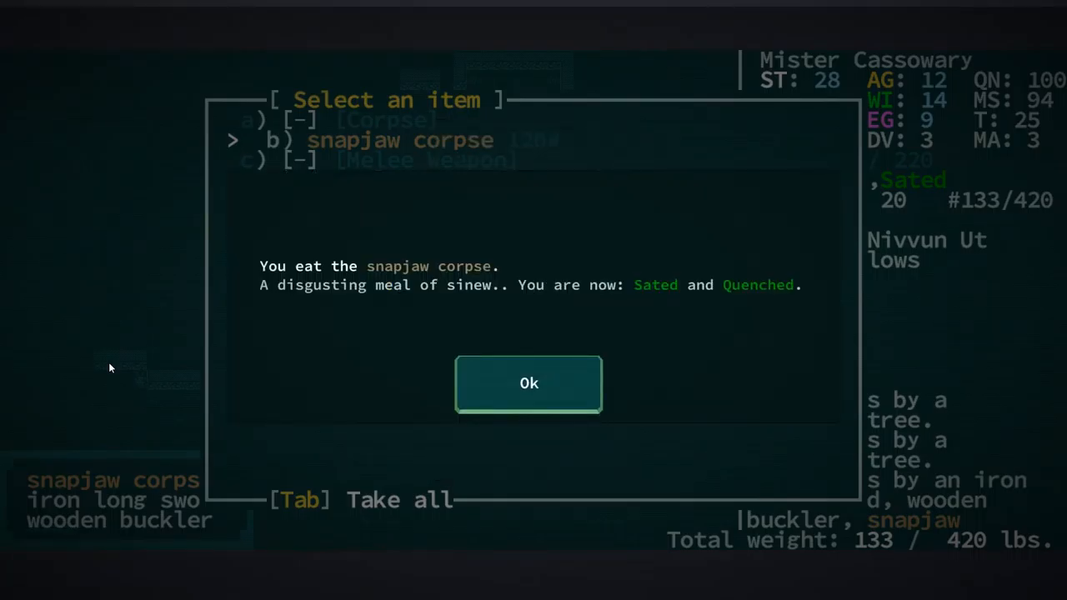
{"action": "left_click", "coordinate": [529, 382]}
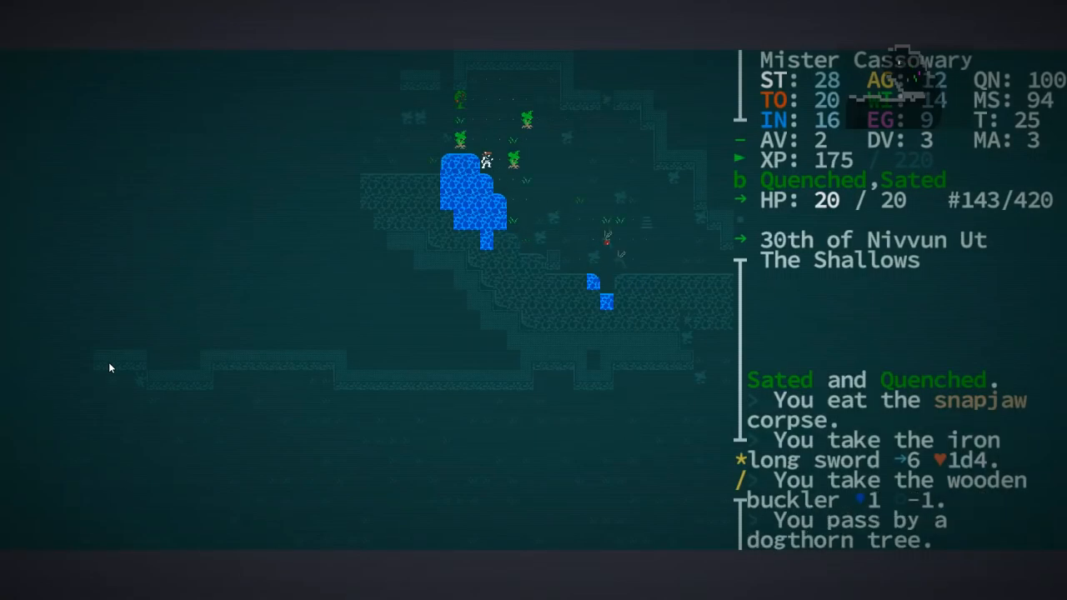
{"action": "key", "text": "Up"}
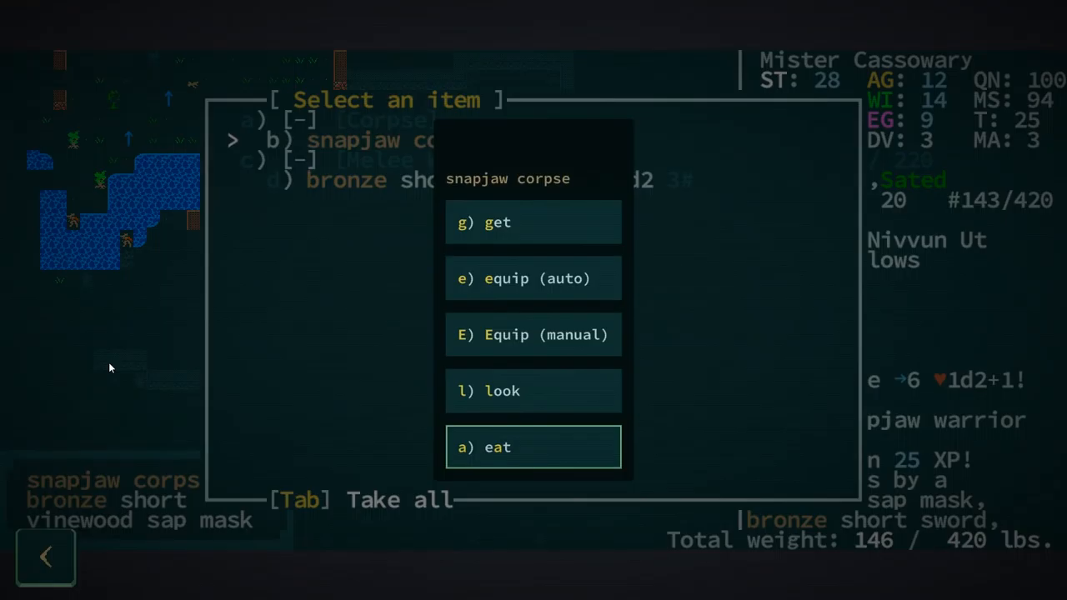
{"action": "left_click", "coordinate": [533, 447]}
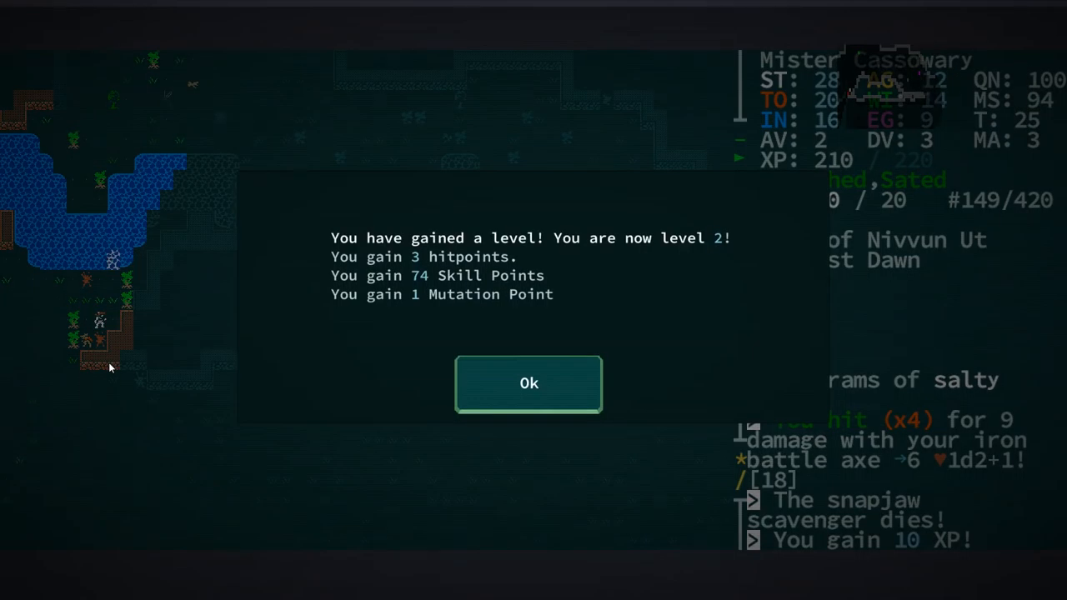
Step: Acknowledge reaching level 2, eat the snapjaw corpse at the first pile and take the hand axe
{"action": "left_click", "coordinate": [528, 382]}
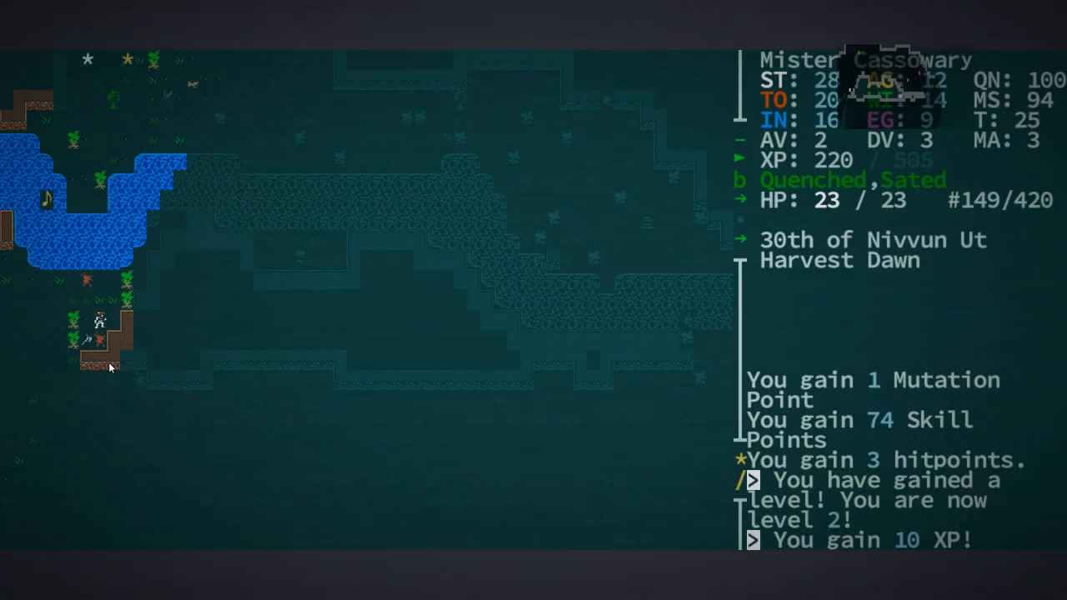
{"action": "key", "text": "g"}
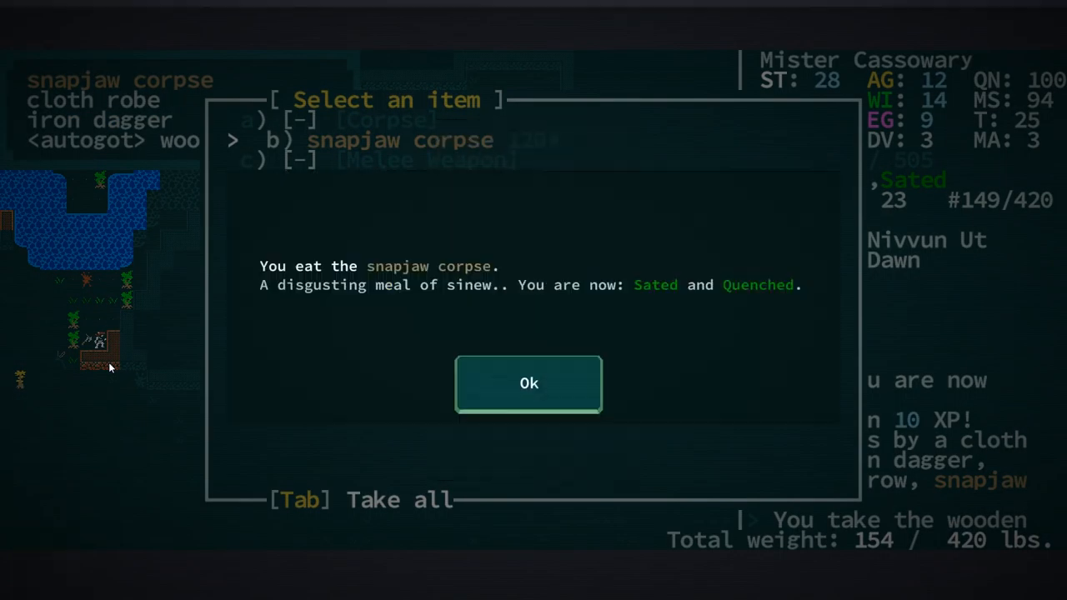
{"action": "left_click", "coordinate": [529, 382]}
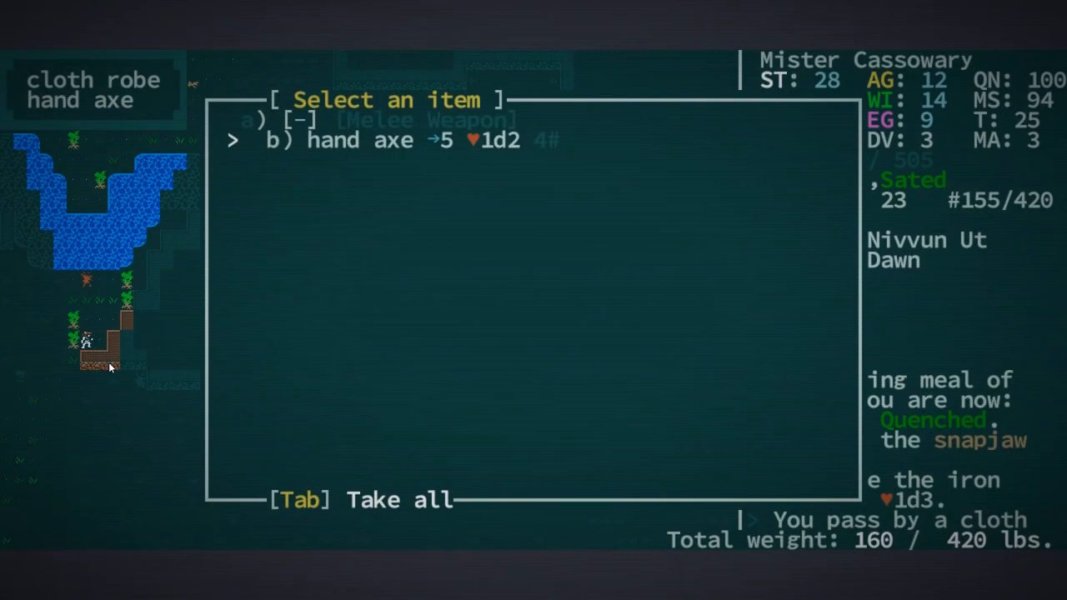
{"action": "key", "text": "b"}
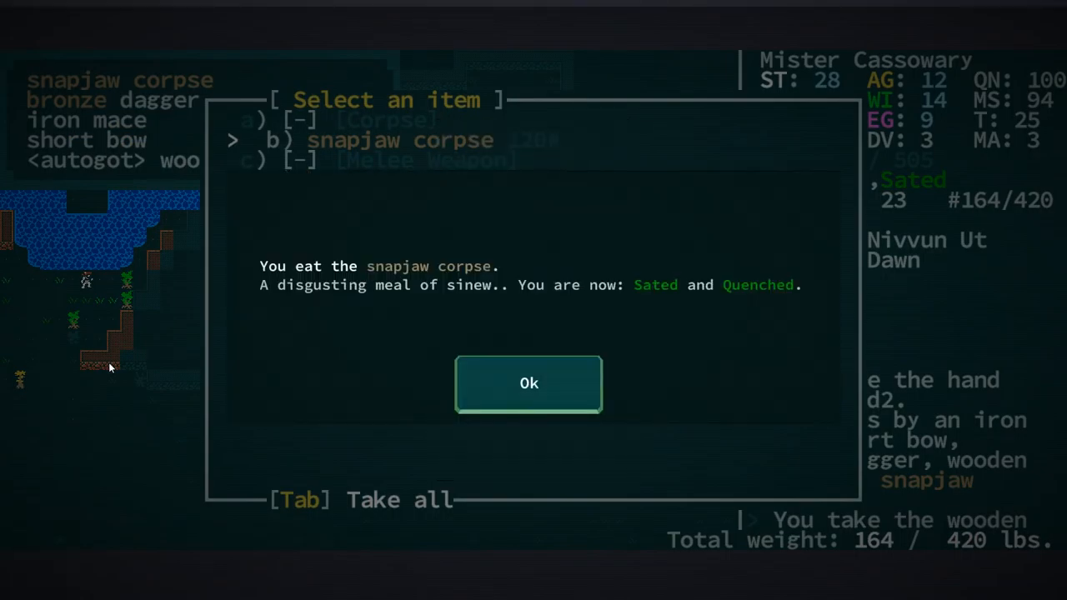
{"action": "left_click", "coordinate": [529, 382]}
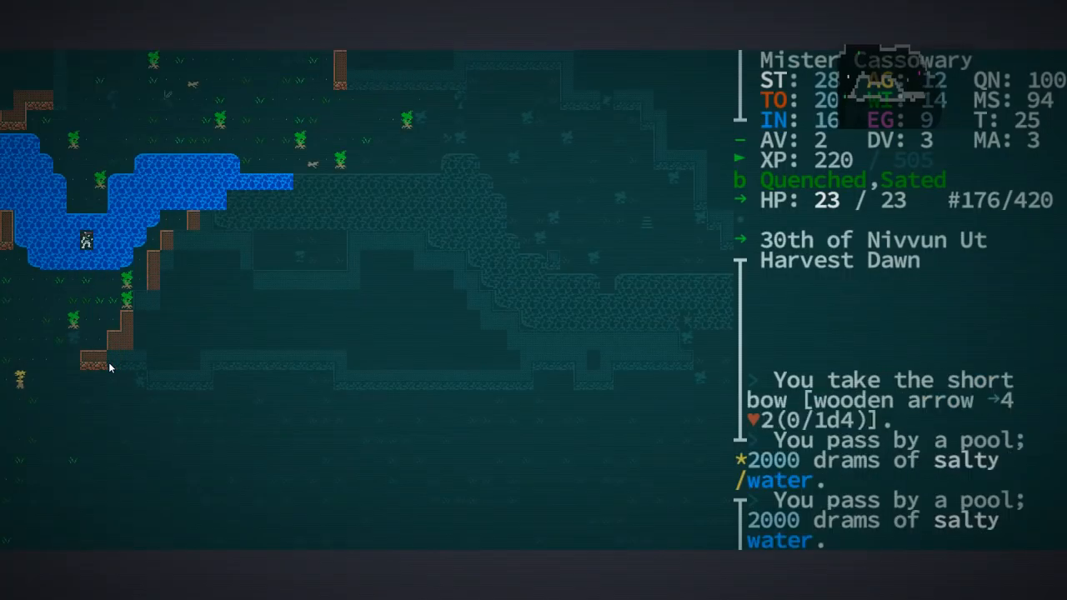
{"action": "key", "text": "up"}
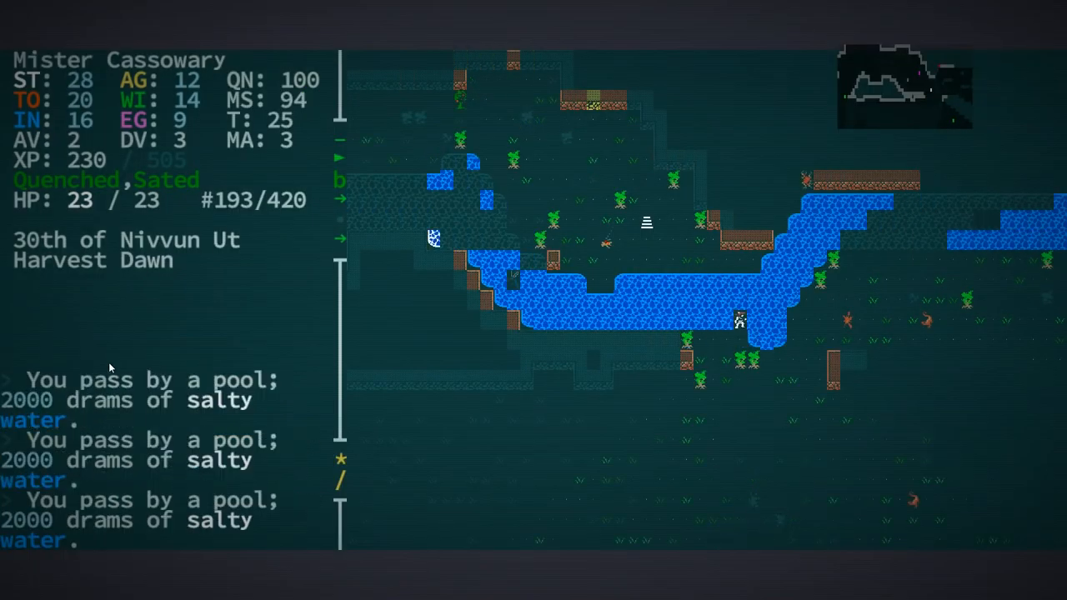
Step: Eat the snapjaw corpses at the next river piles, then bring up the character sheet
{"action": "key", "text": "Right"}
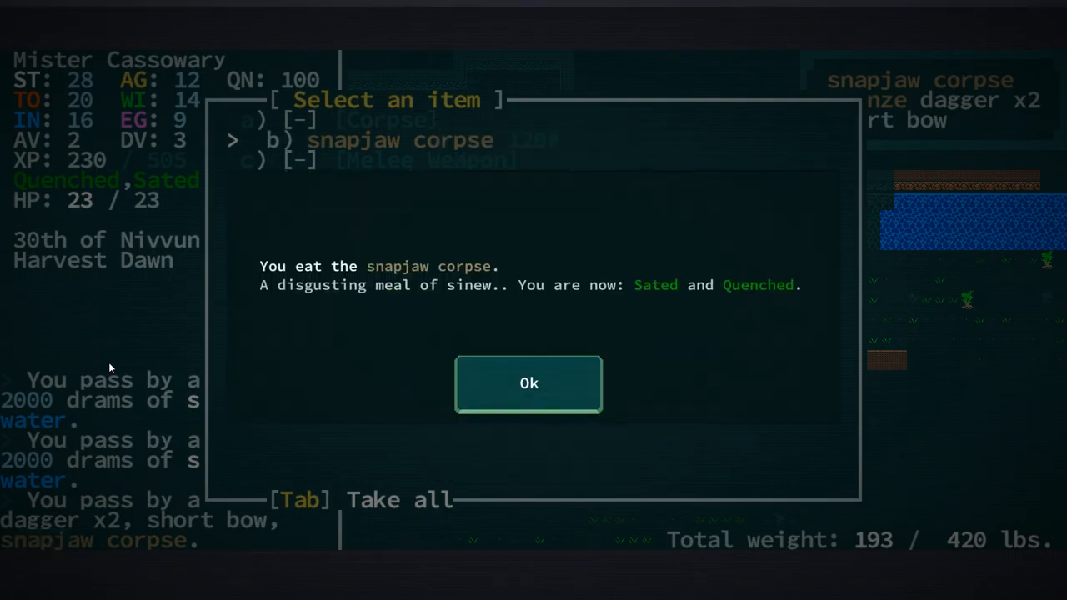
{"action": "left_click", "coordinate": [528, 382]}
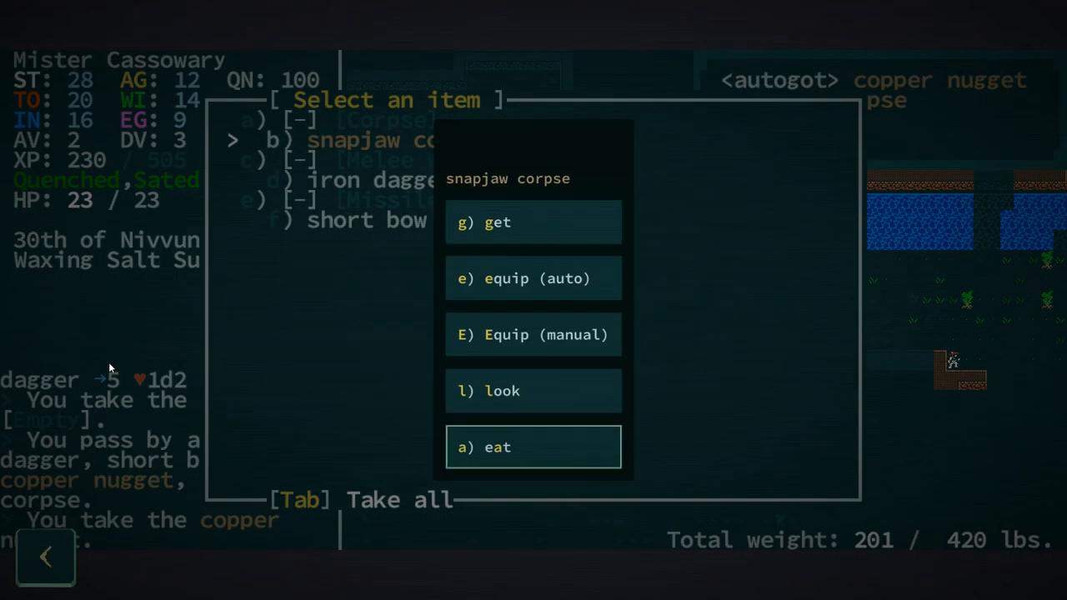
{"action": "left_click", "coordinate": [534, 447]}
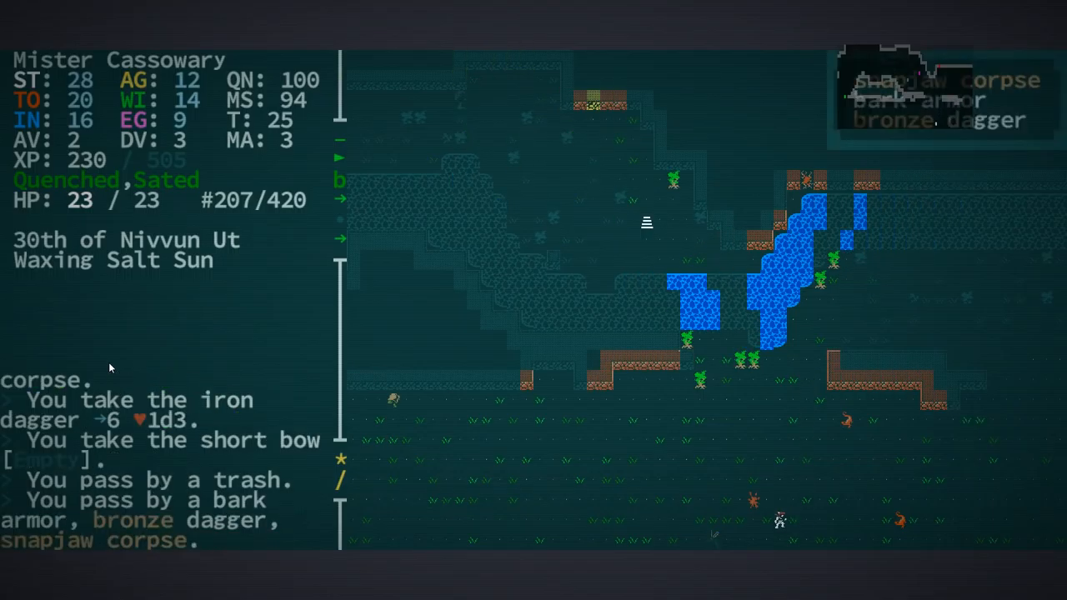
{"action": "key", "text": "g"}
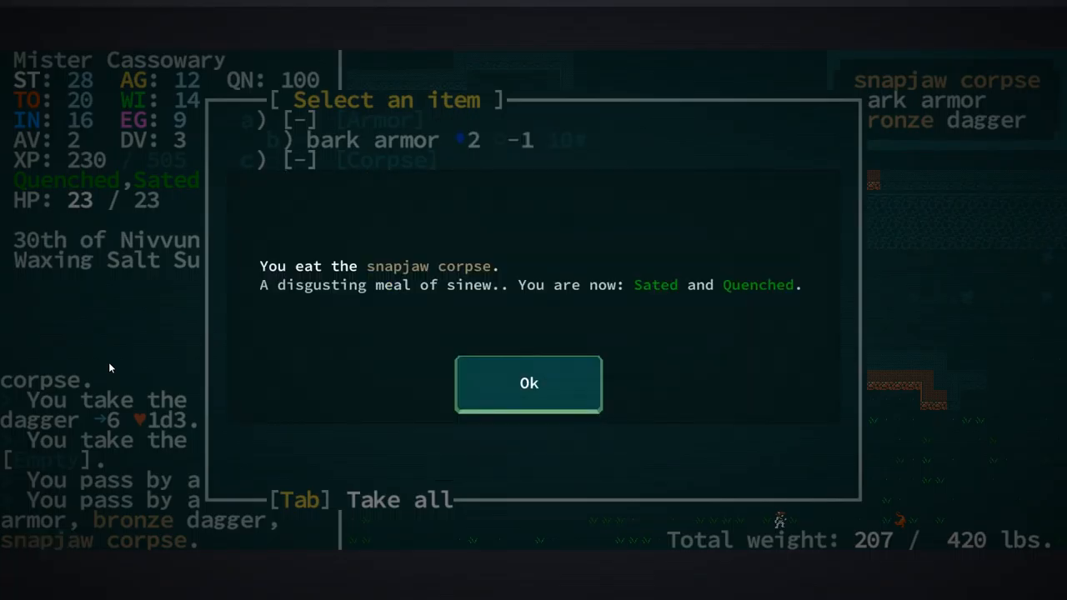
{"action": "left_click", "coordinate": [528, 382]}
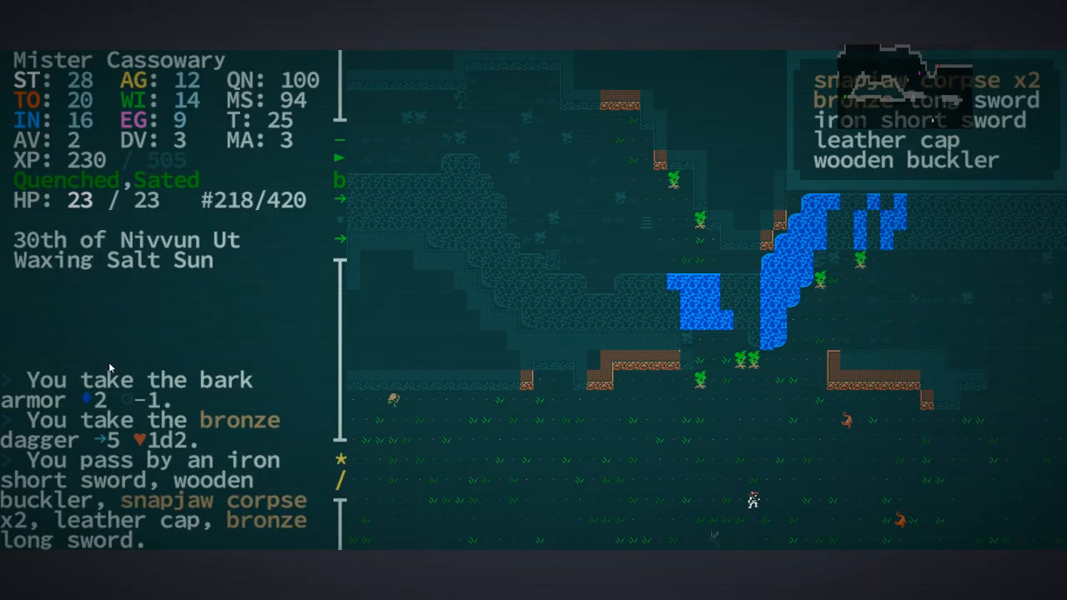
{"action": "key", "text": "g"}
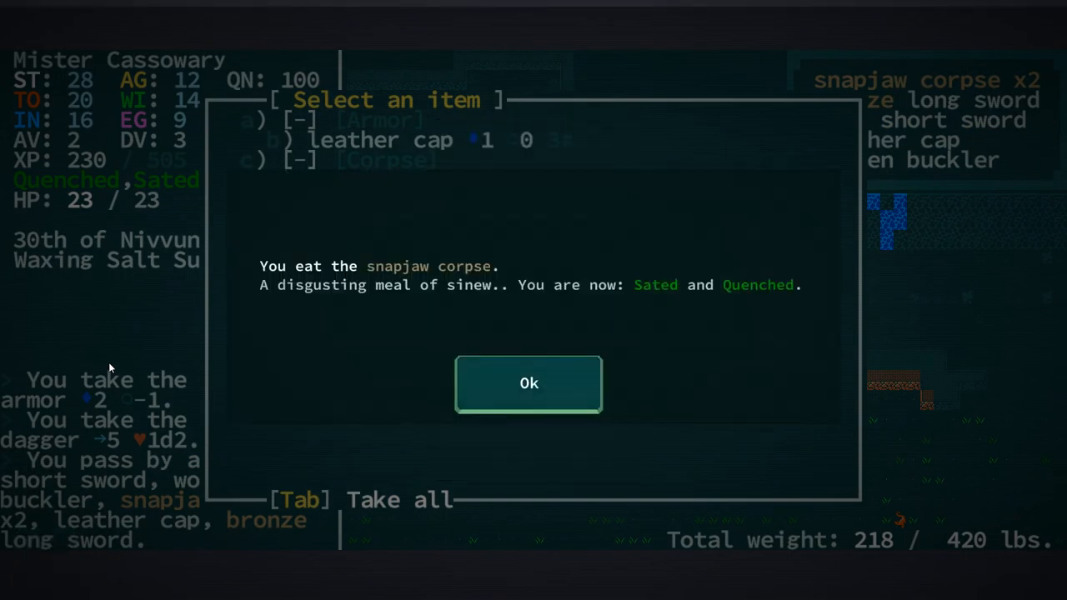
{"action": "left_click", "coordinate": [529, 381]}
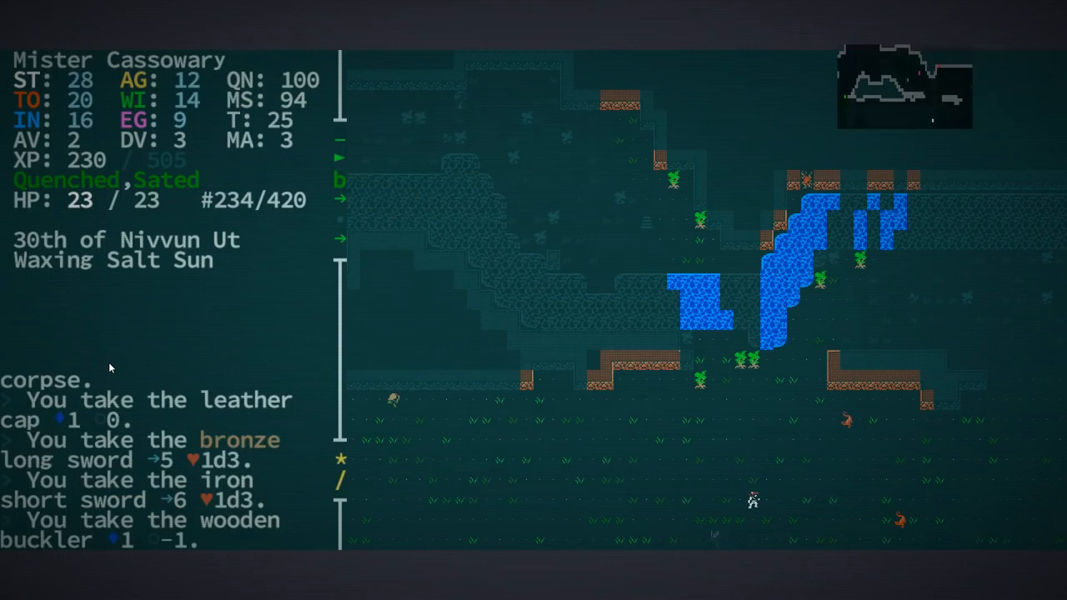
{"action": "key", "text": "up"}
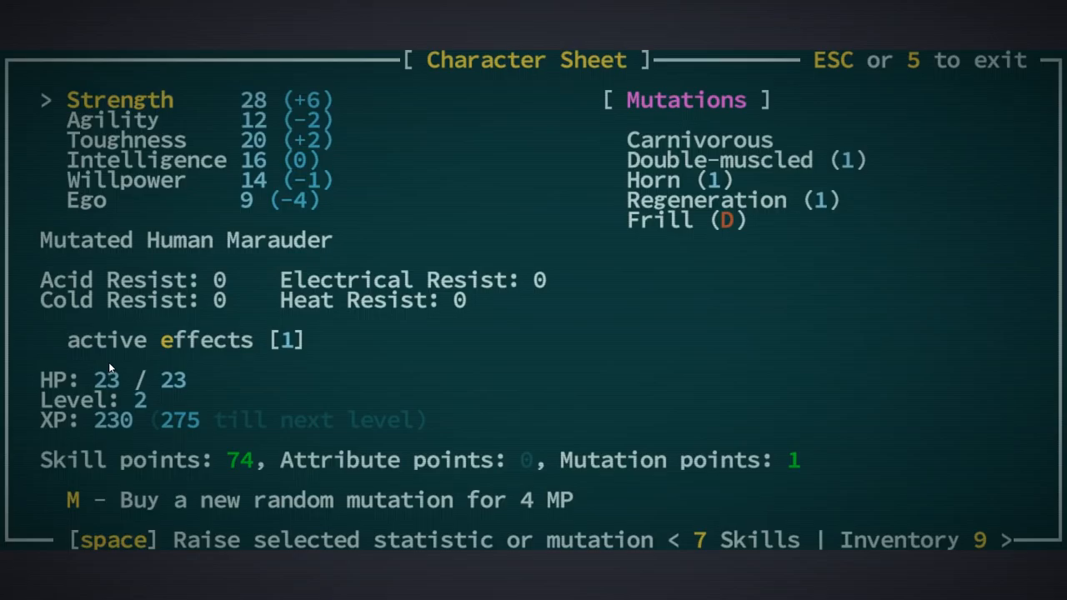
Step: Browse the skill list, reading Berserk, Spicer, Butchery, Bow and Rifle and Mind's Compass
{"action": "key", "text": "7"}
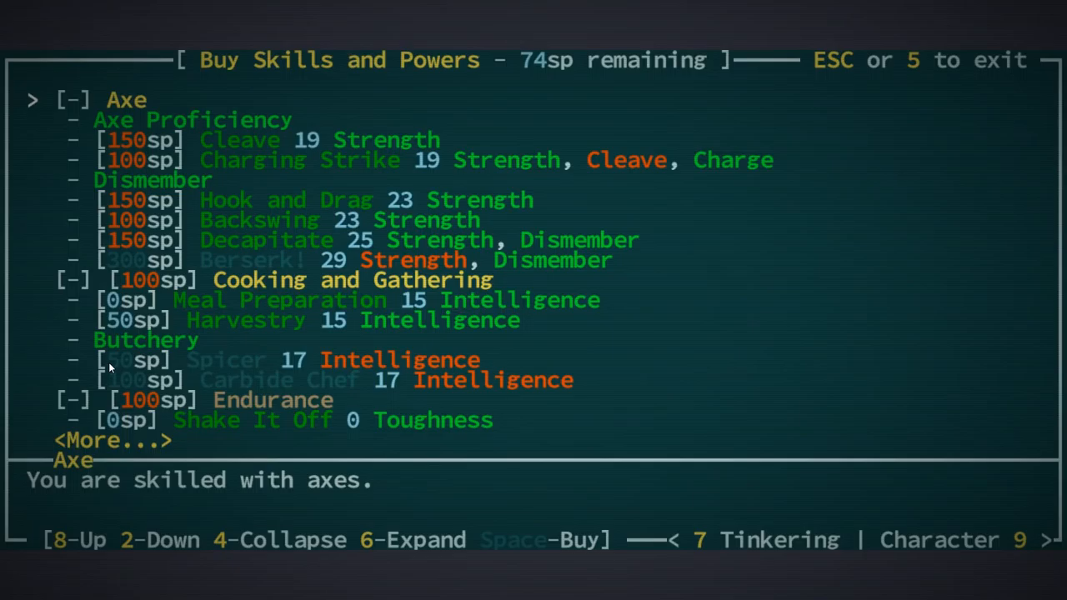
{"action": "key", "text": "2"}
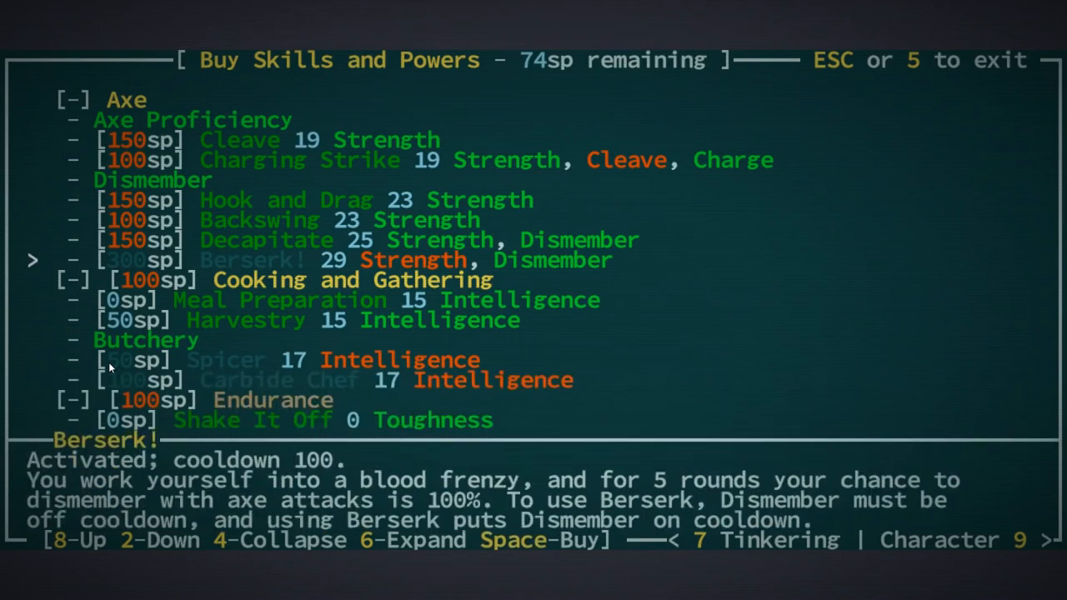
{"action": "key", "text": "2"}
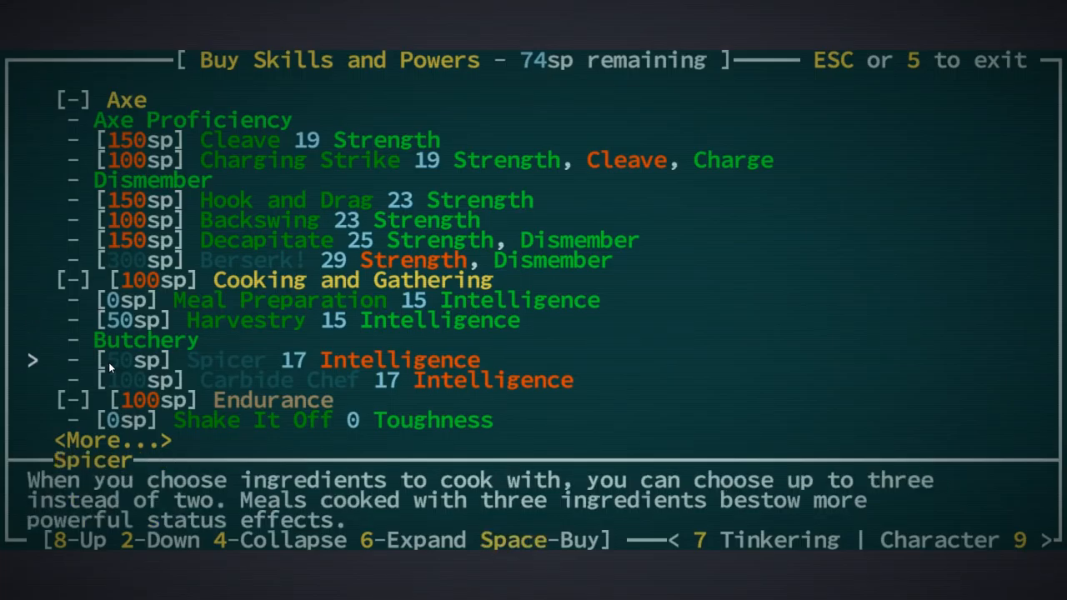
{"action": "key", "text": "8"}
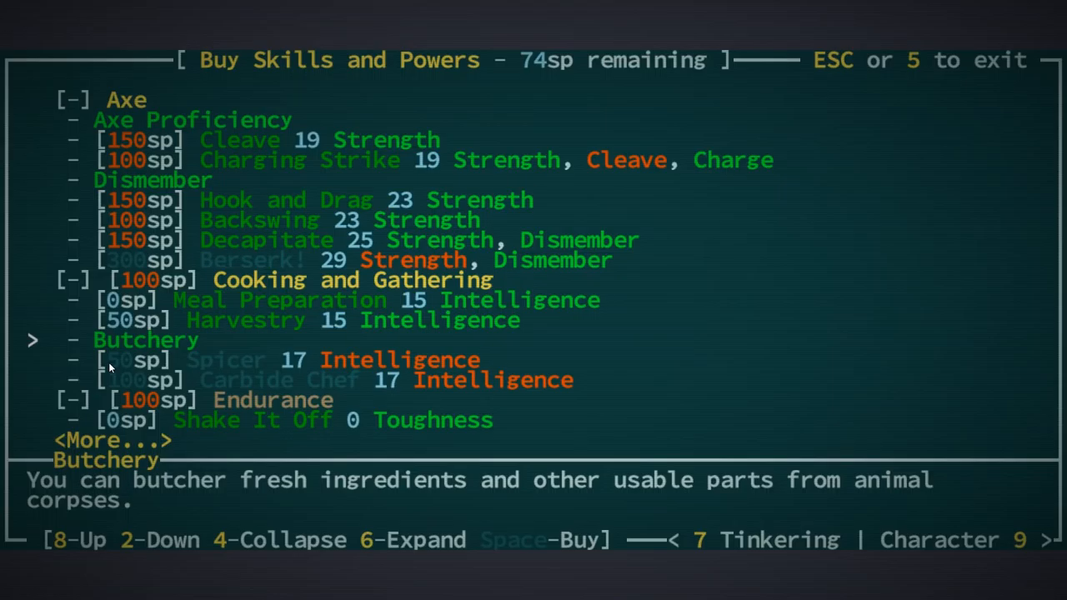
{"action": "key", "text": "2"}
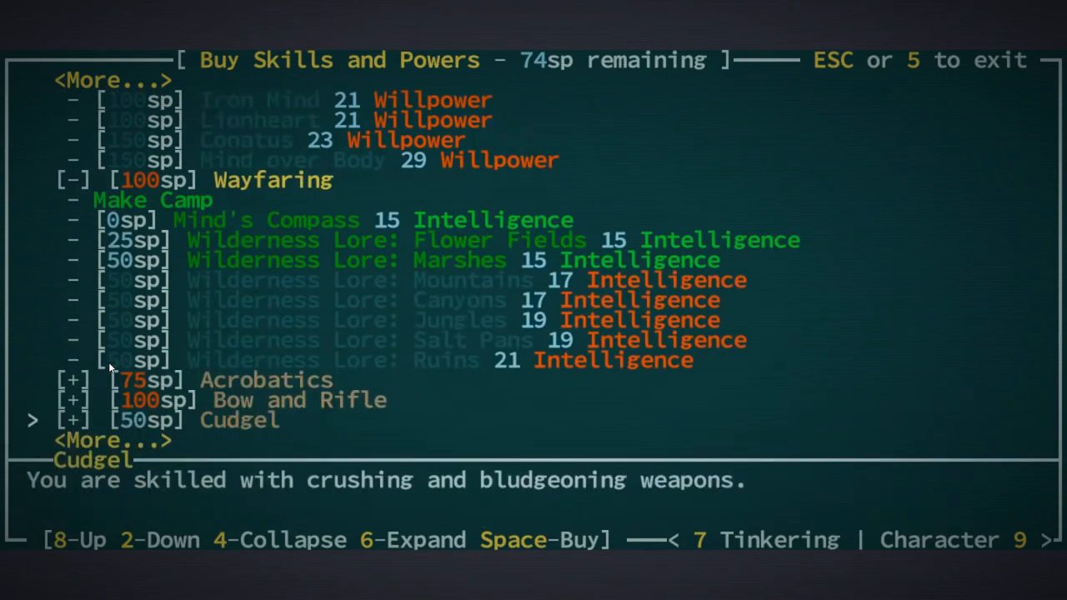
{"action": "key", "text": "8"}
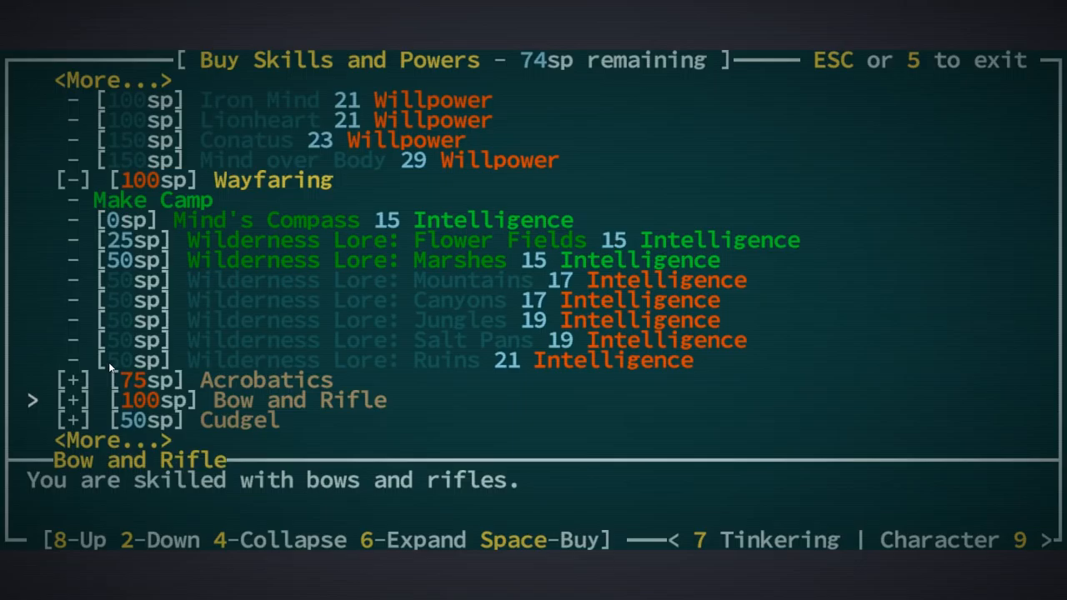
{"action": "key", "text": "8"}
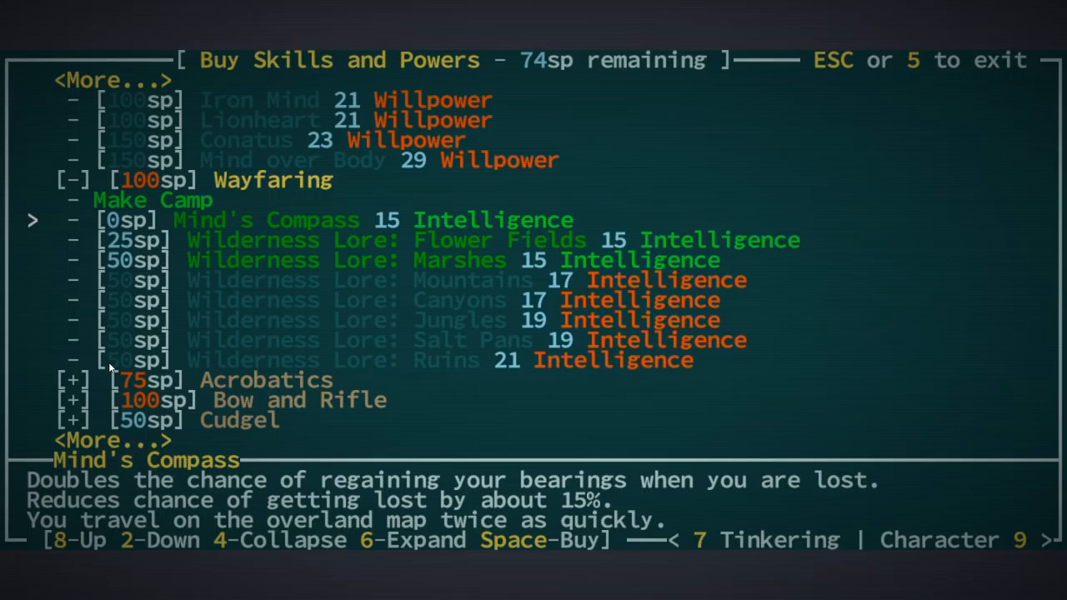
Step: Move to the Tactics skill and attempt to buy it, leaving all 74 skill points unspent
{"action": "key", "text": "space"}
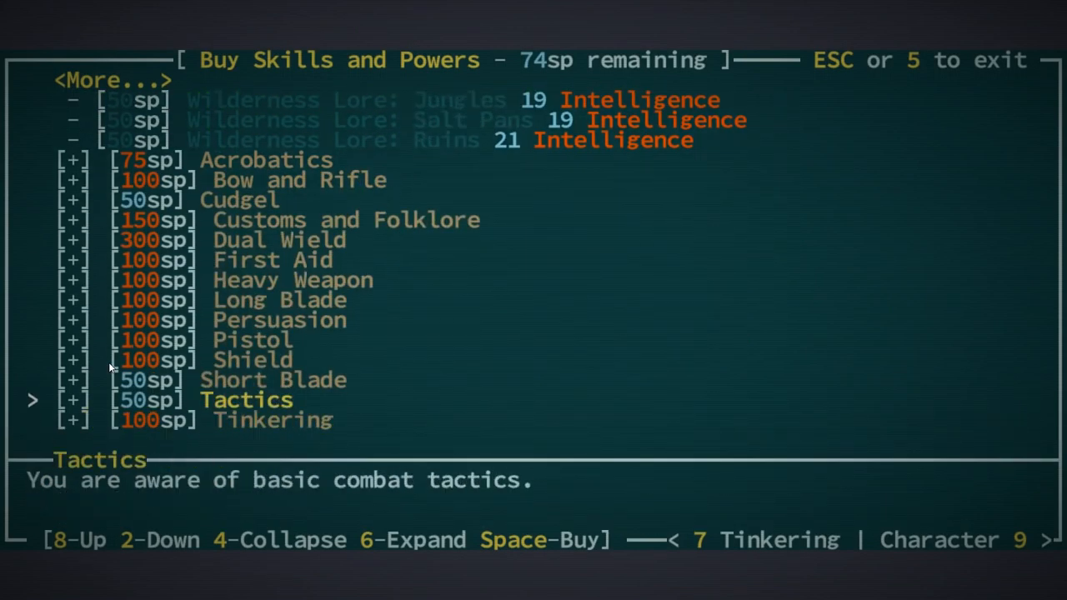
{"action": "key", "text": "space"}
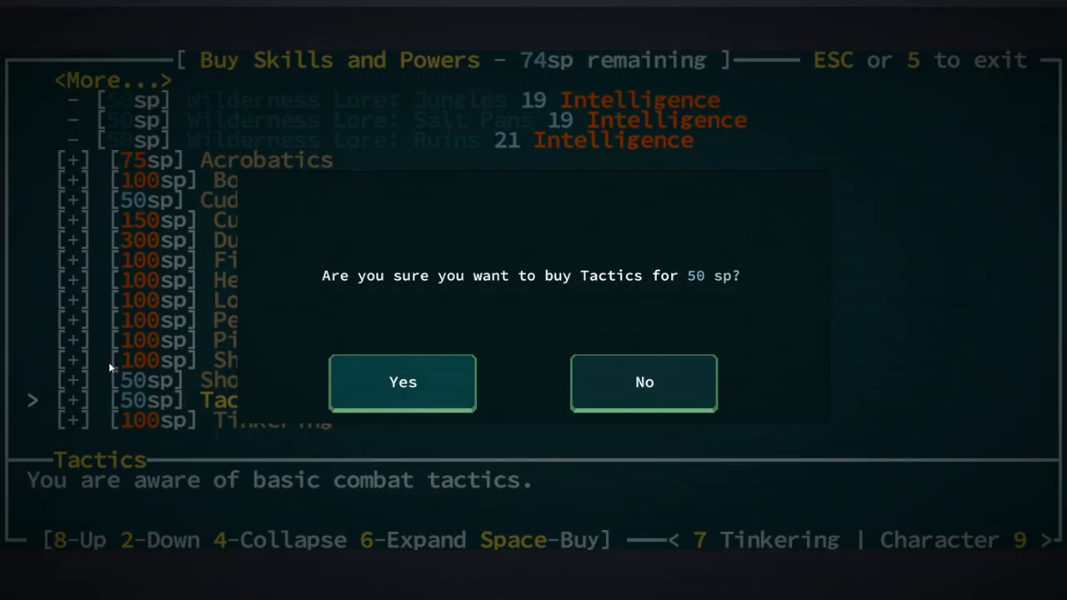
{"action": "left_click", "coordinate": [643, 381]}
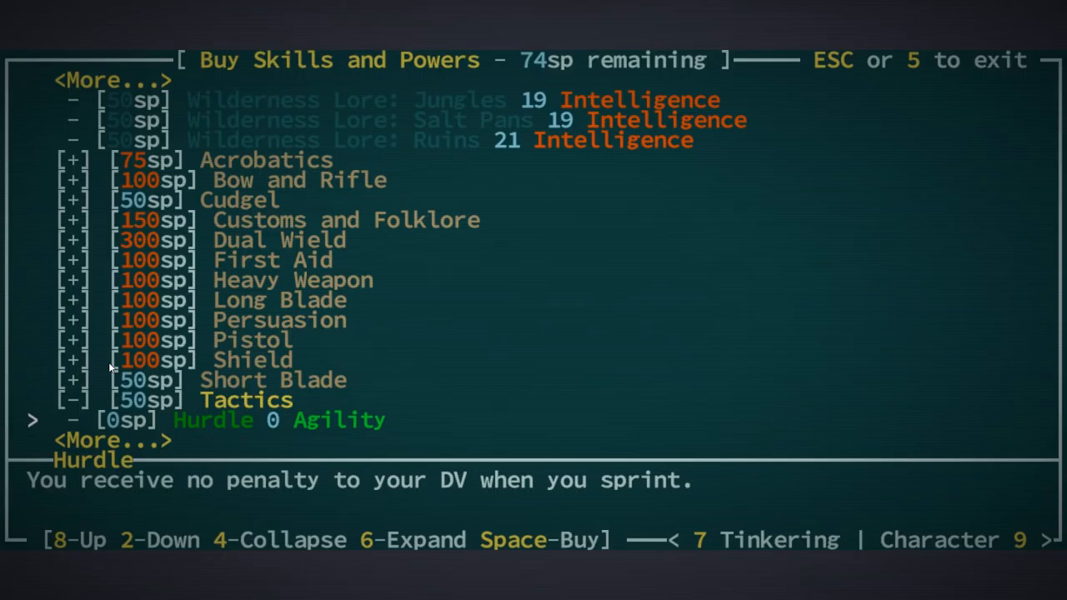
{"action": "scroll", "scroll_direction": "down", "scroll_amount": 3}
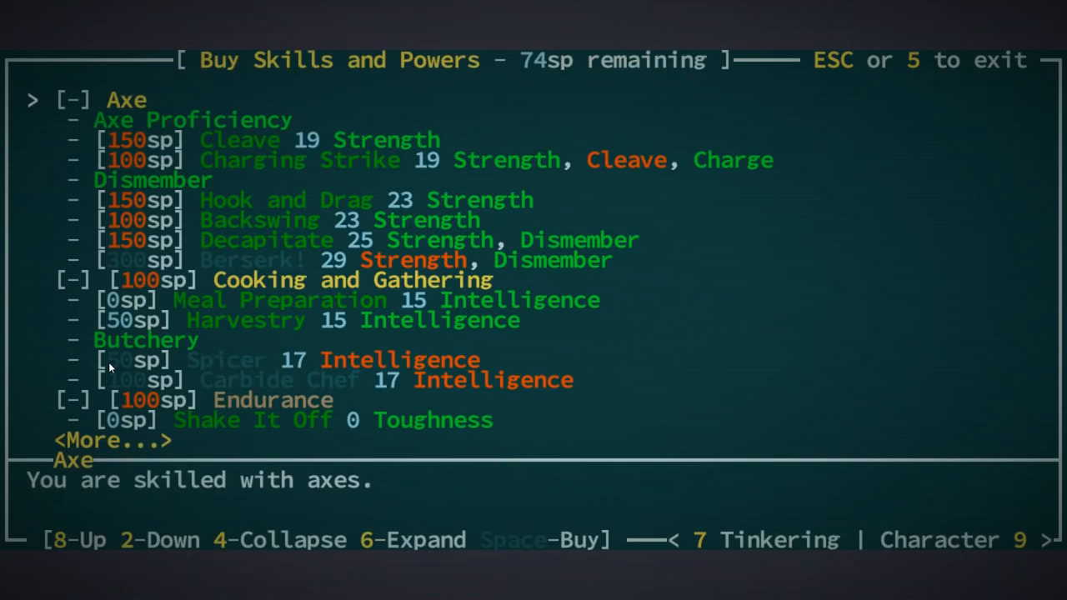
Step: Raise the Regeneration mutation to level 2 with the spare mutation point
{"action": "key", "text": "9"}
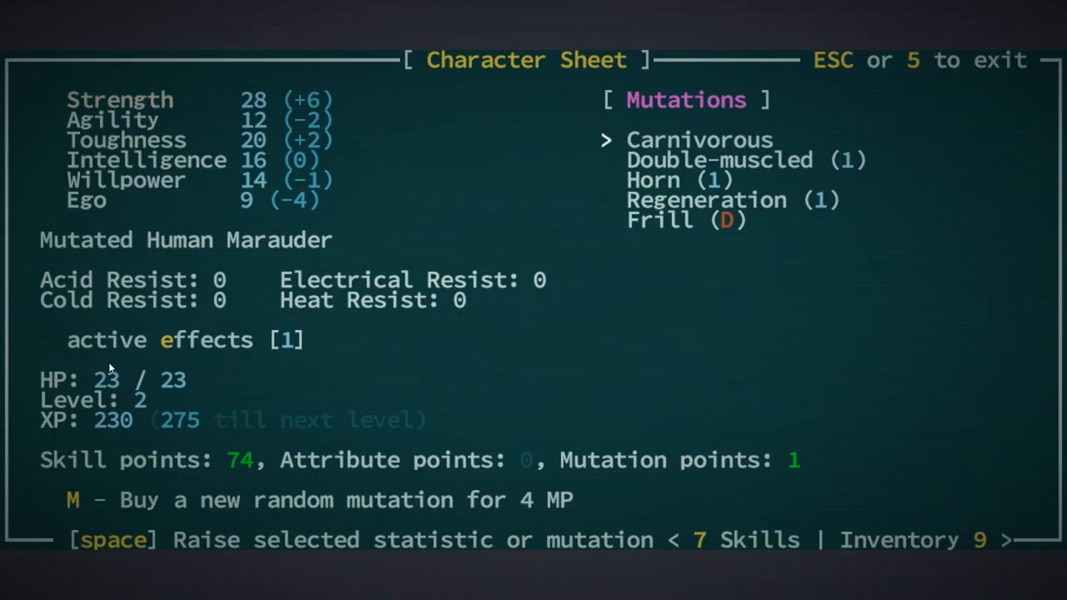
{"action": "key", "text": "down"}
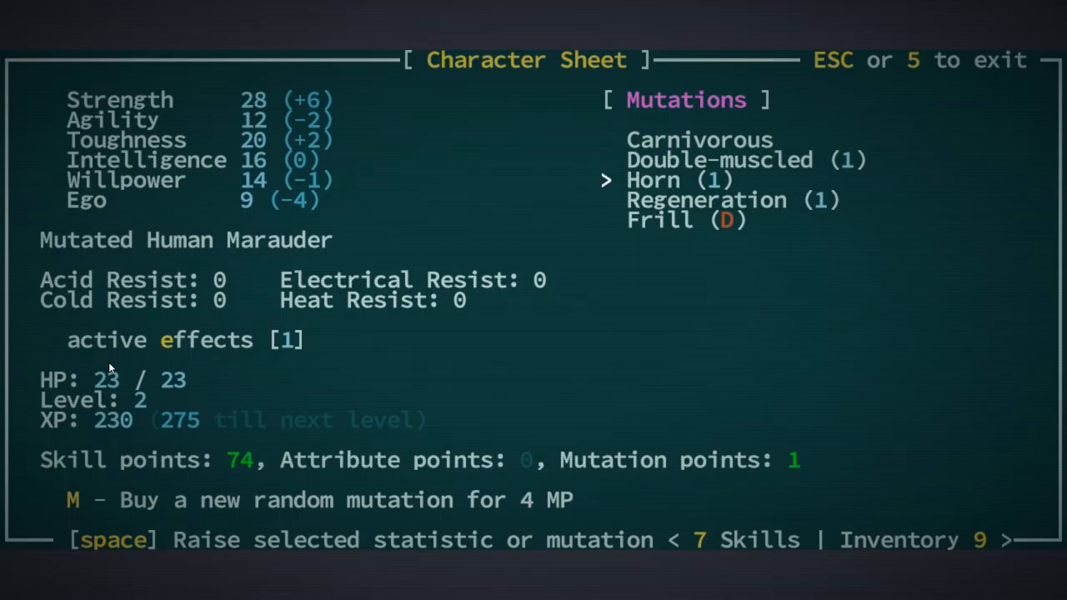
{"action": "key", "text": "down"}
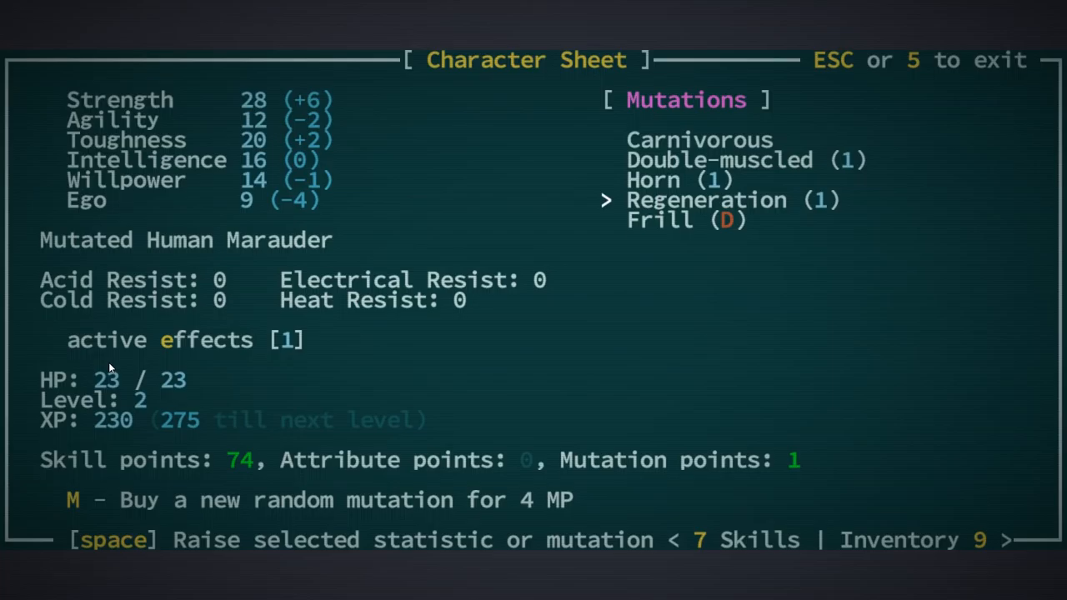
{"action": "key", "text": "space"}
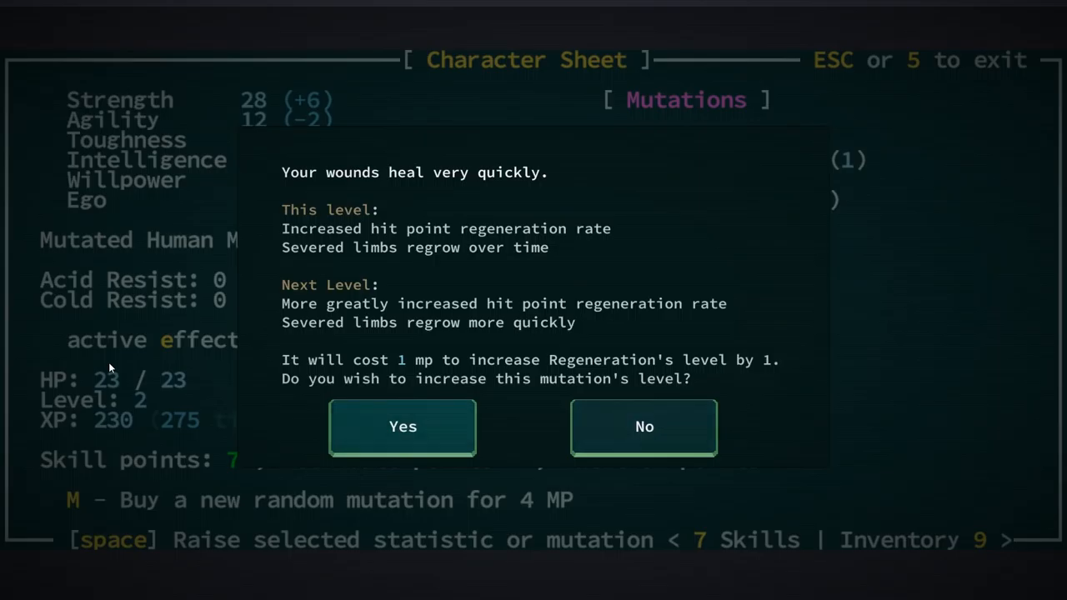
{"action": "left_click", "coordinate": [404, 427]}
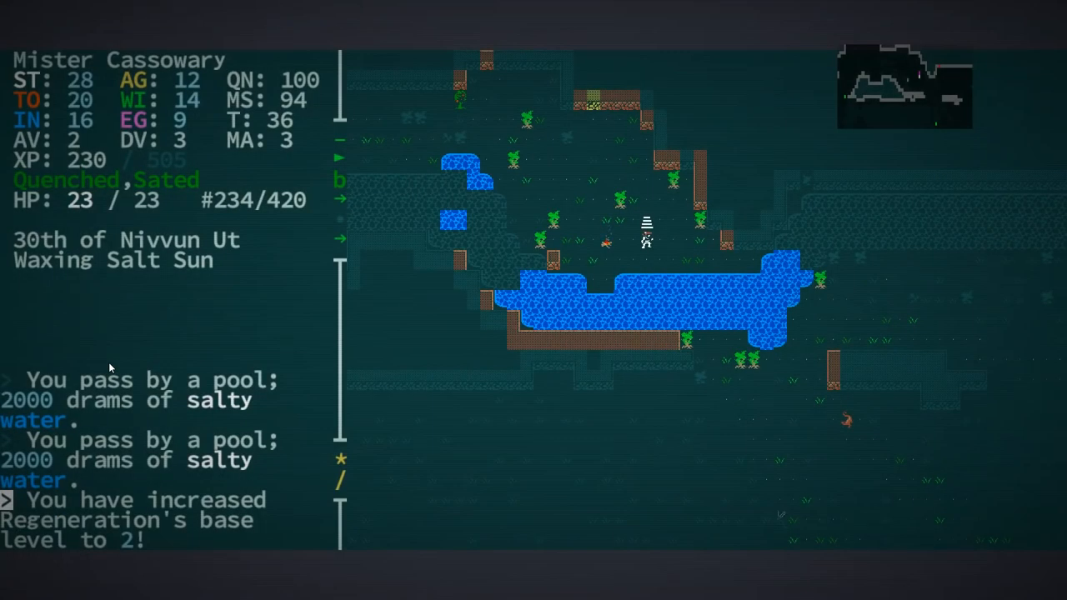
Step: Fight girshlings and acknowledge the Find the critters, Travel to Redrock and Get a critter corpse quest steps
{"action": "key", "text": "up"}
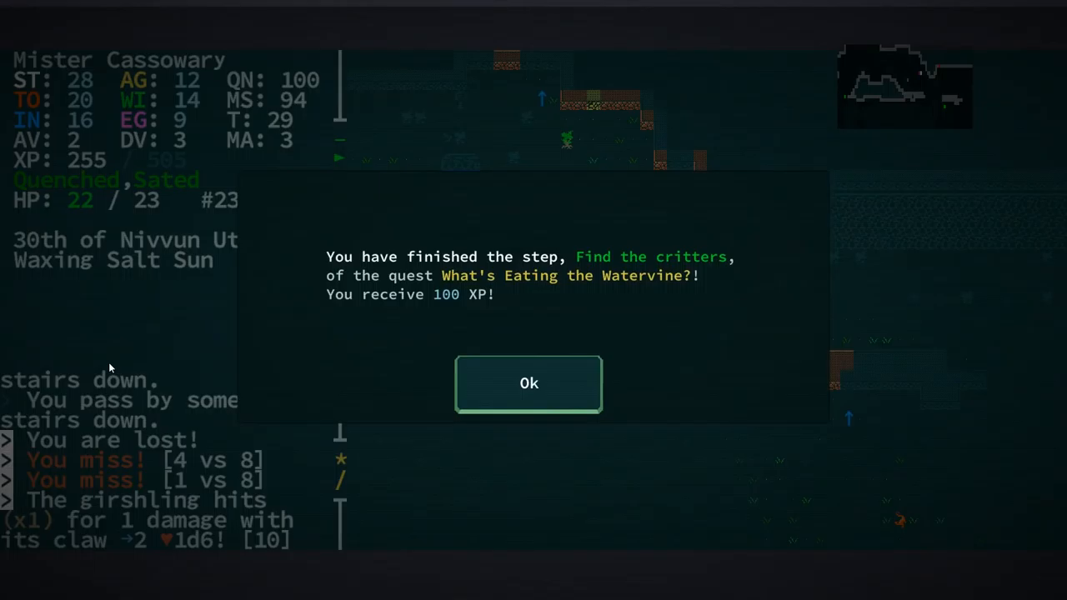
{"action": "left_click", "coordinate": [528, 381]}
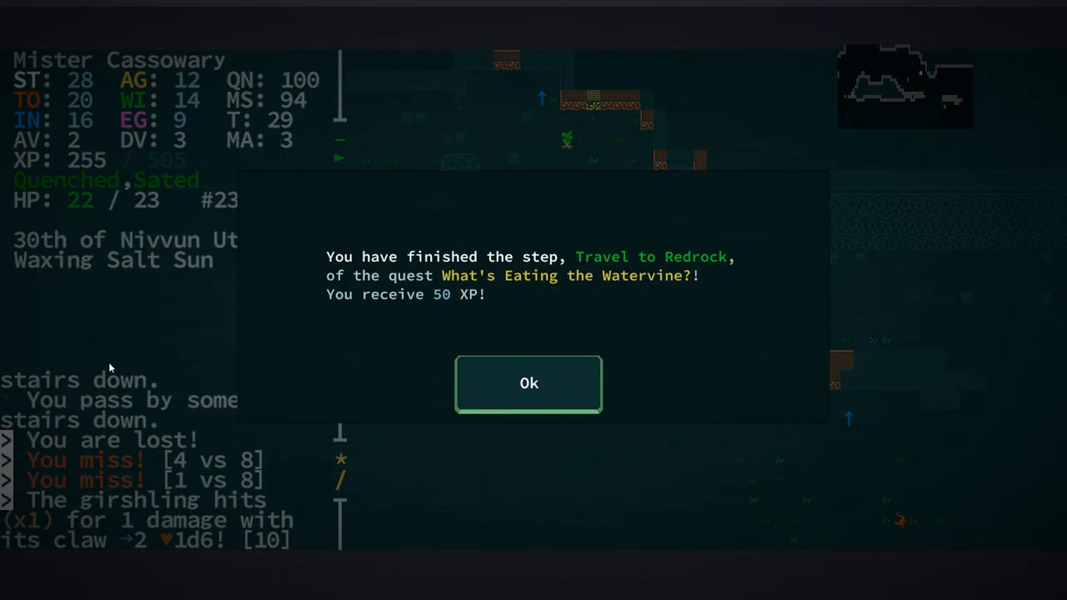
{"action": "left_click", "coordinate": [529, 383]}
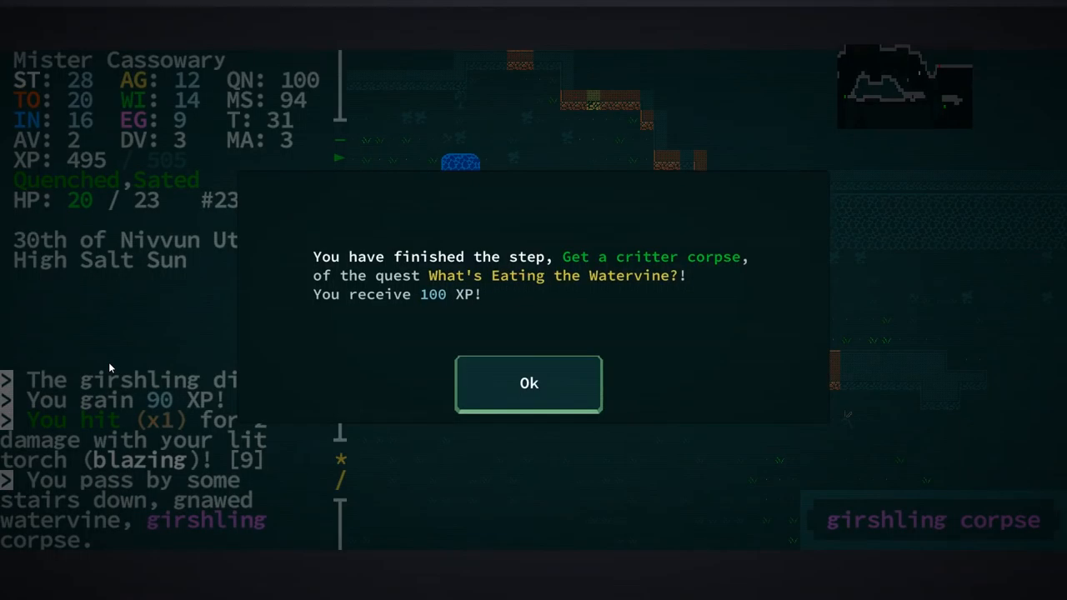
{"action": "left_click", "coordinate": [529, 384]}
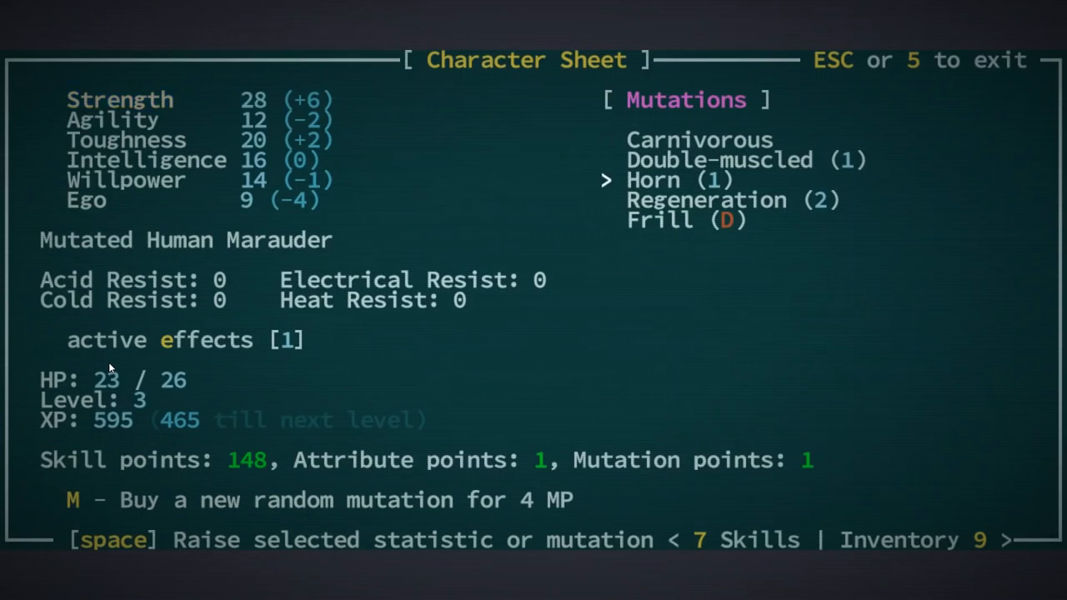
Step: Try twice to raise Regeneration again and close the cannot-advance-yet notices
{"action": "key", "text": "Down"}
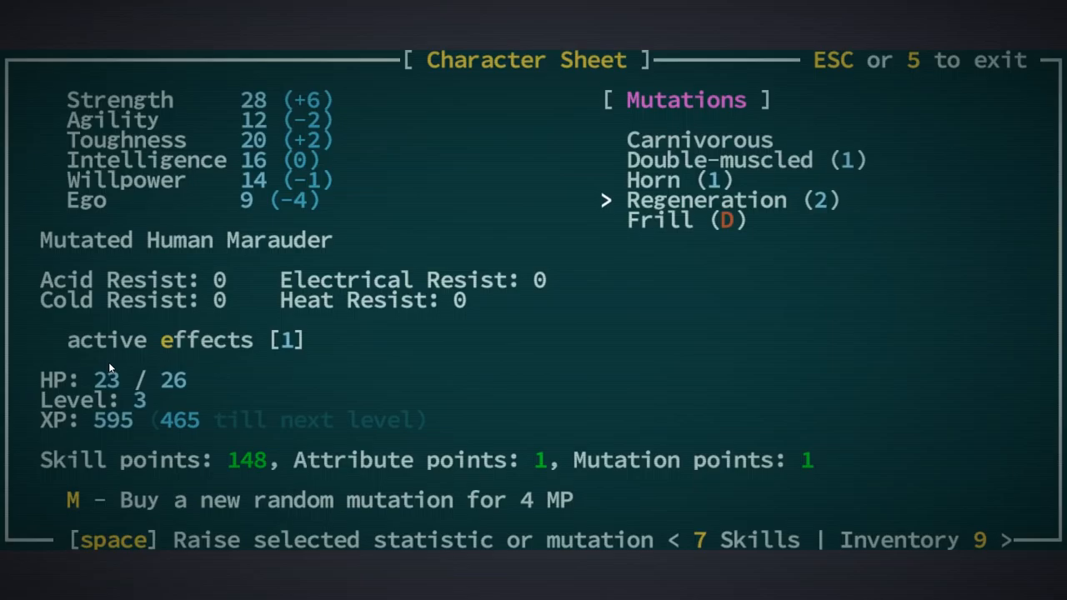
{"action": "key", "text": "space"}
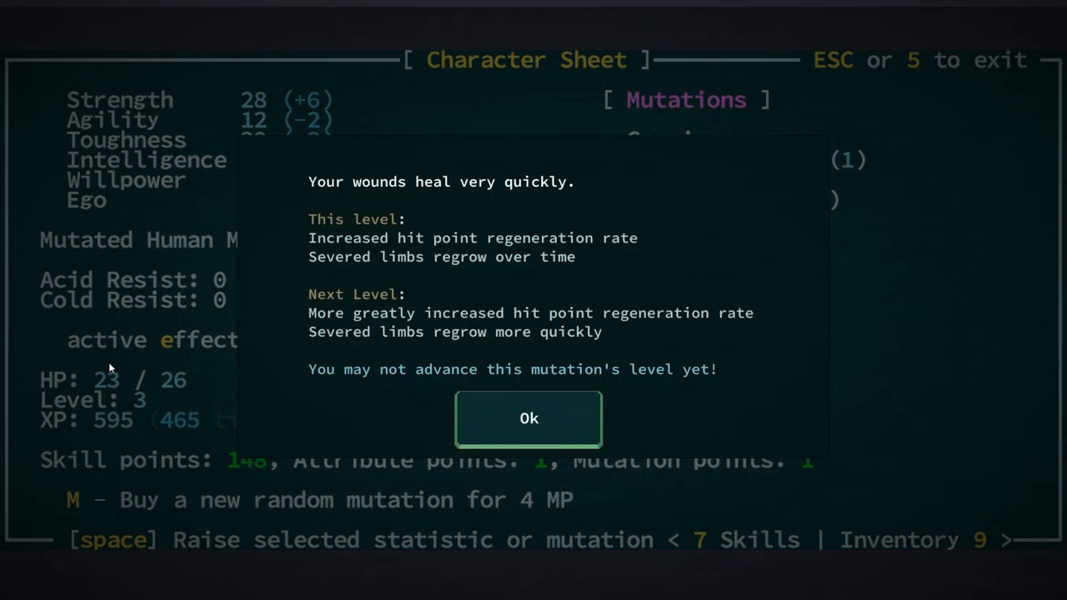
{"action": "left_click", "coordinate": [528, 417]}
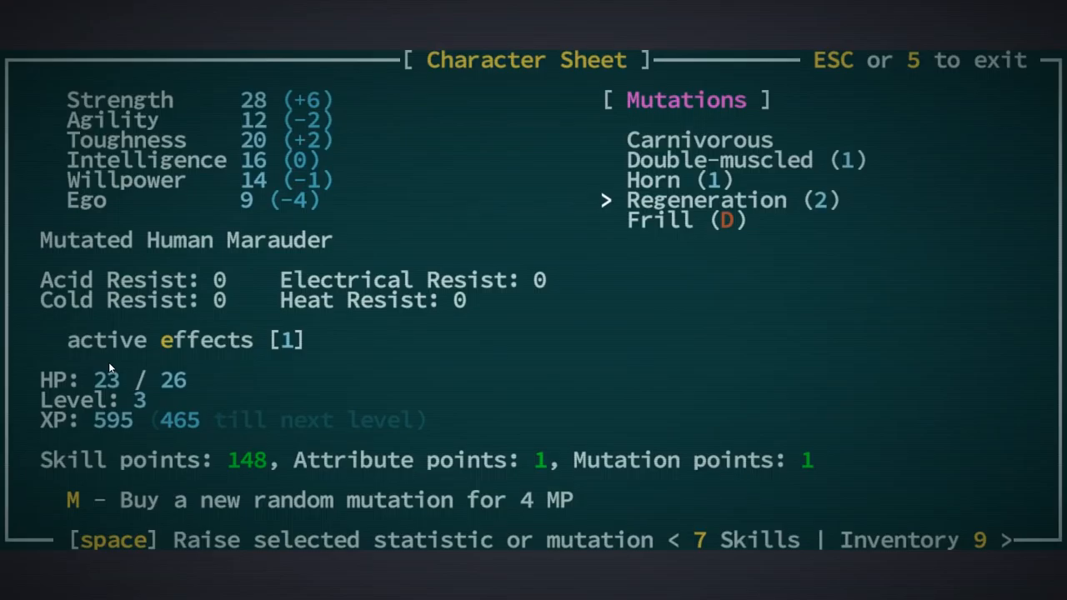
{"action": "key", "text": "space"}
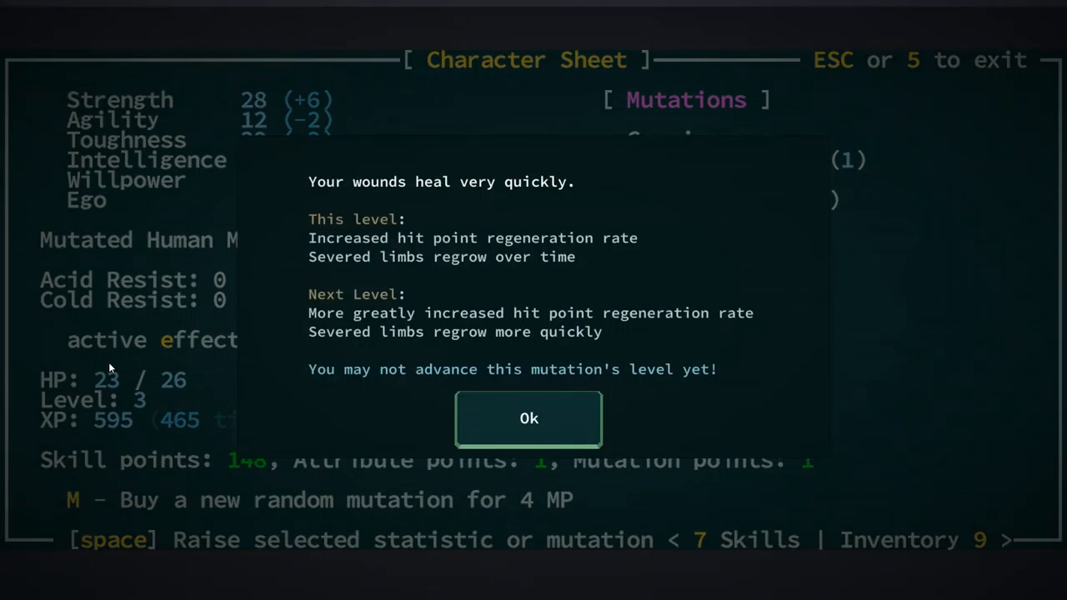
{"action": "left_click", "coordinate": [529, 417]}
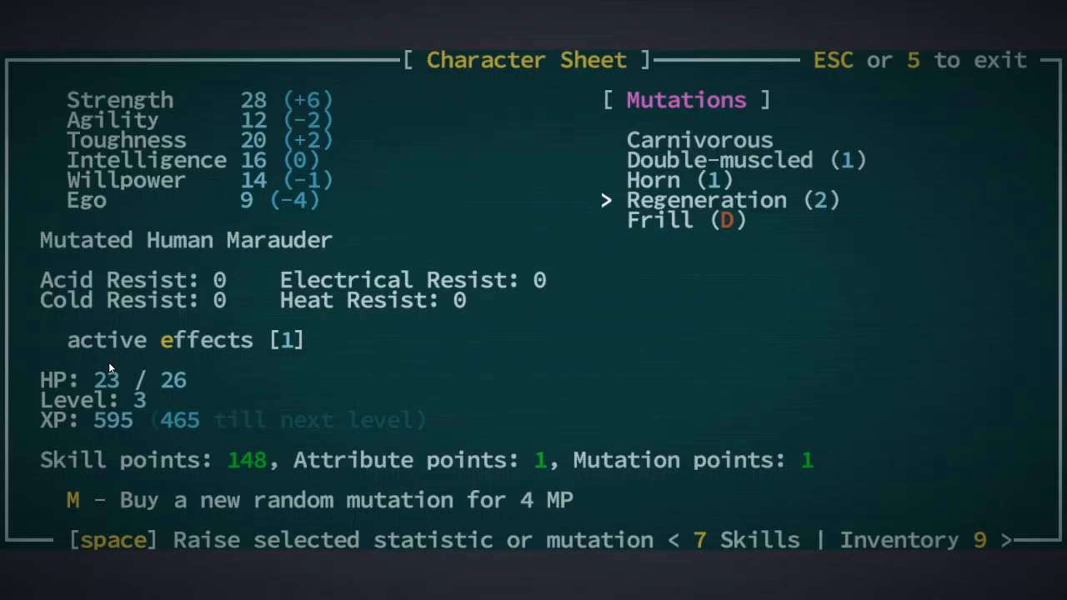
Step: Review the Horn, Carnivorous and Frill mutations, then raise Double-muscled to level 2
{"action": "key", "text": "space"}
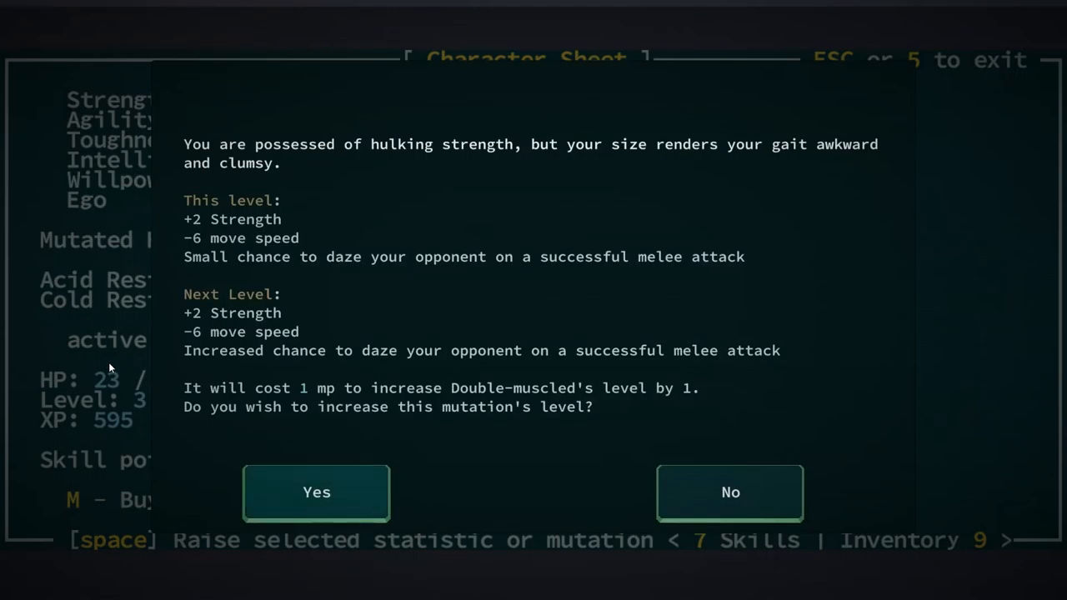
{"action": "left_click", "coordinate": [730, 492]}
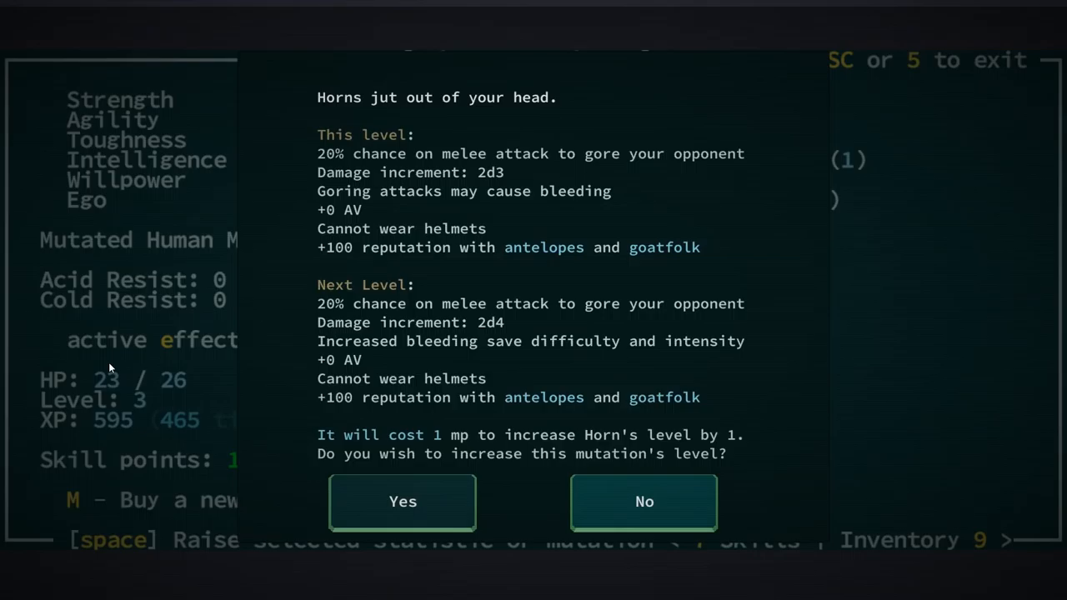
{"action": "left_click", "coordinate": [643, 500]}
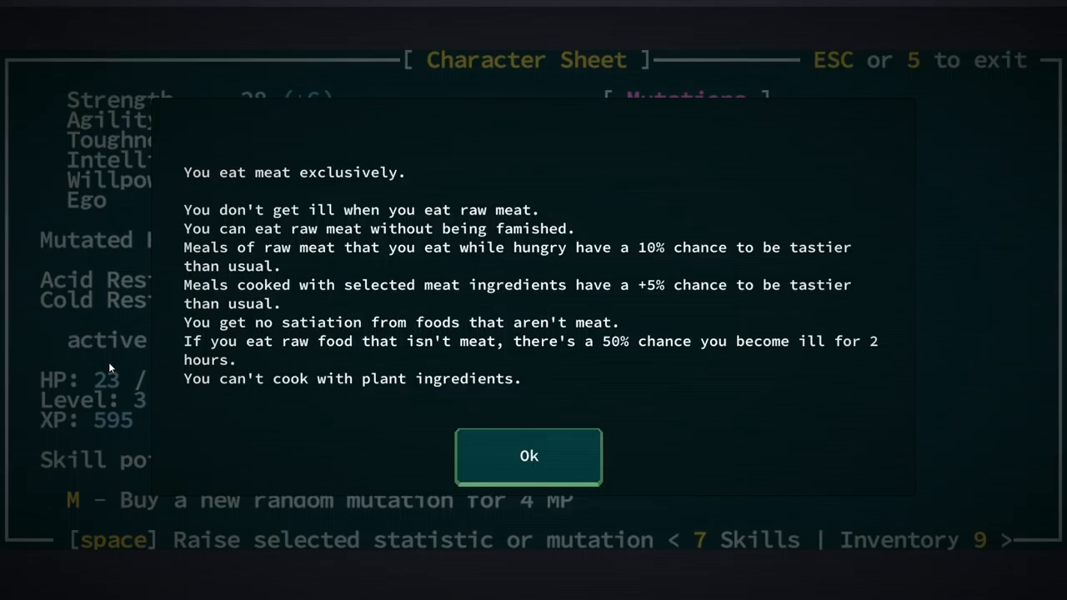
{"action": "left_click", "coordinate": [529, 457]}
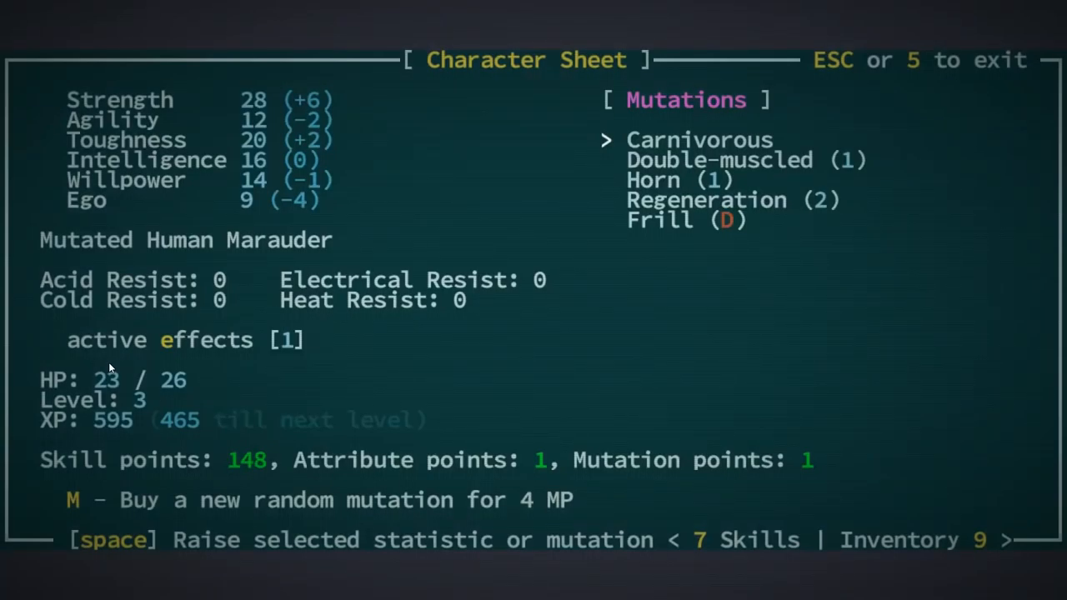
{"action": "key", "text": "Down"}
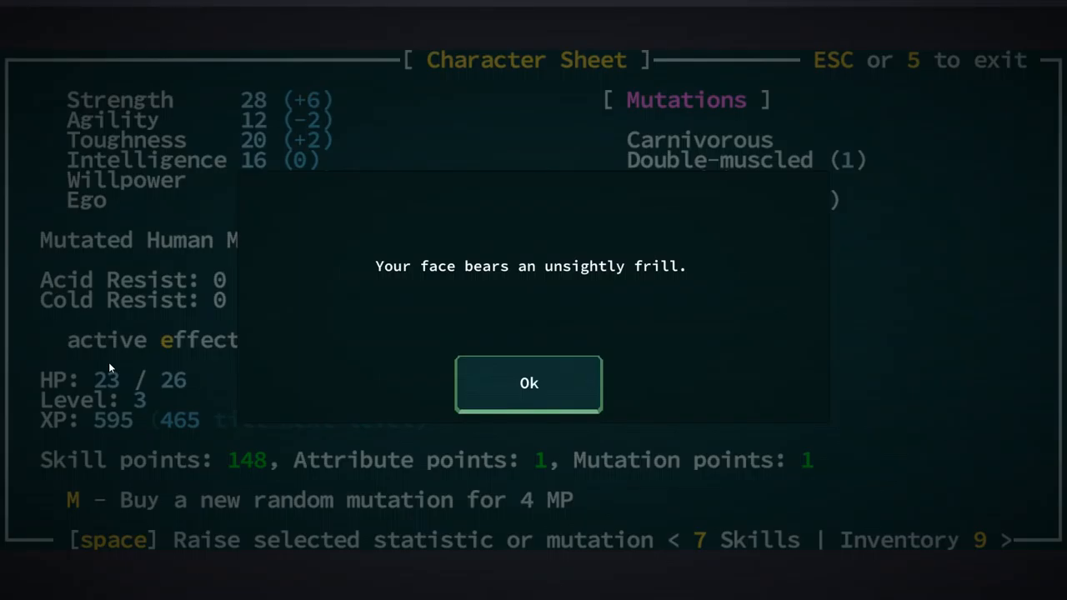
{"action": "left_click", "coordinate": [529, 382]}
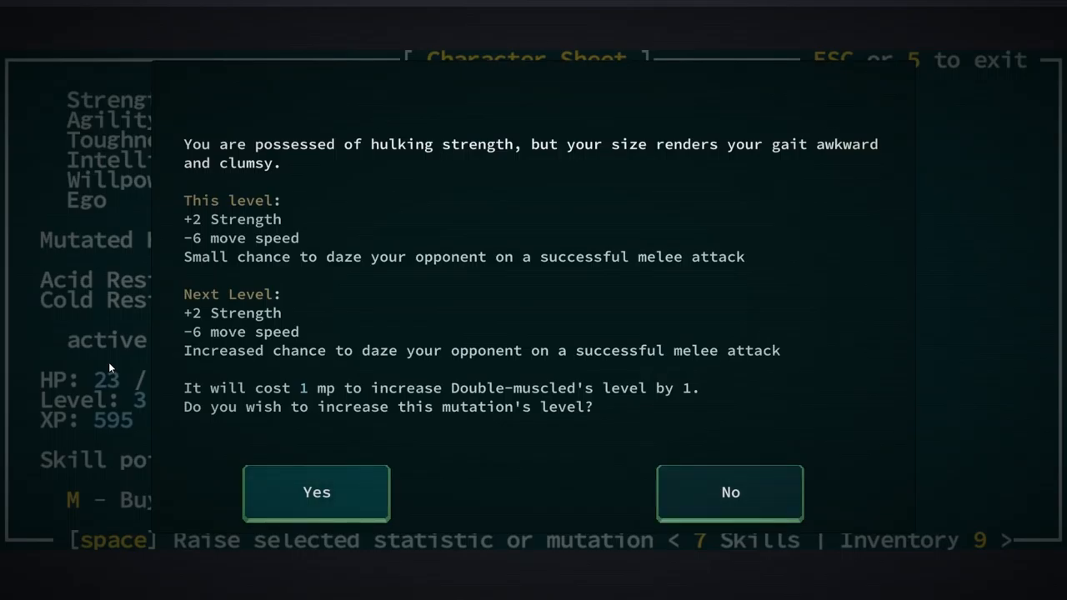
{"action": "left_click", "coordinate": [316, 492]}
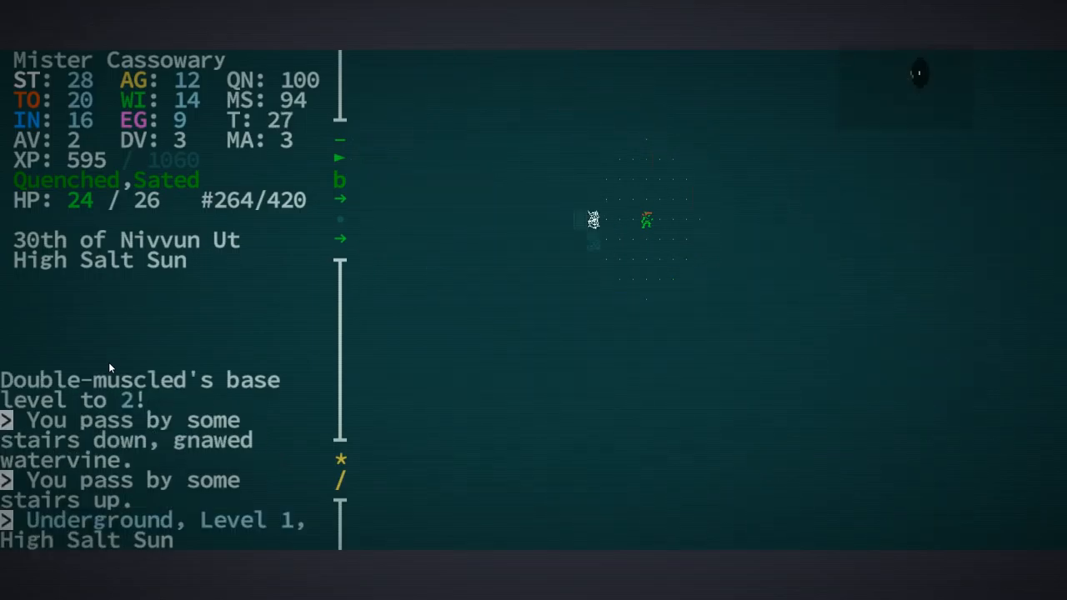
Step: Acknowledge being killed by the giant amoeba and view the game summary
{"action": "key", "text": "Left"}
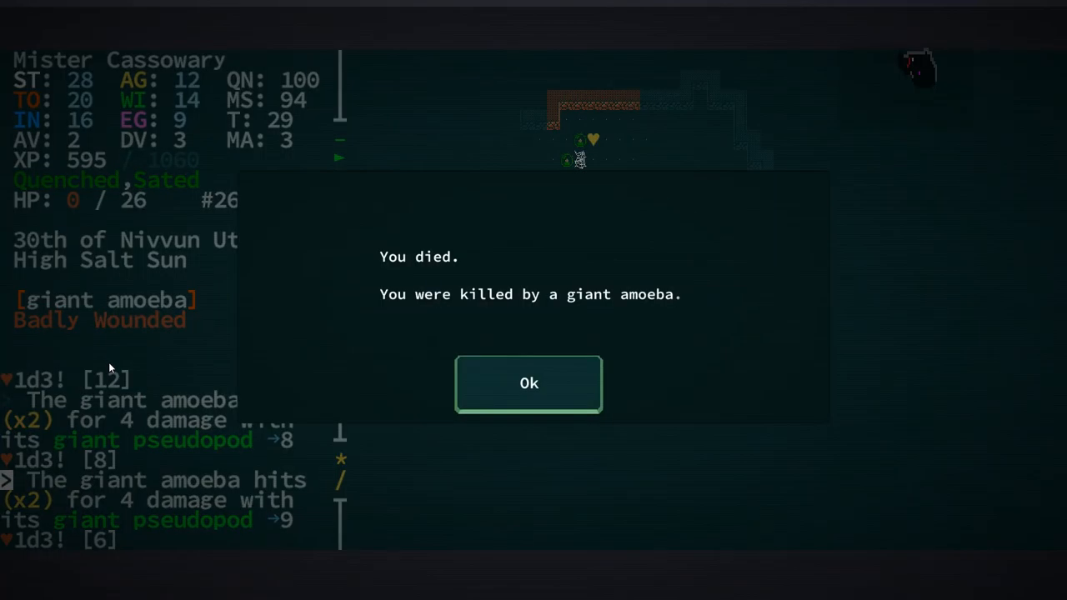
{"action": "left_click", "coordinate": [528, 383]}
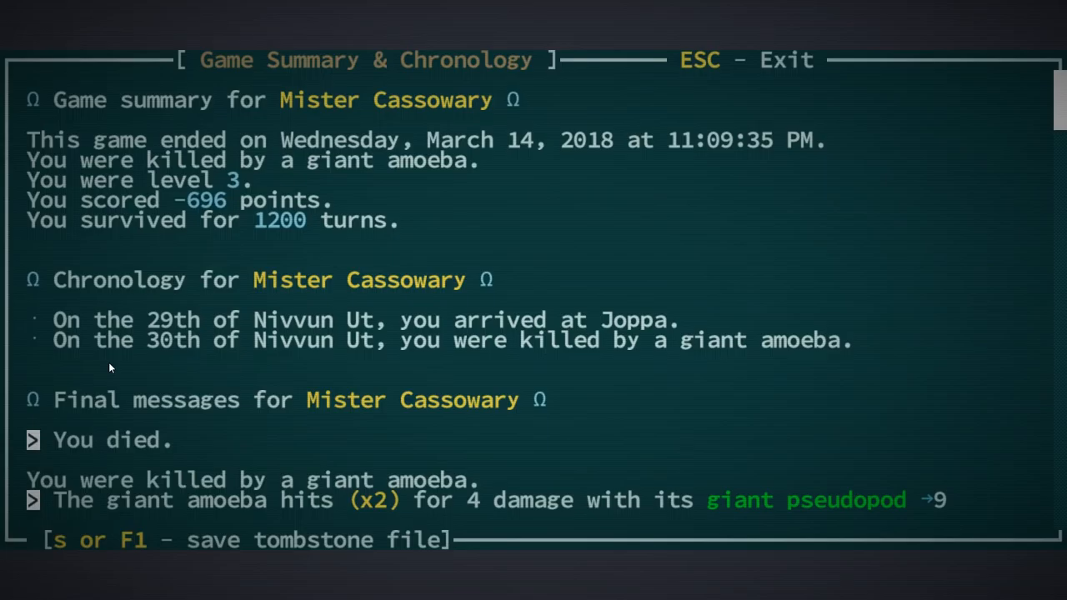
{"action": "key", "text": "Escape"}
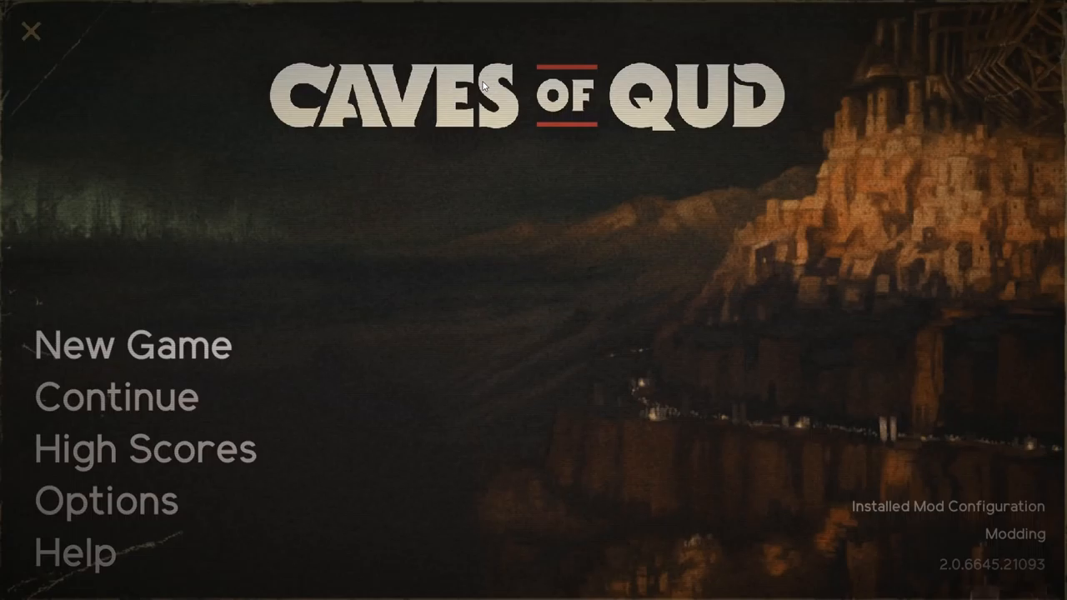
{"action": "mouse_move", "coordinate": [197, 382]}
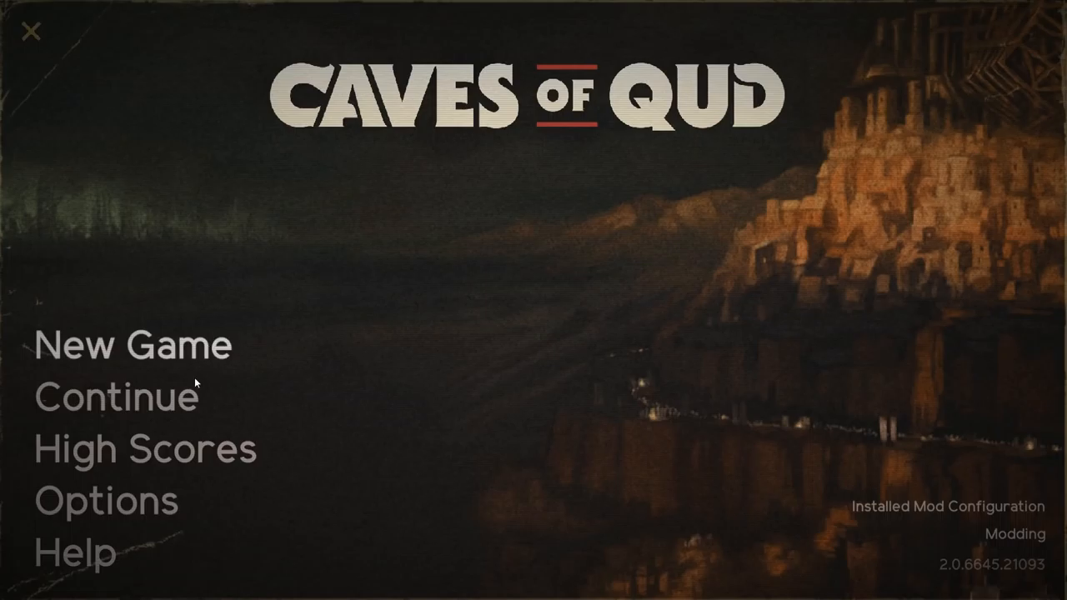
{"action": "mouse_move", "coordinate": [693, 423]}
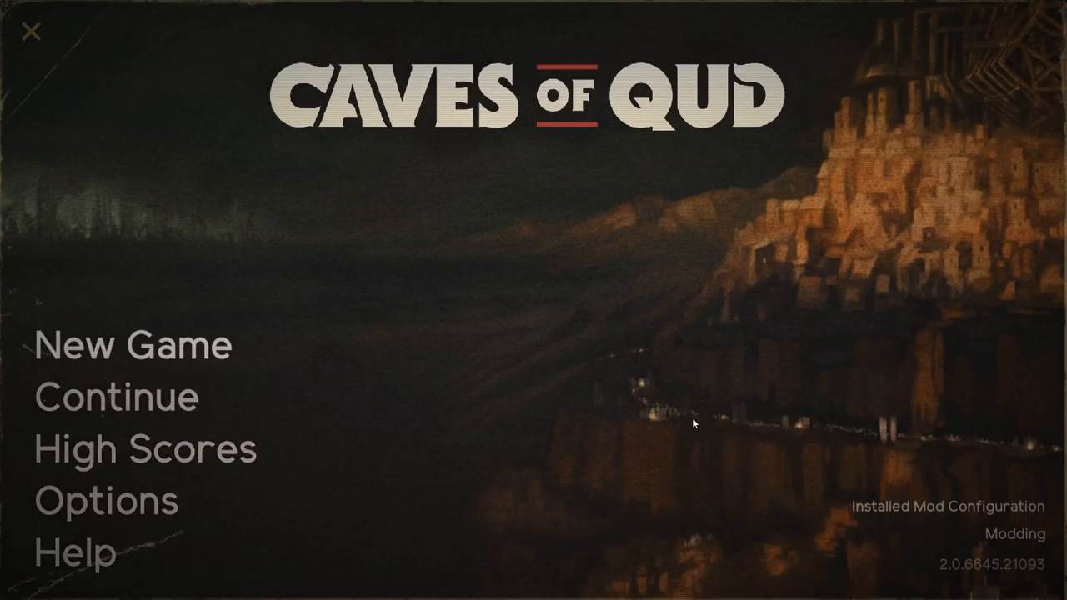
{"action": "mouse_move", "coordinate": [653, 350]}
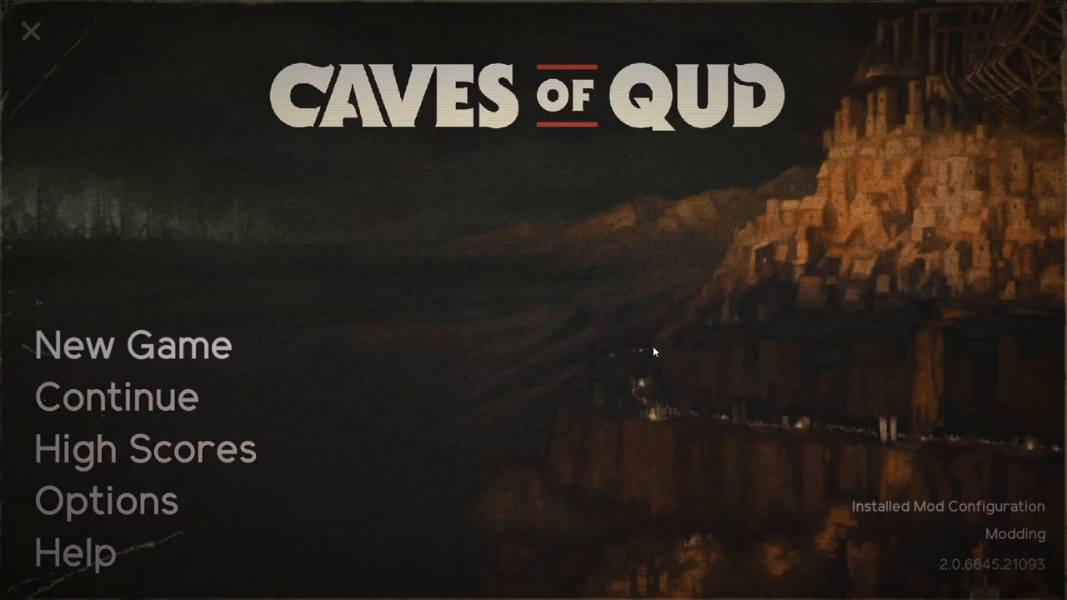